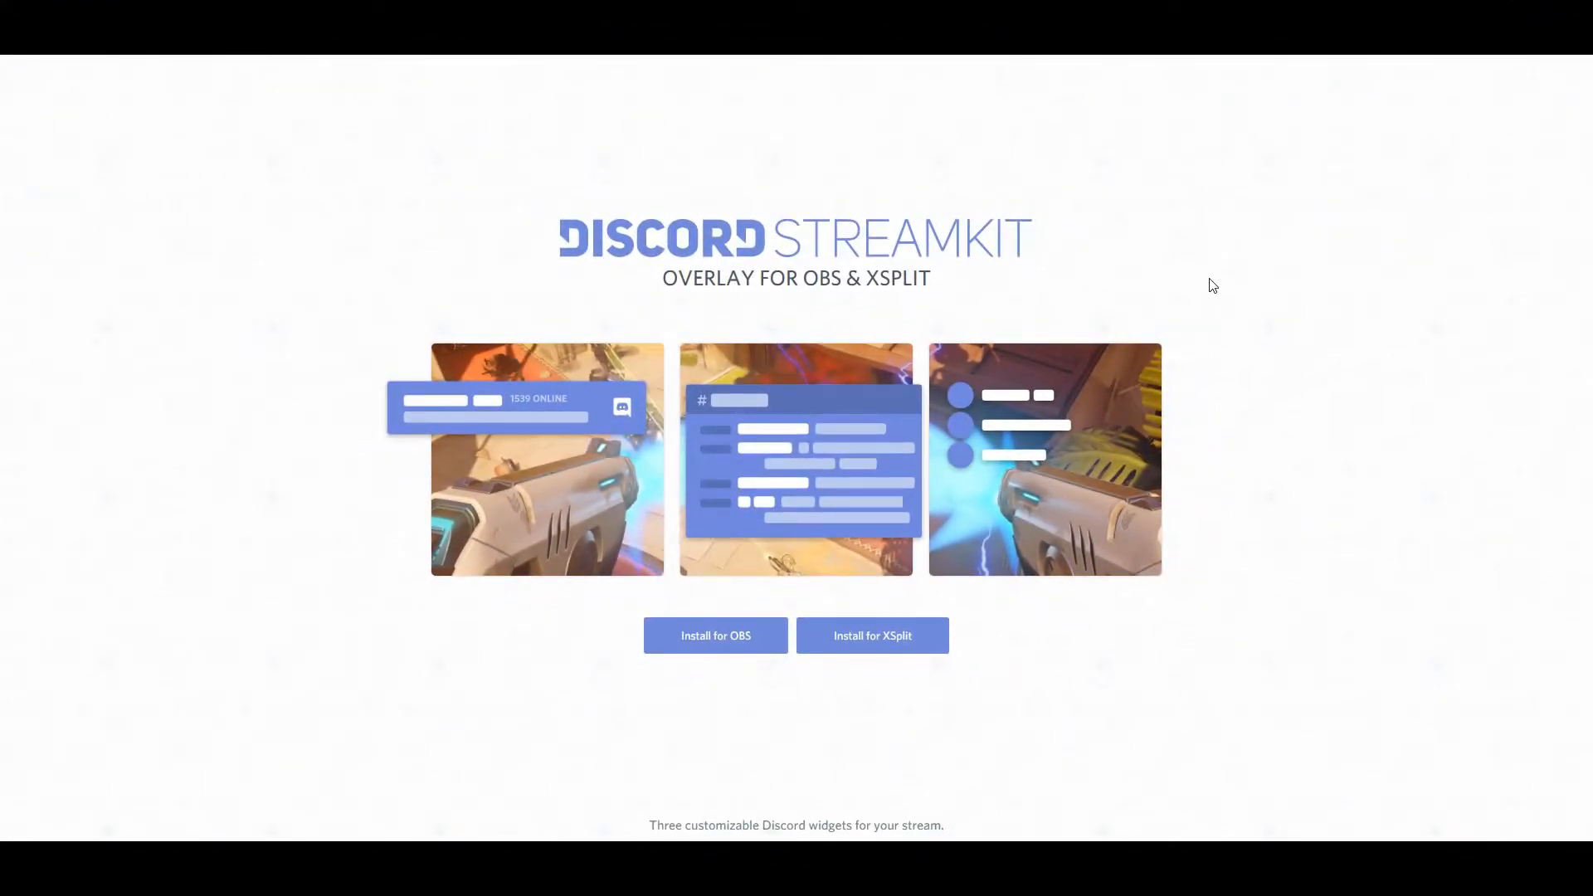
mouse_move(1093, 324)
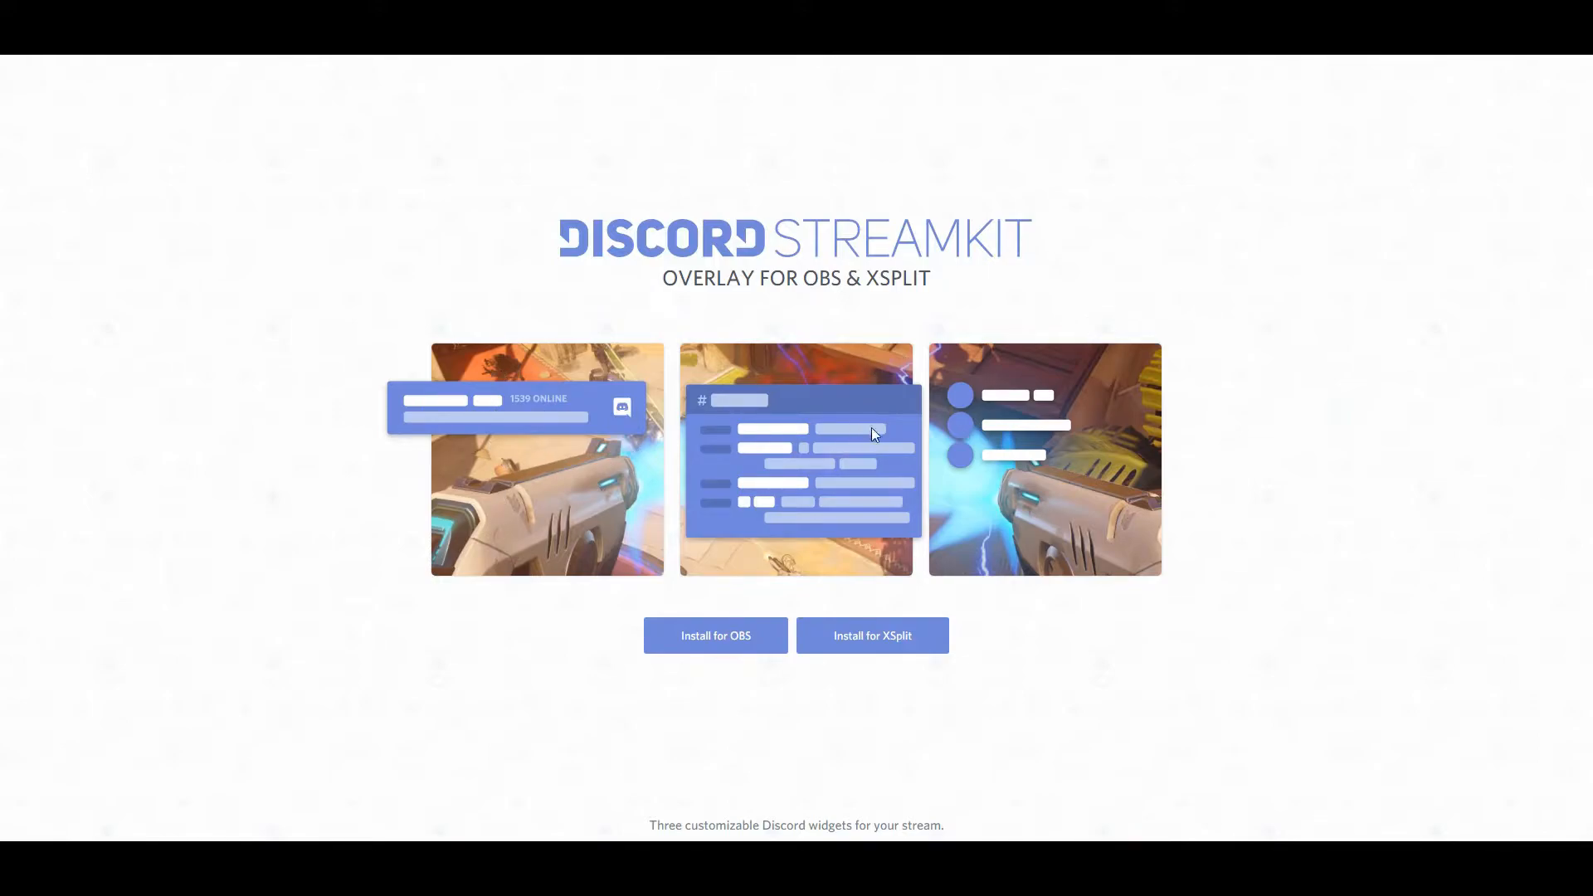
mouse_move(1077, 433)
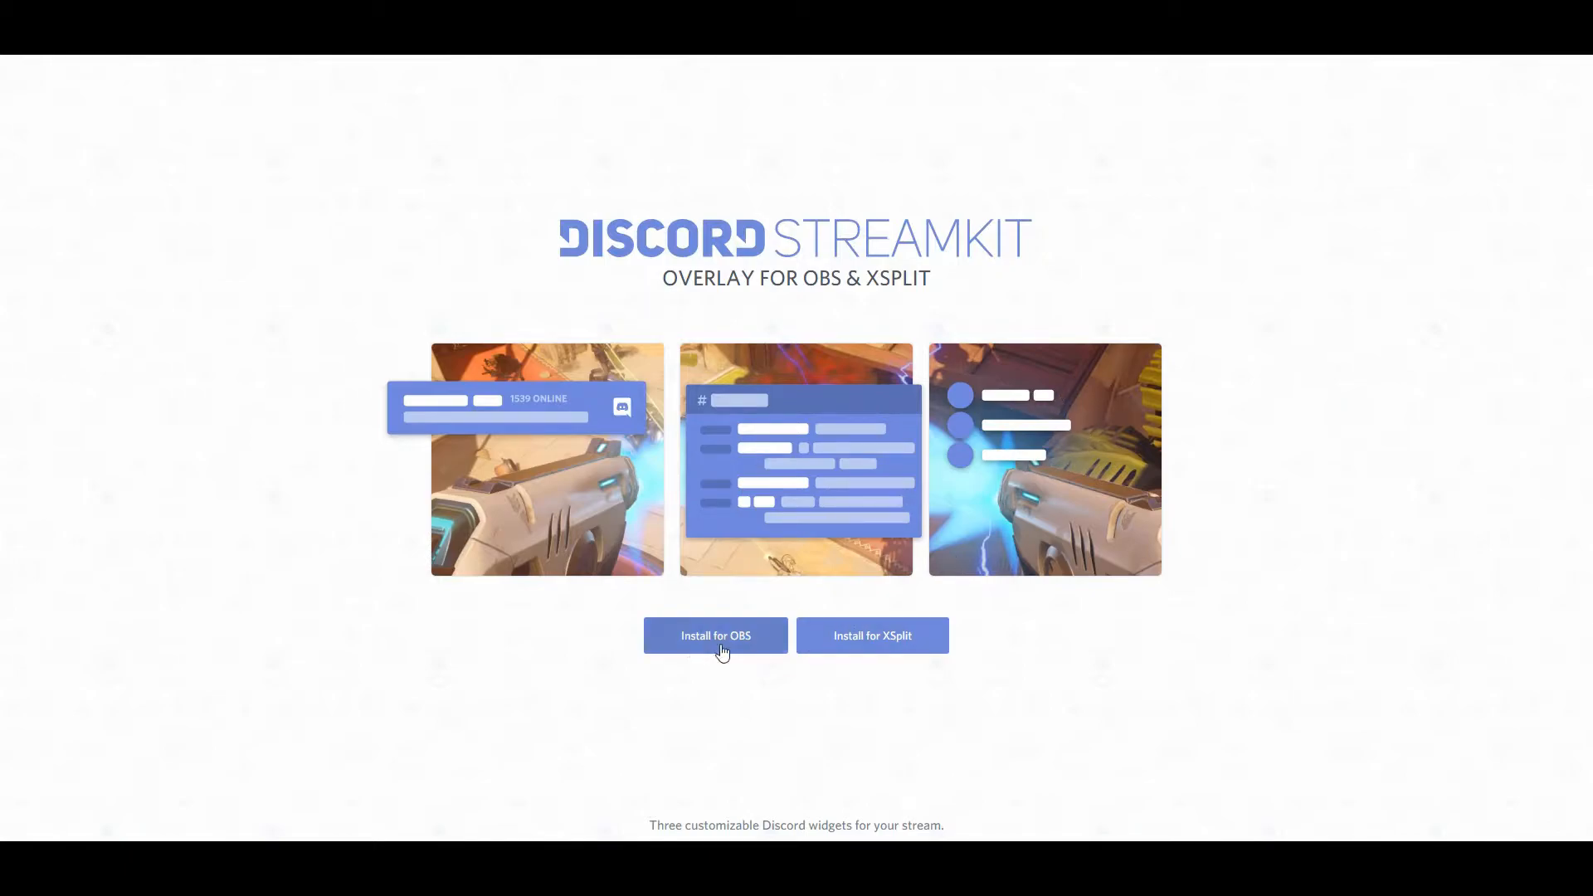
mouse_move(871, 635)
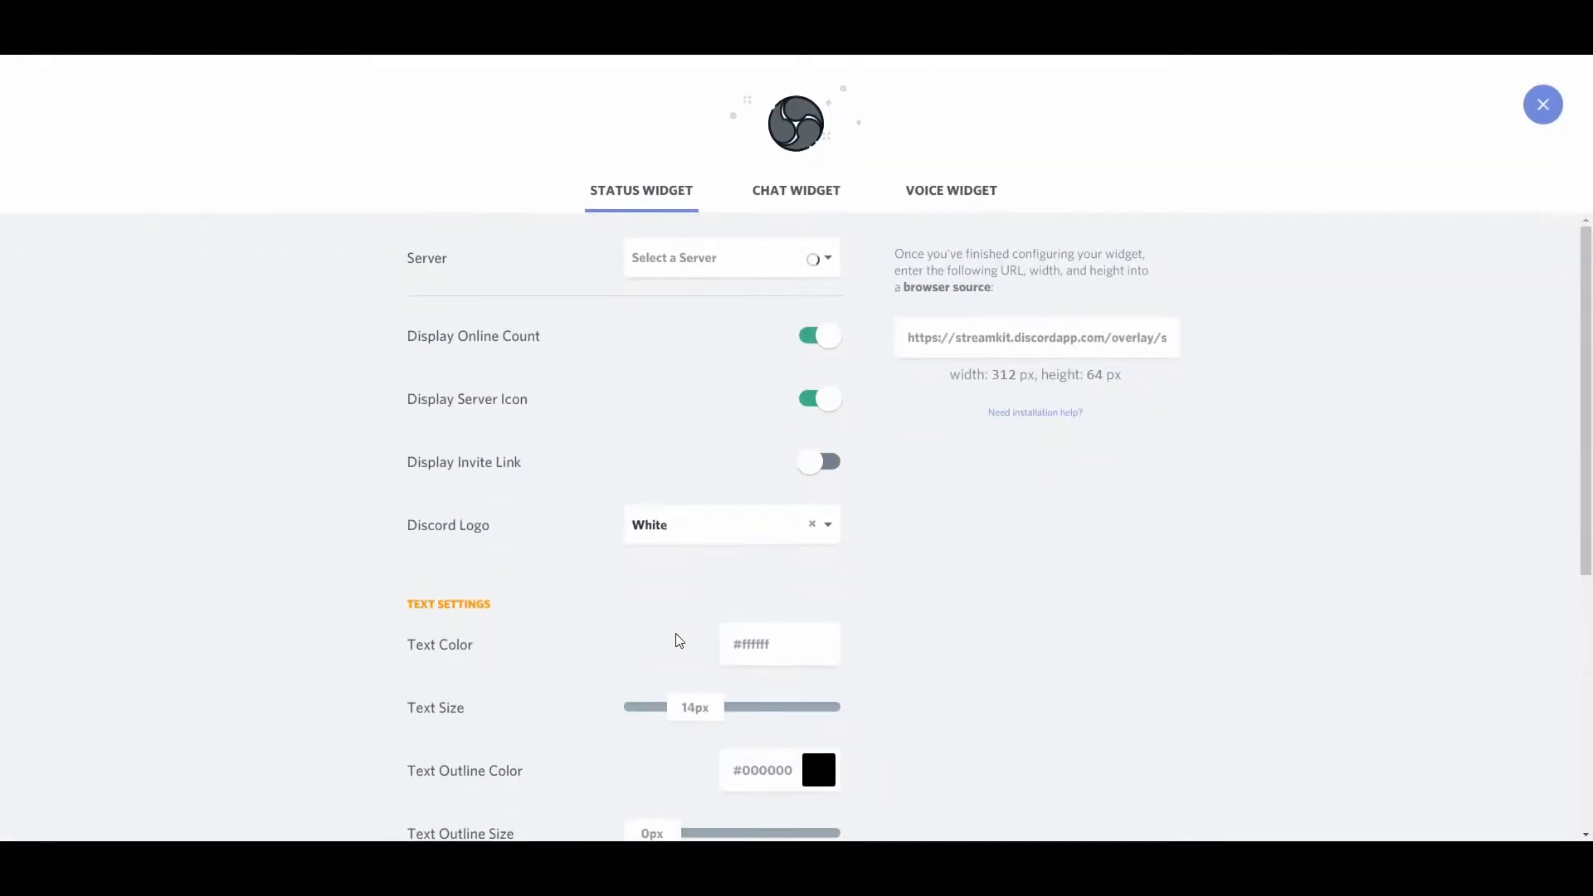
Target the status widget at the I Envy server, set background opacity to 39% and copy the overlay URL
click(726, 257)
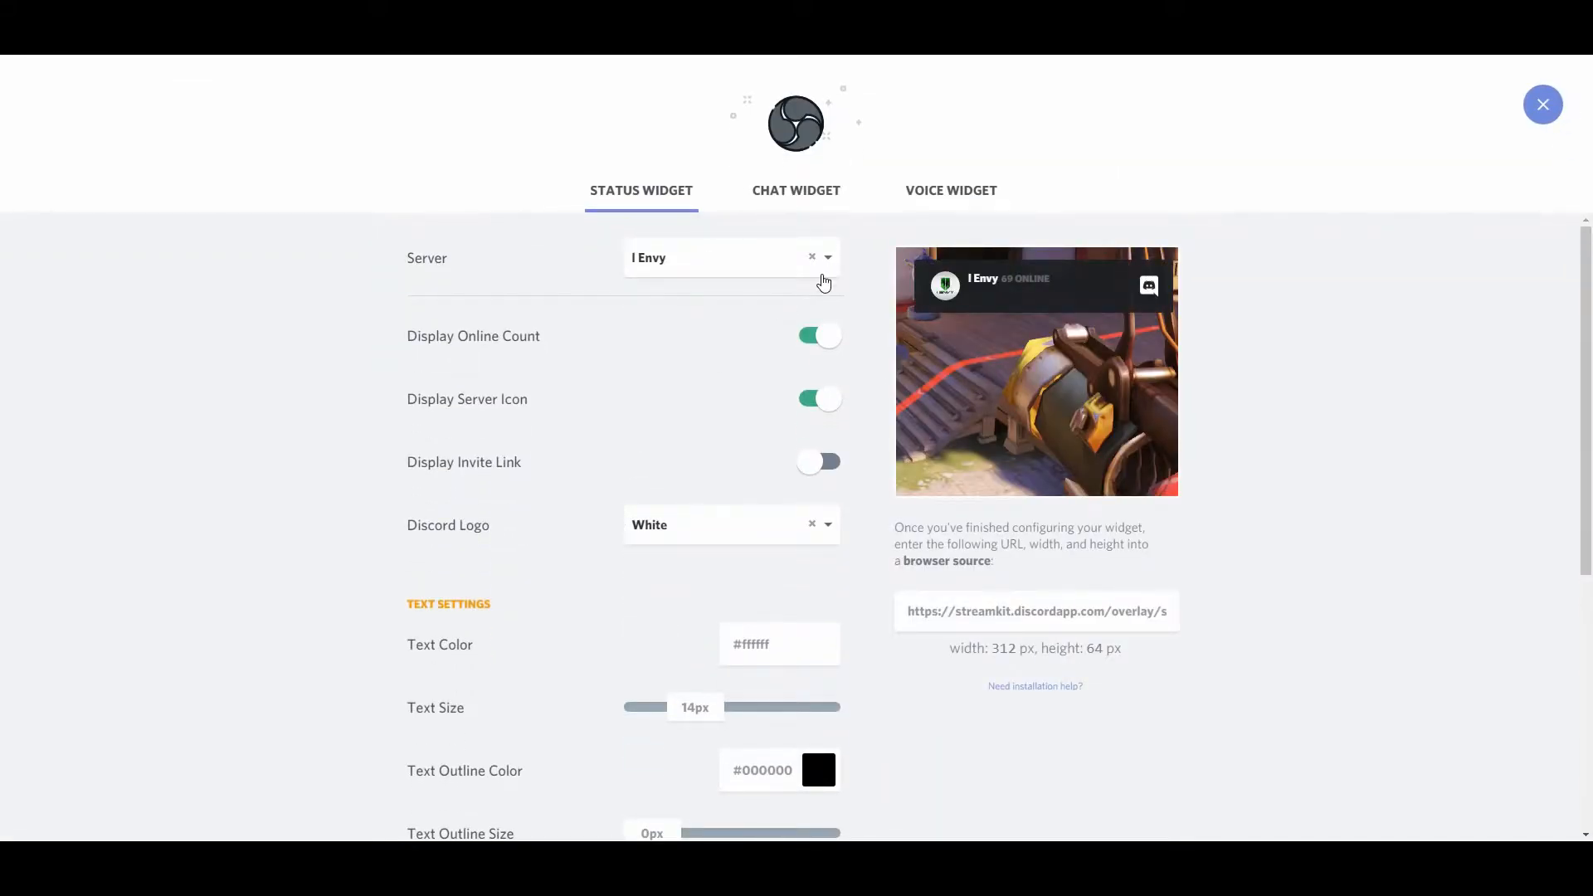
mouse_move(826, 266)
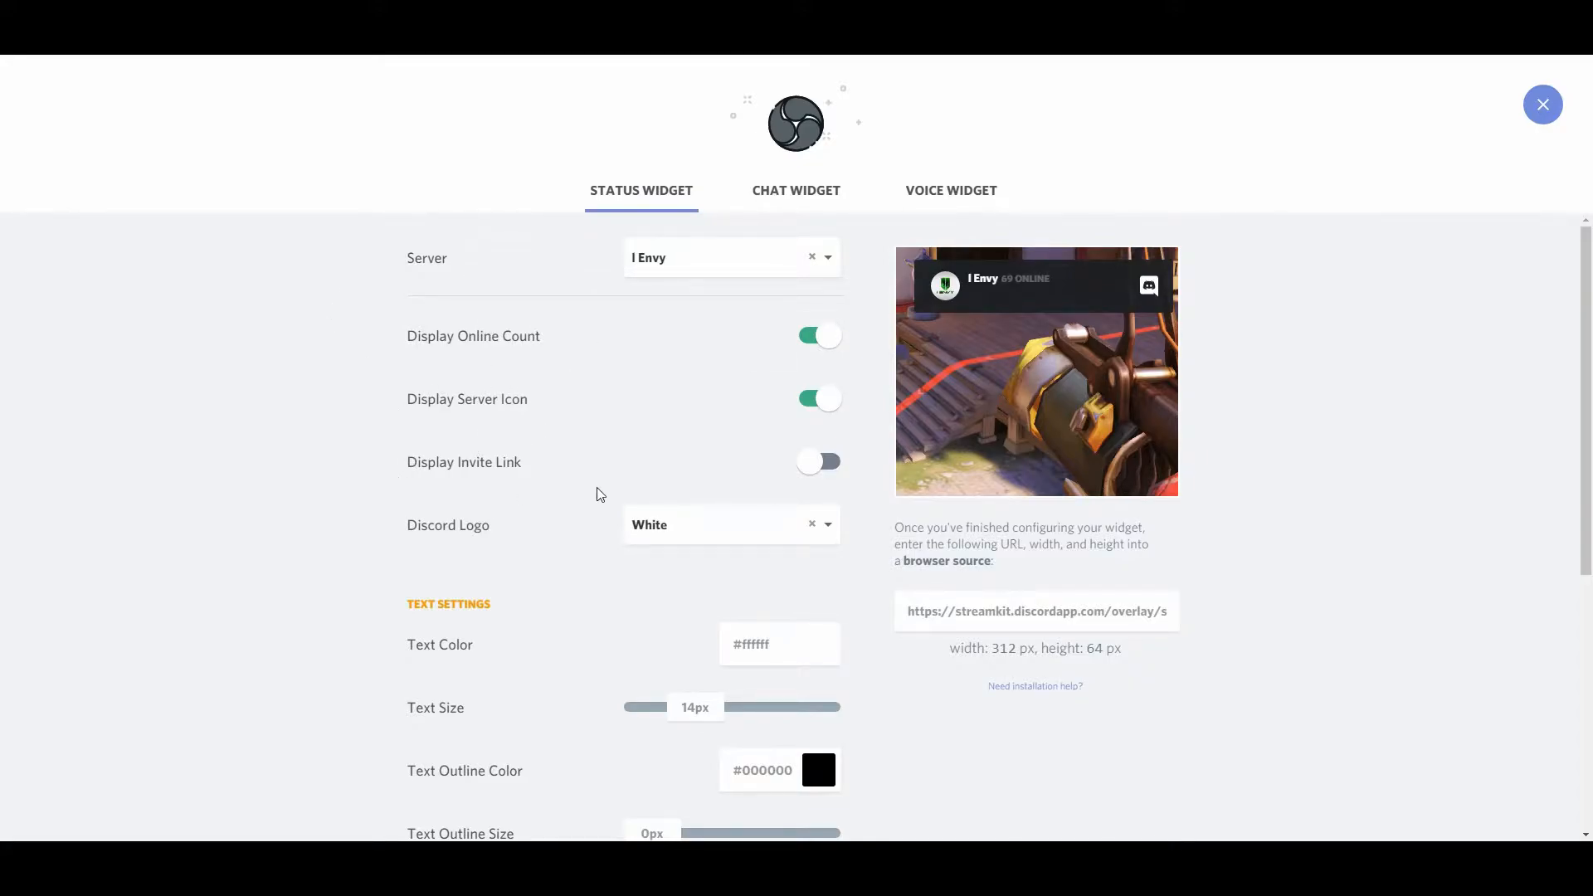
mouse_move(1016, 354)
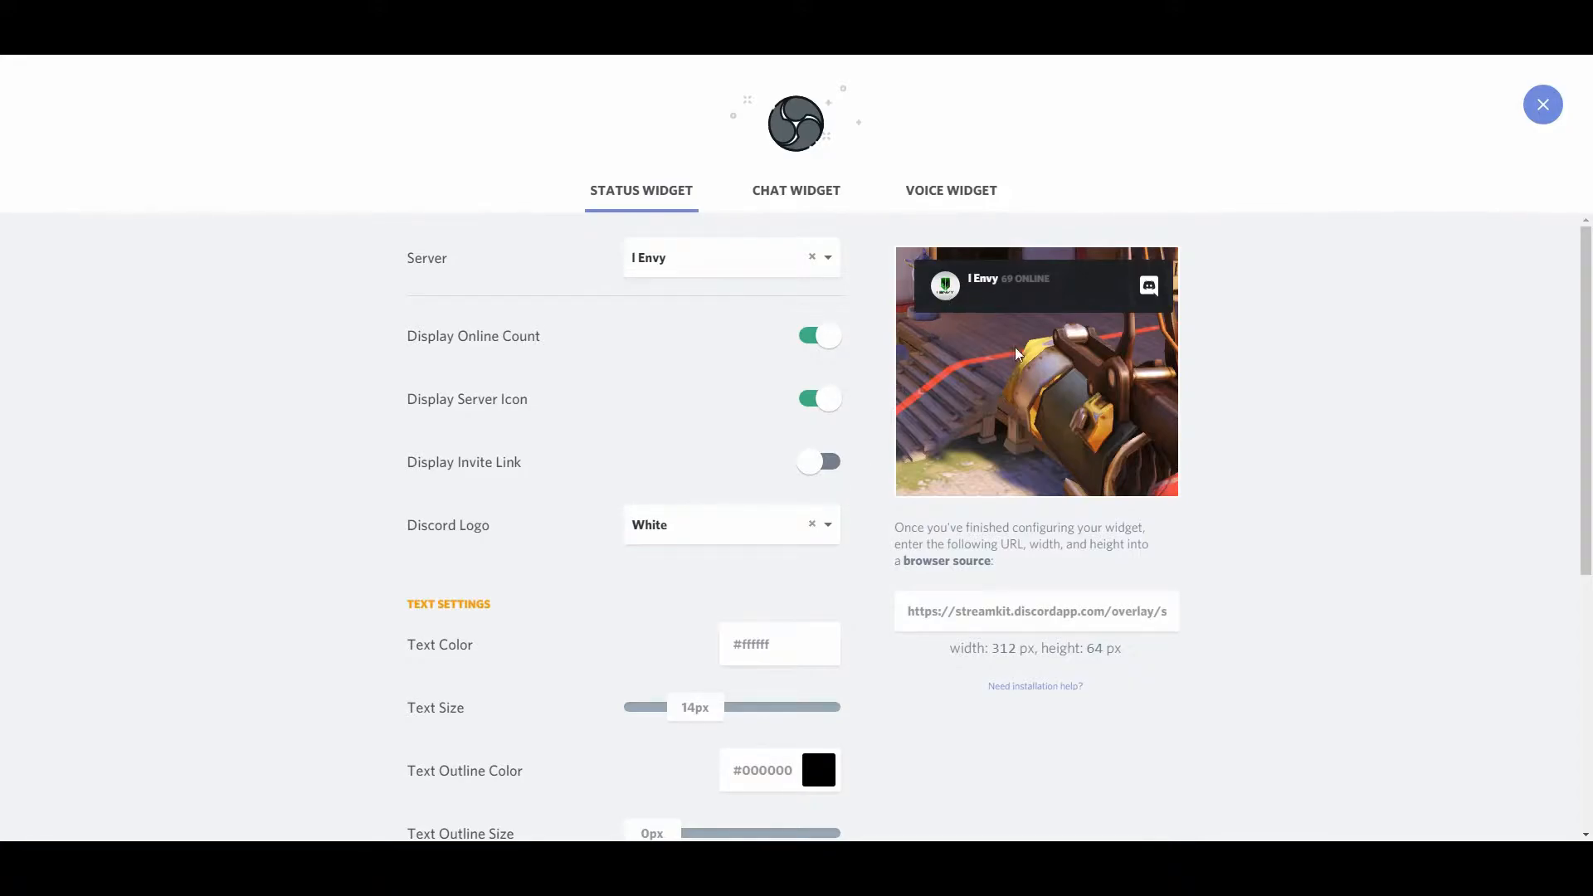
scroll(down, 3)
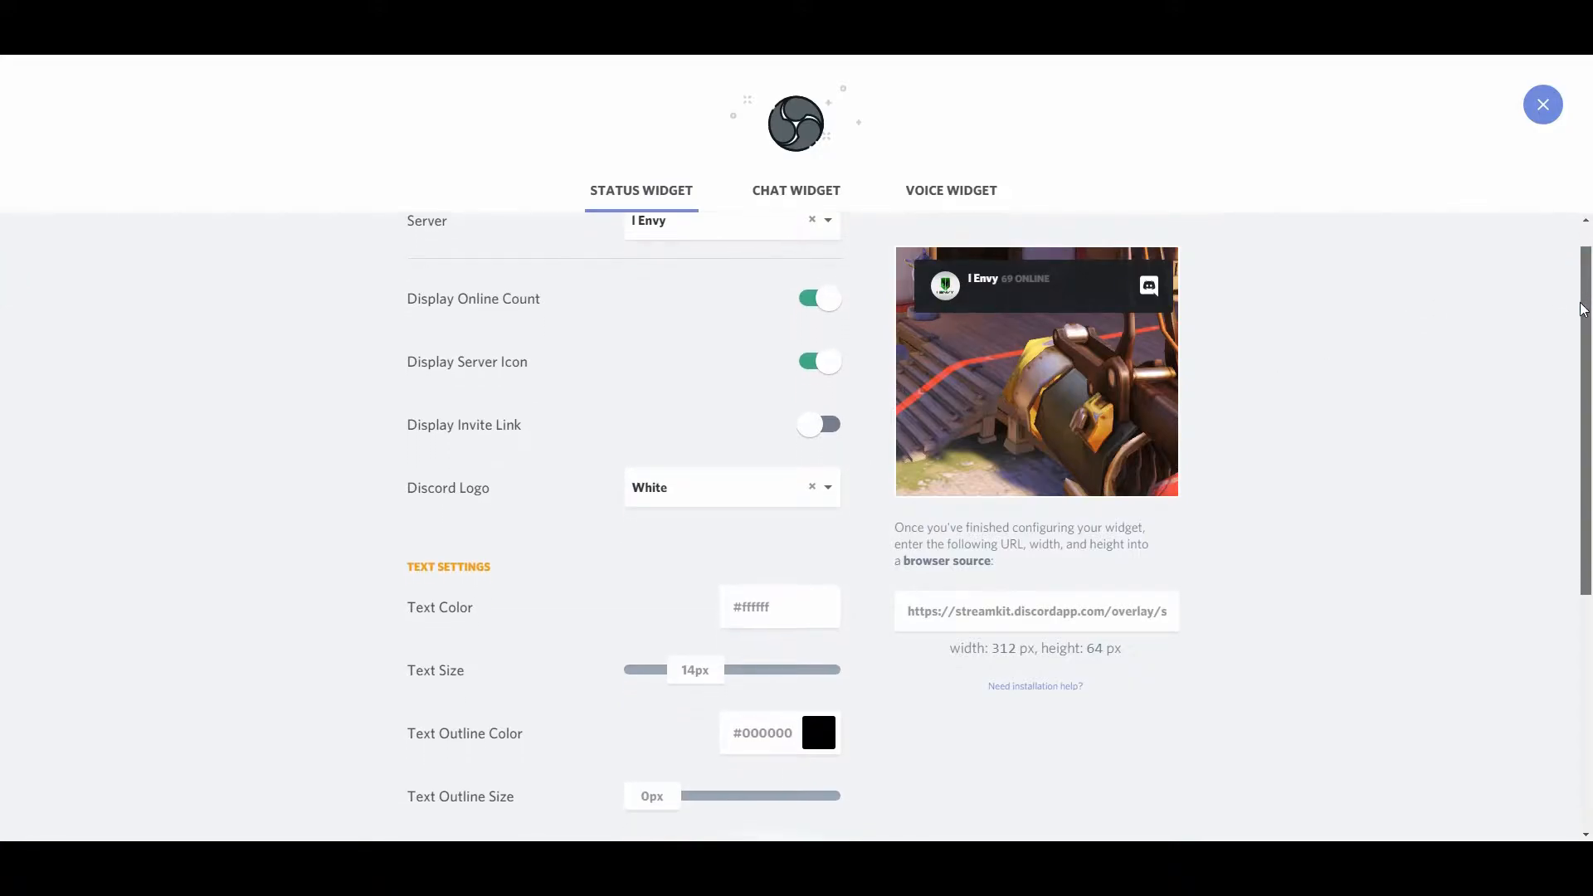
scroll(down, 3)
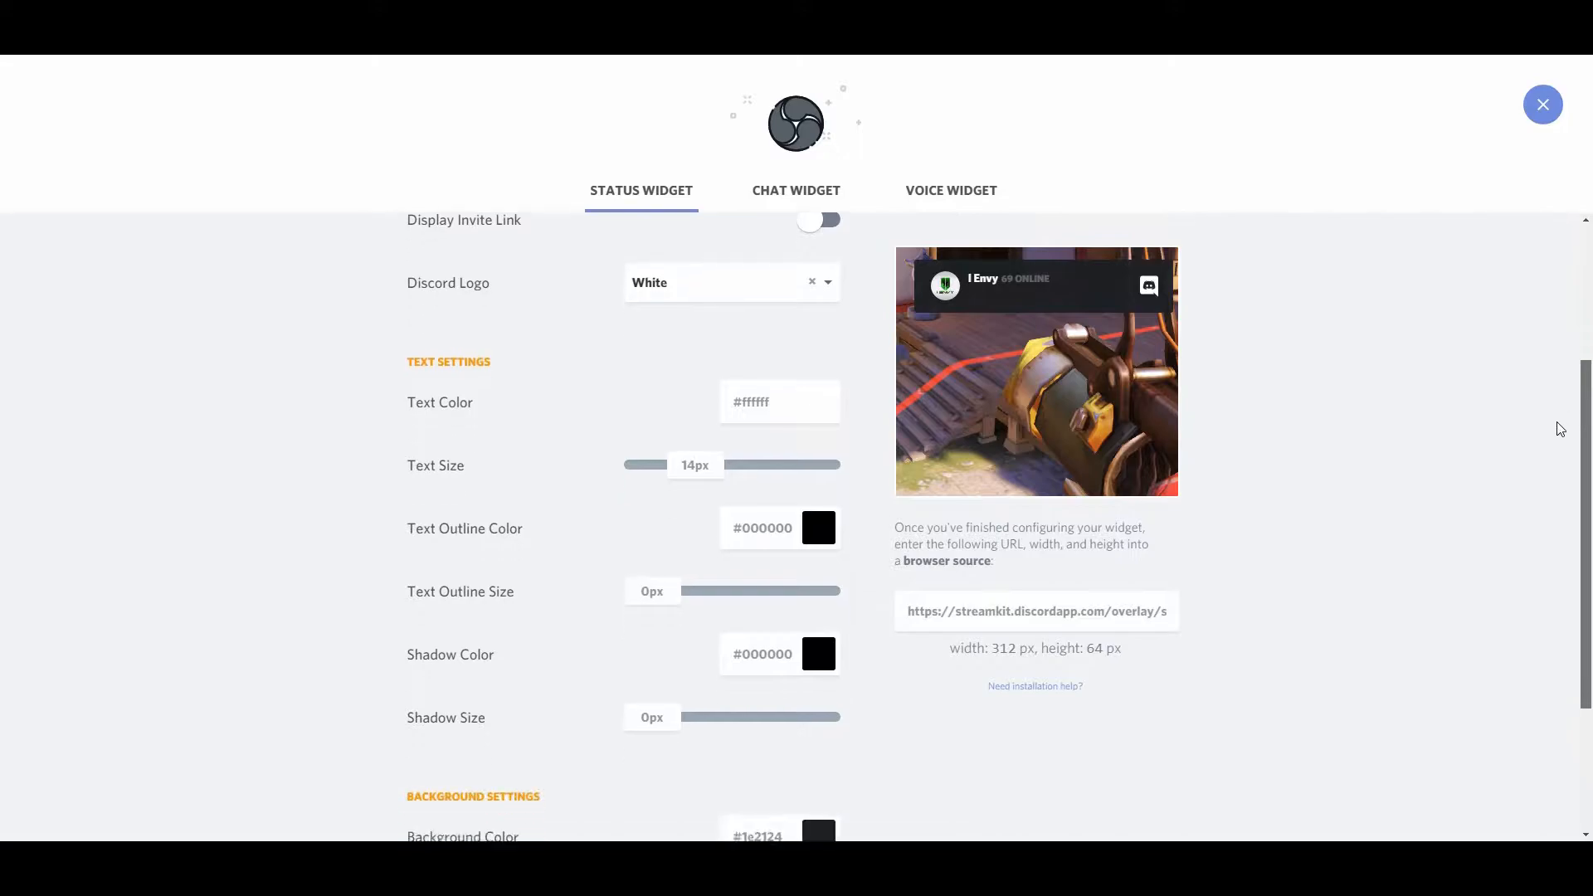
scroll(down, 3)
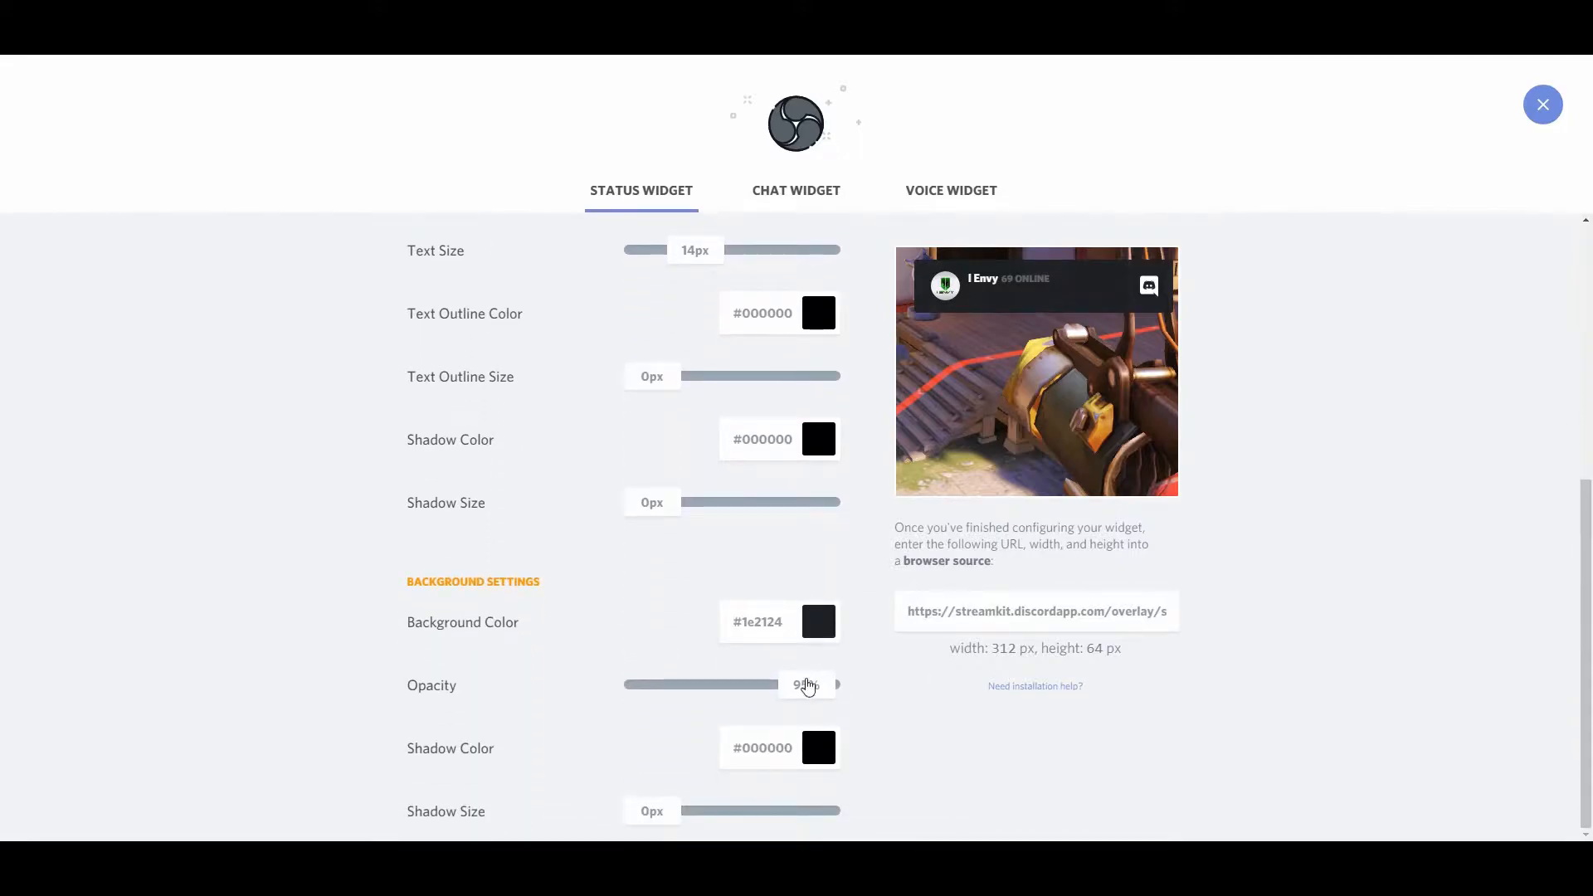
drag(808, 684, 727, 684)
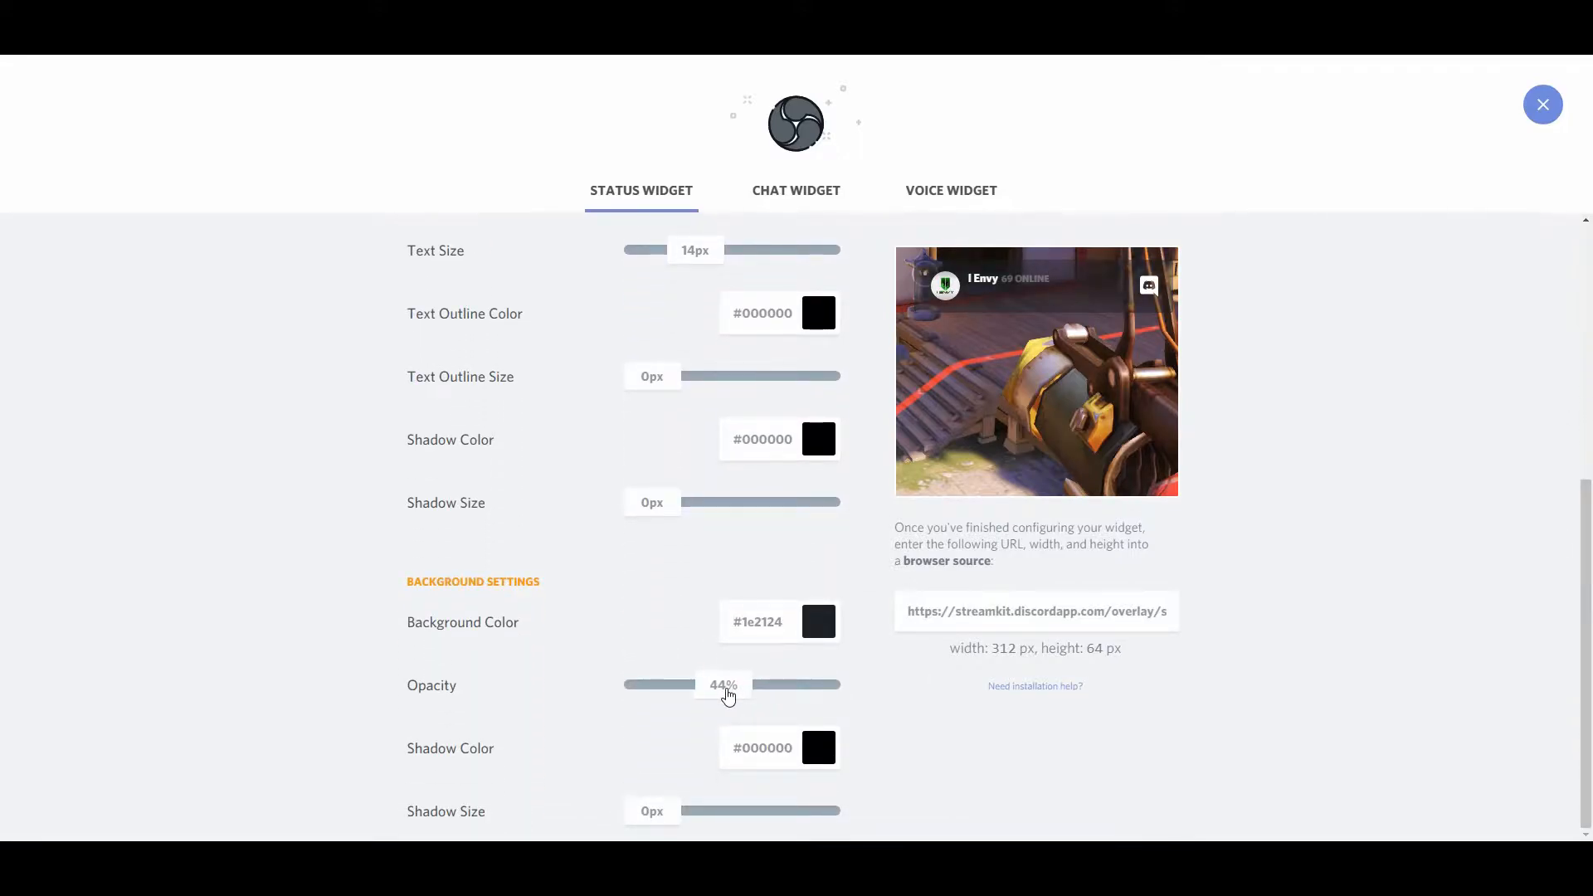
drag(730, 684, 718, 684)
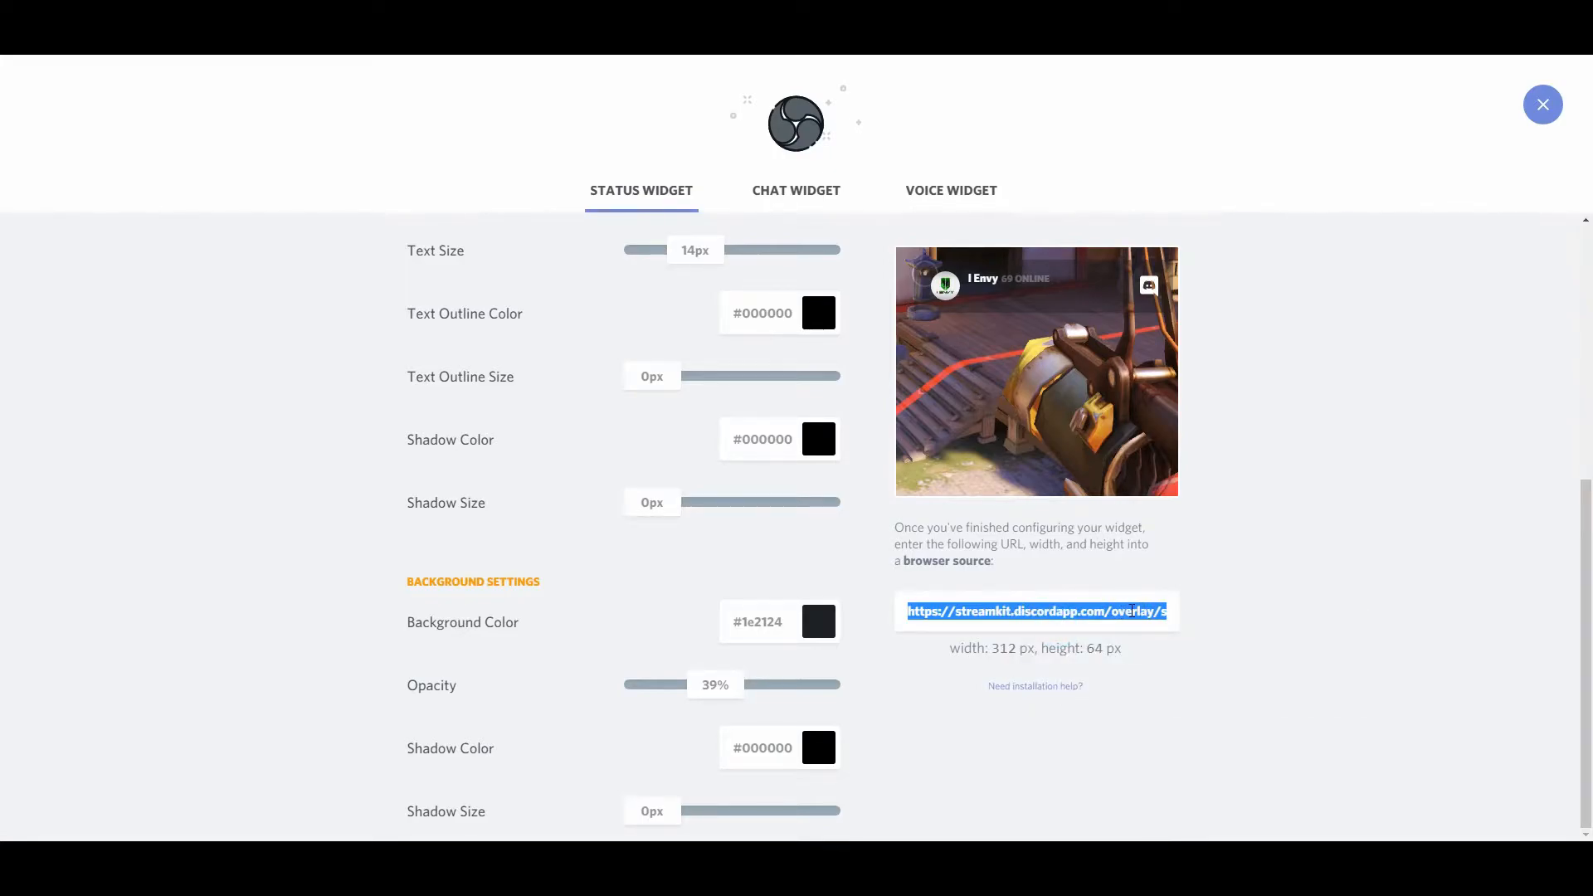
click(1241, 605)
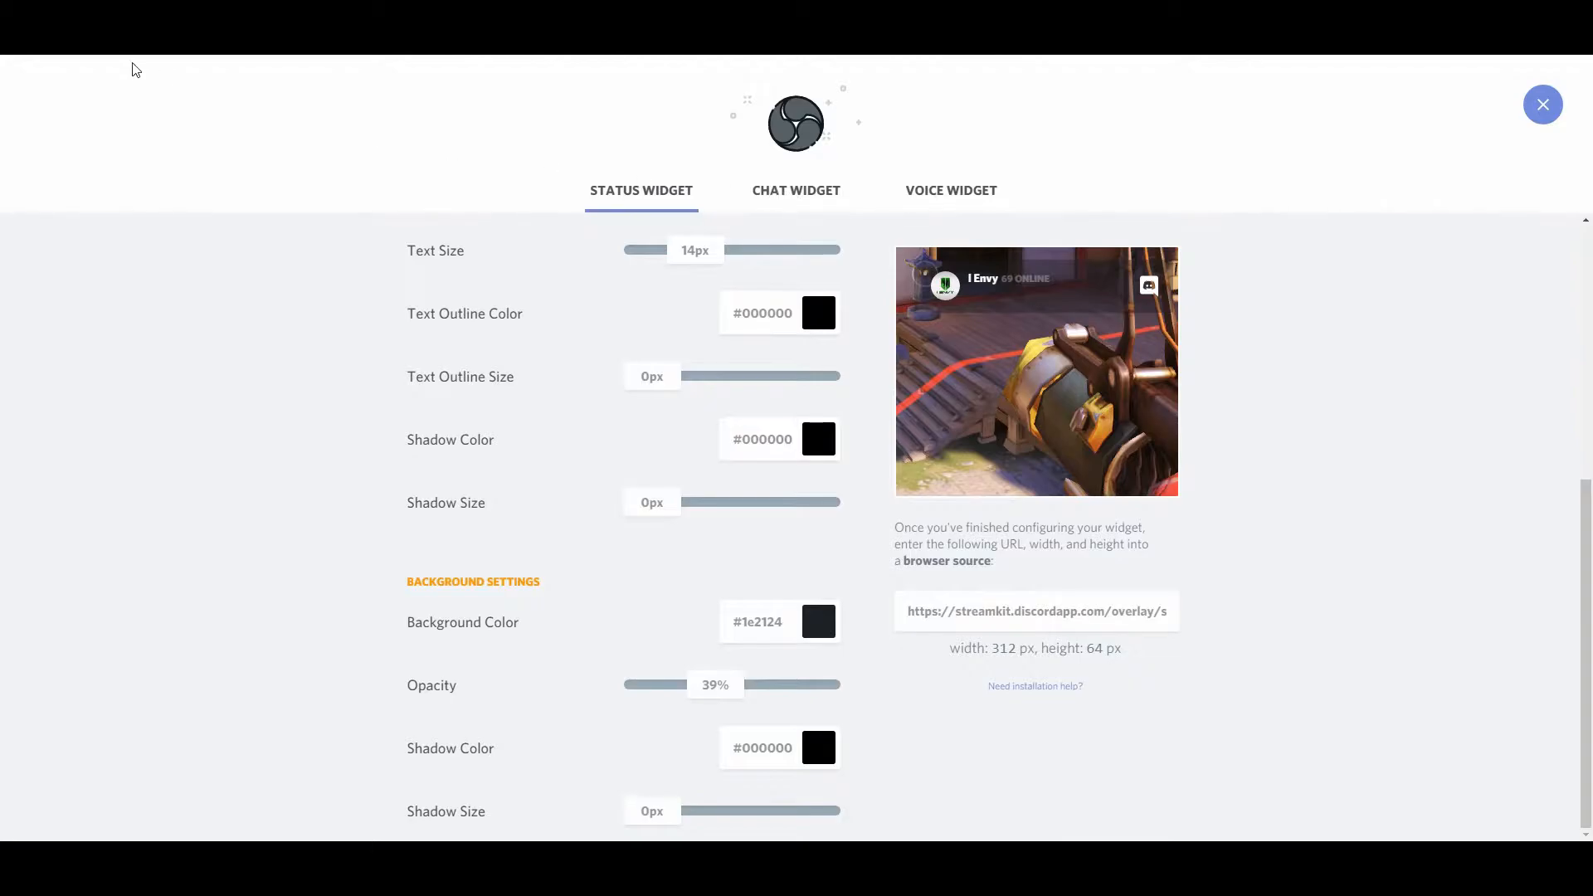
In Streamlabs OBS begin adding a Browser Source to the Blank scene, reaching its name prompt
click(1541, 104)
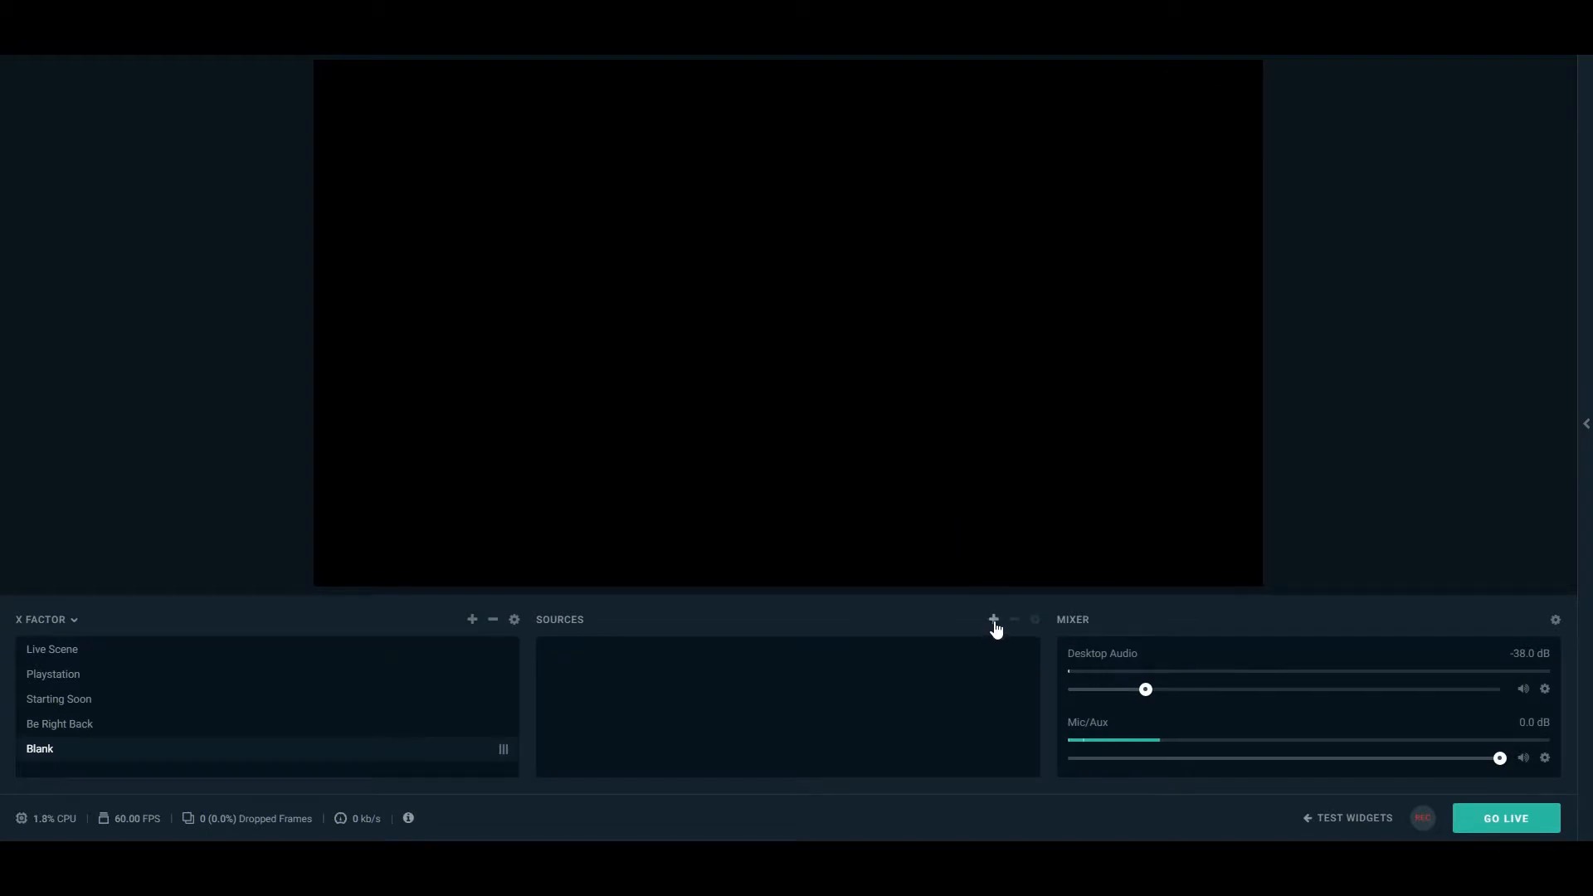
click(992, 619)
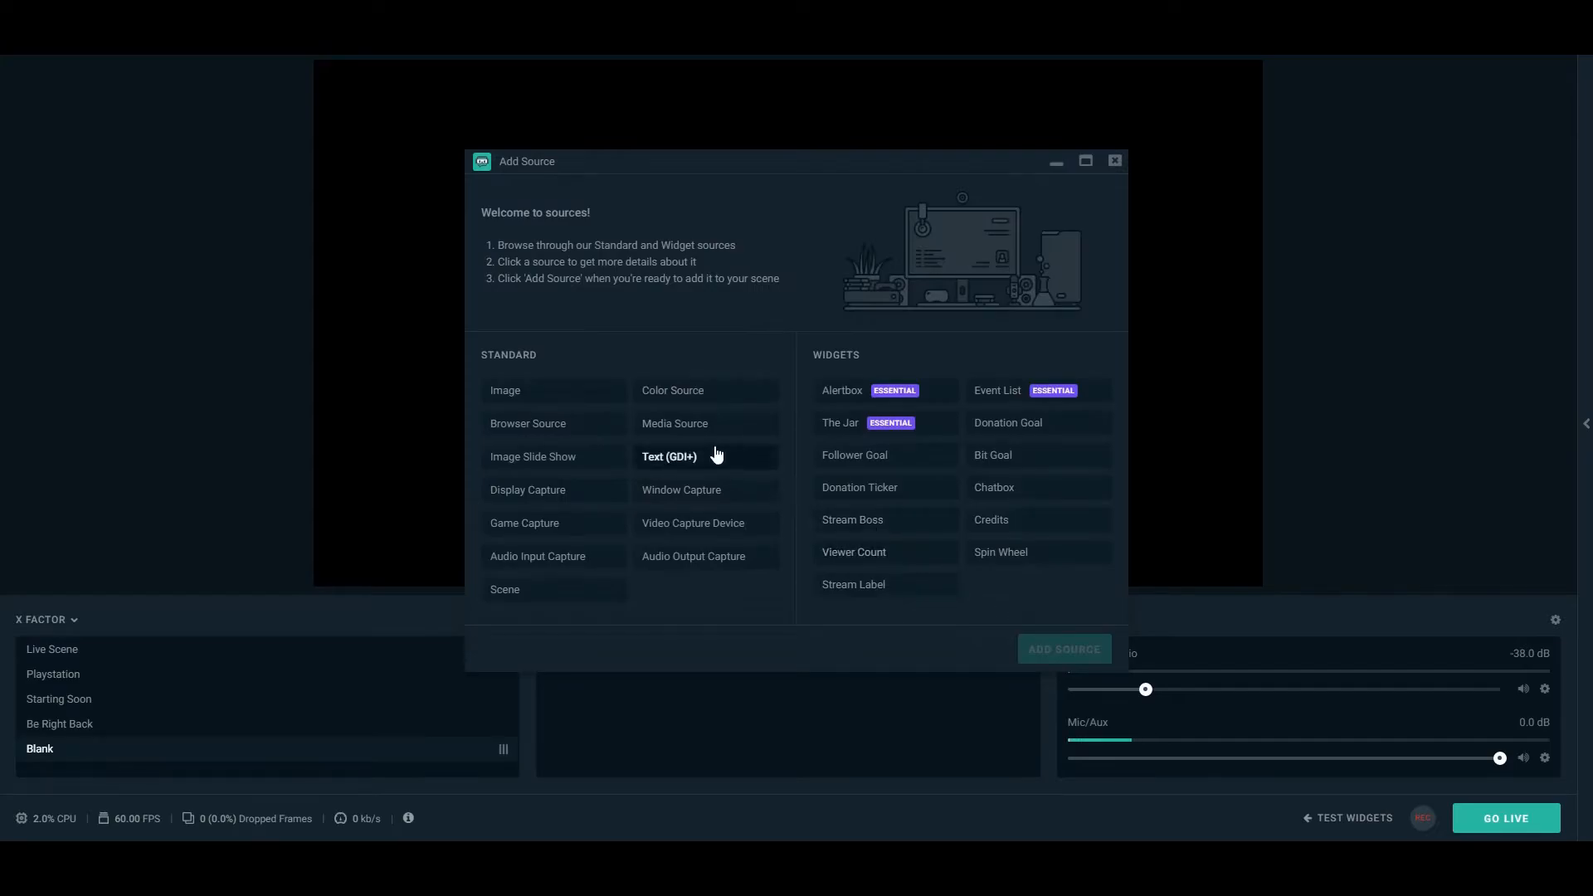
mouse_move(569, 441)
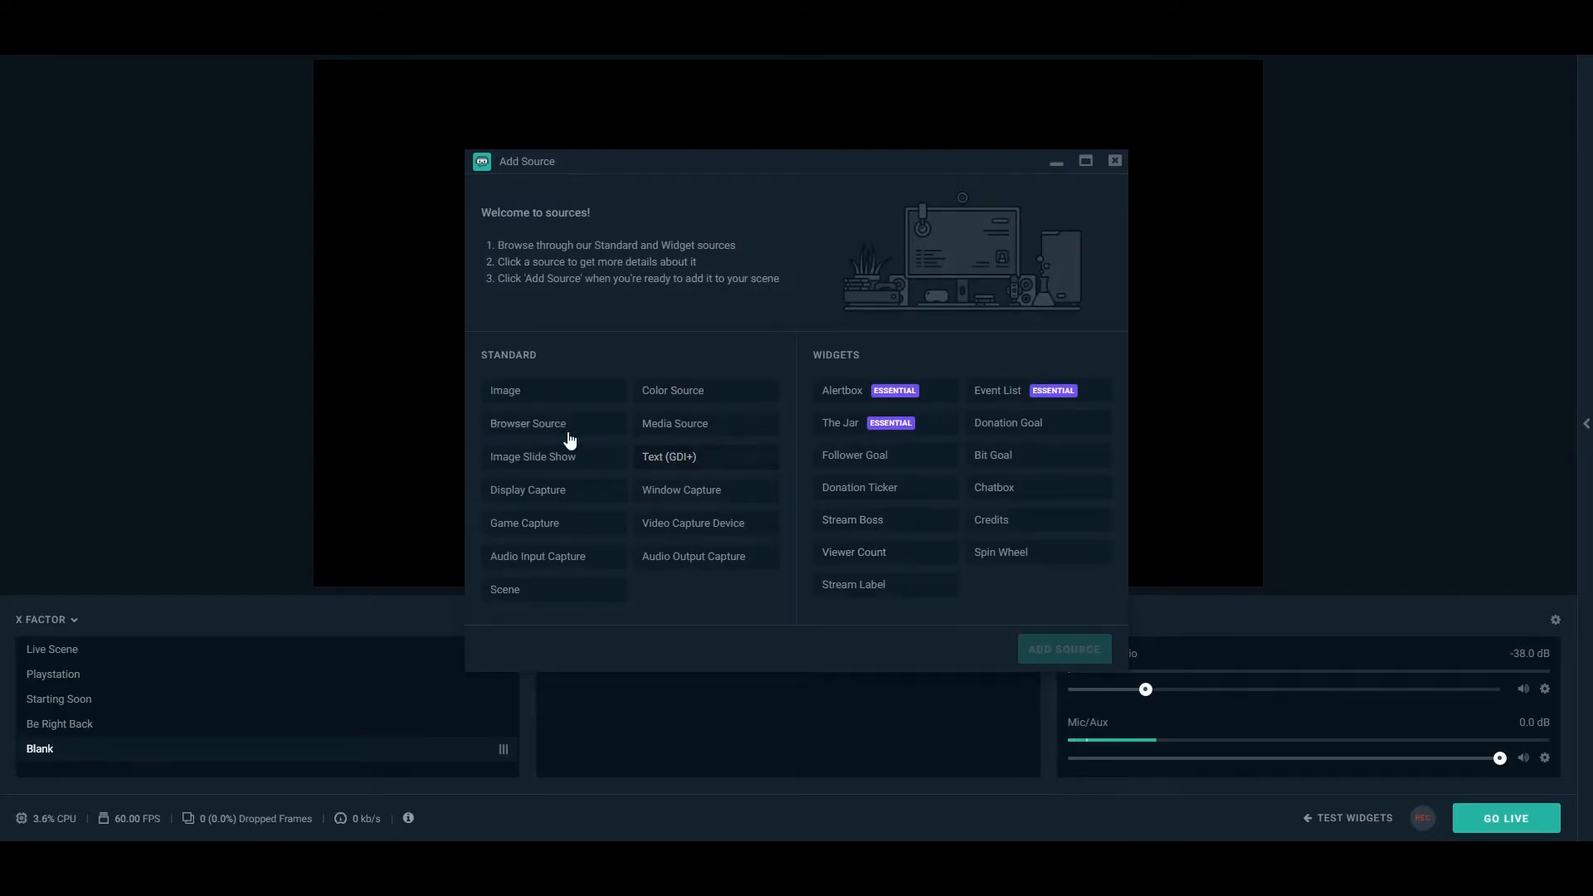
click(527, 423)
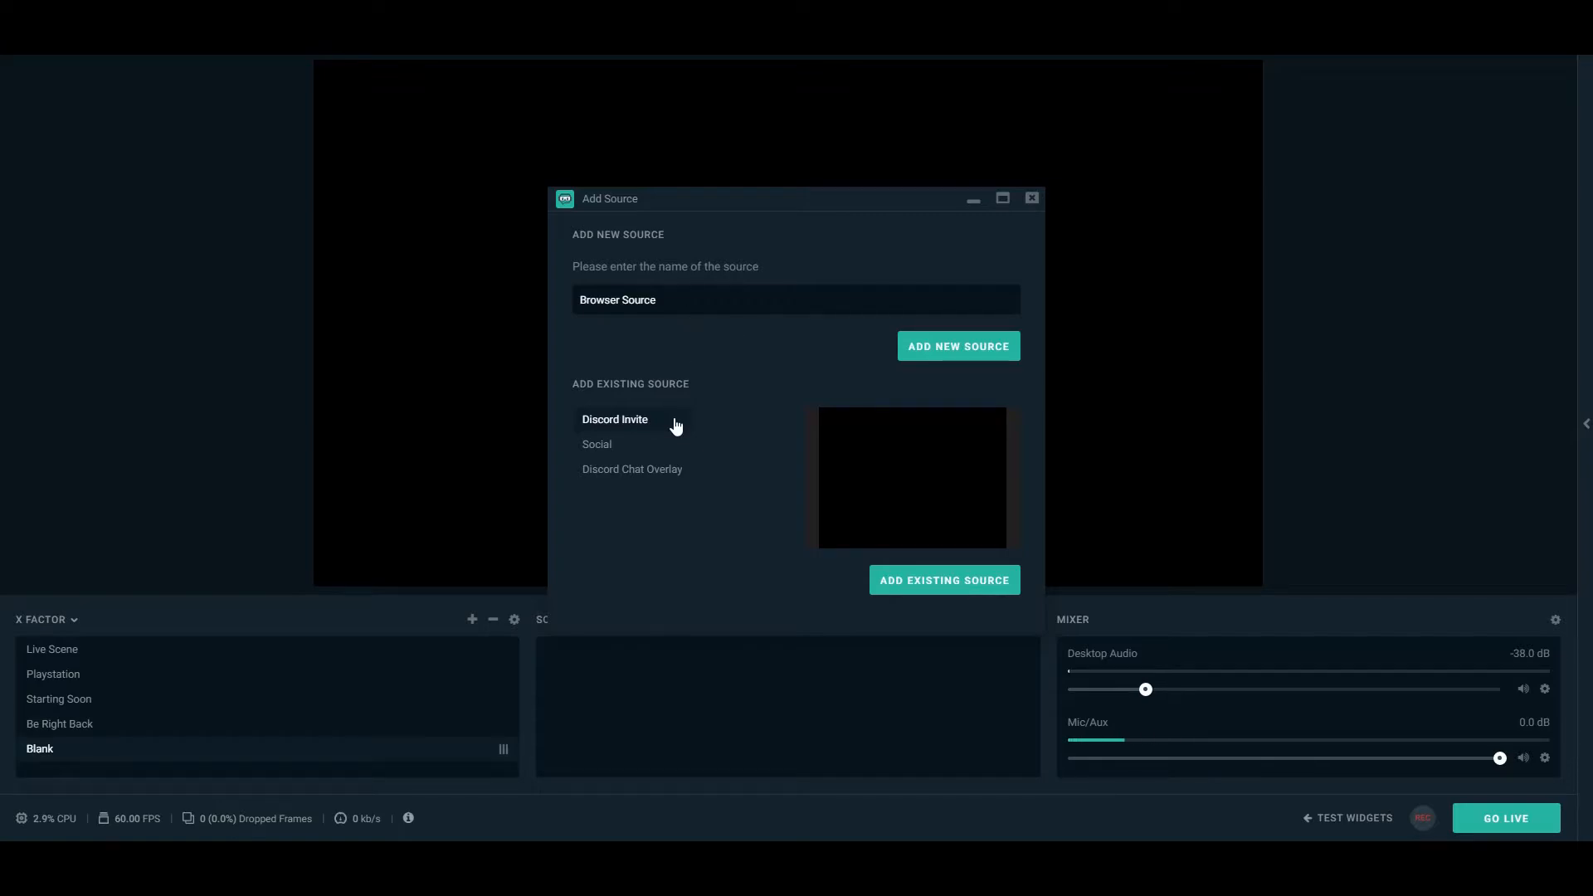
Create the browser source with the StreamKit status URL, refresh its cache and confirm
click(955, 345)
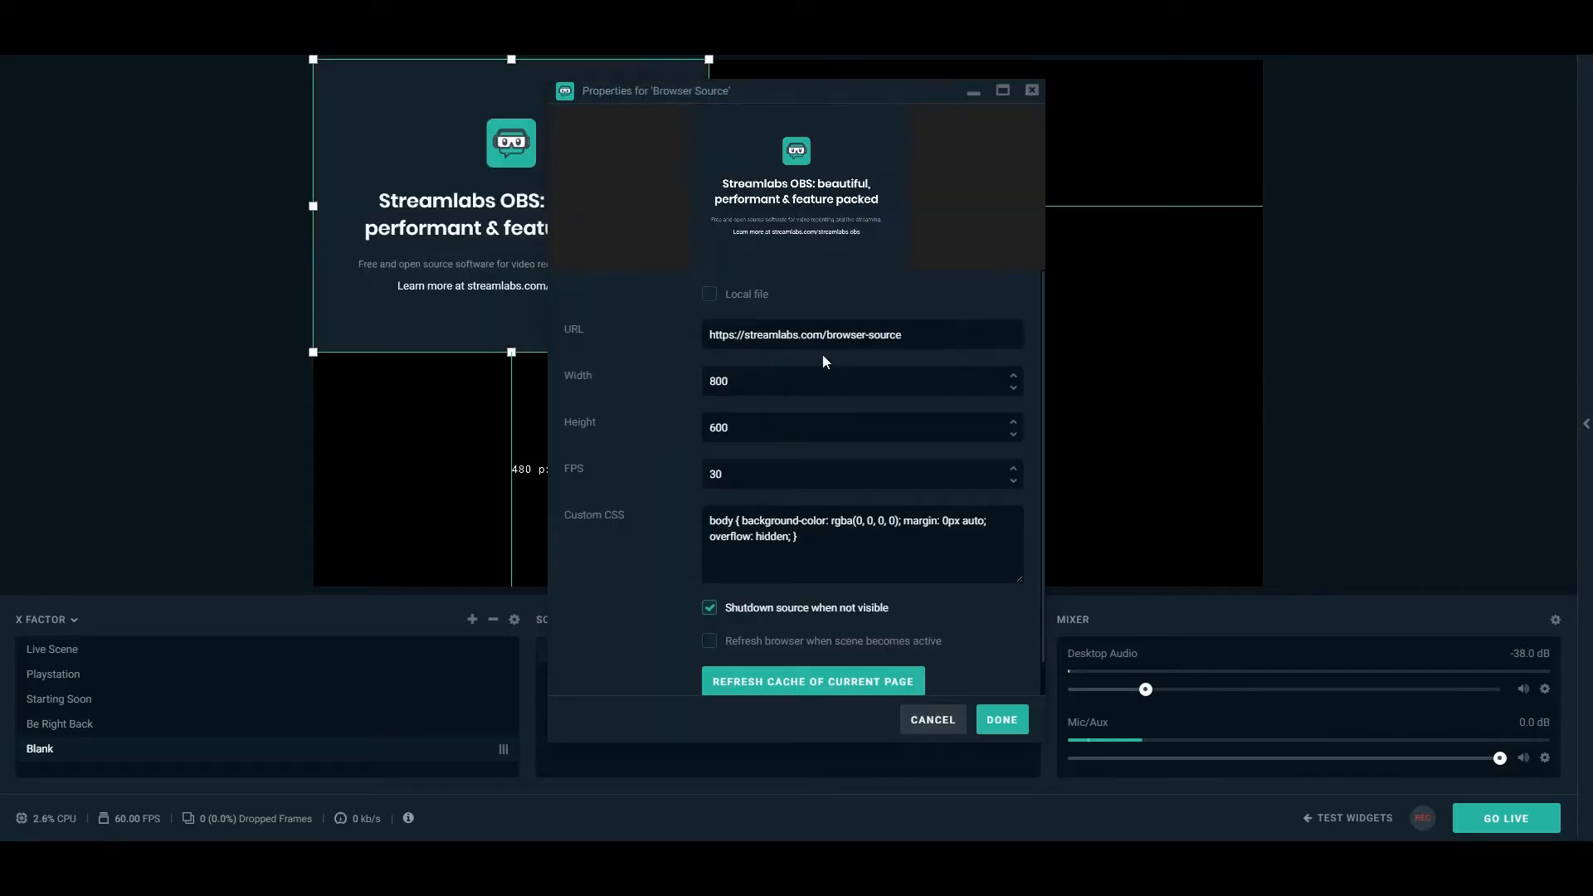
triple_click(805, 334)
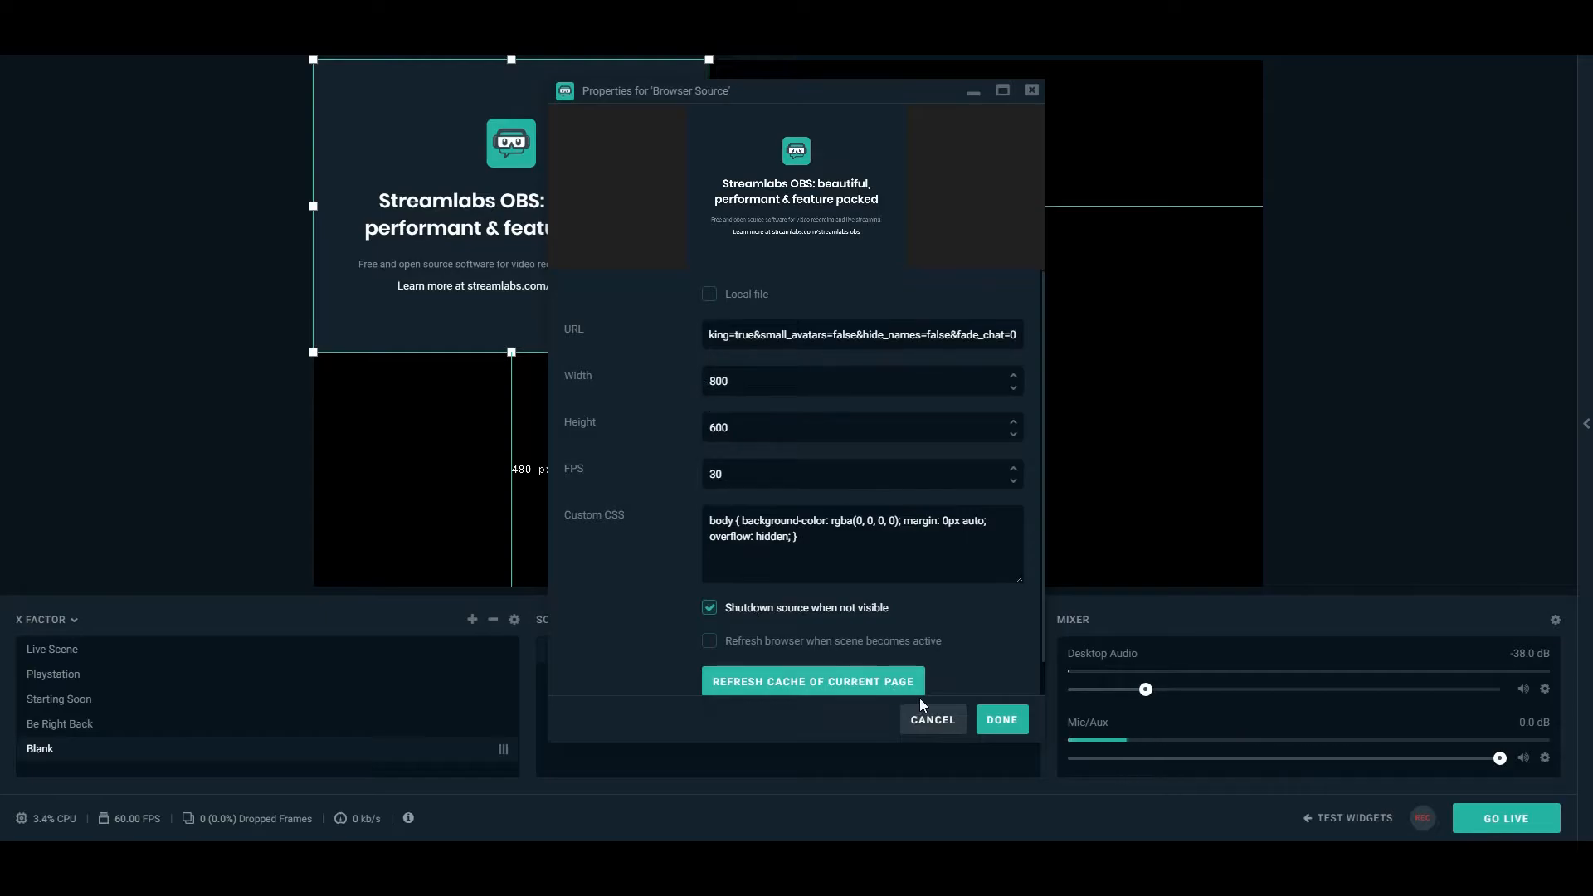
click(812, 680)
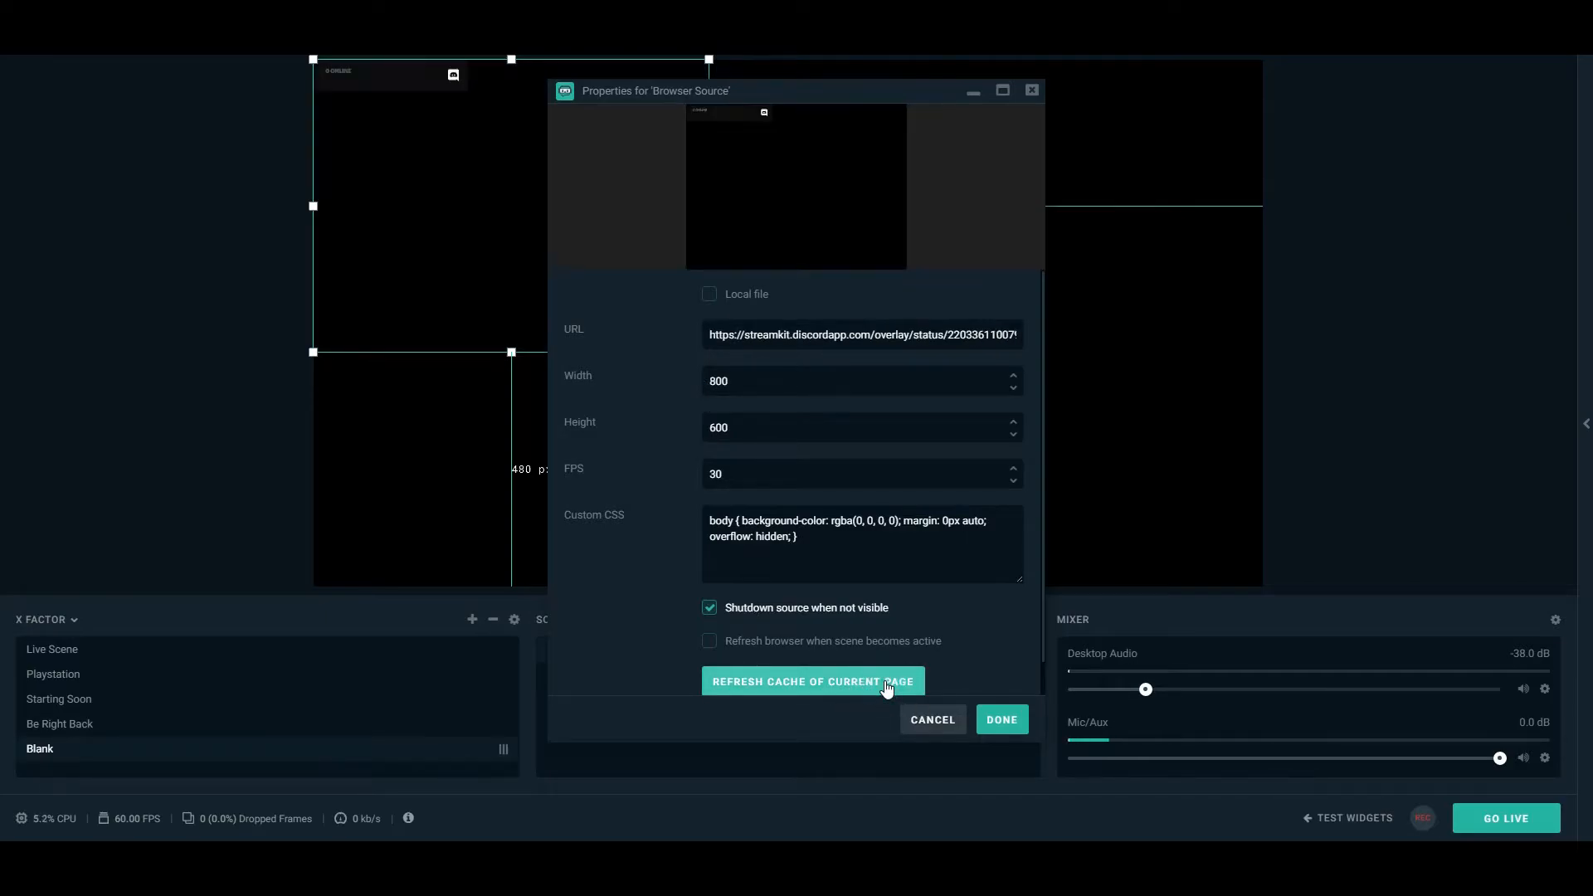
click(811, 681)
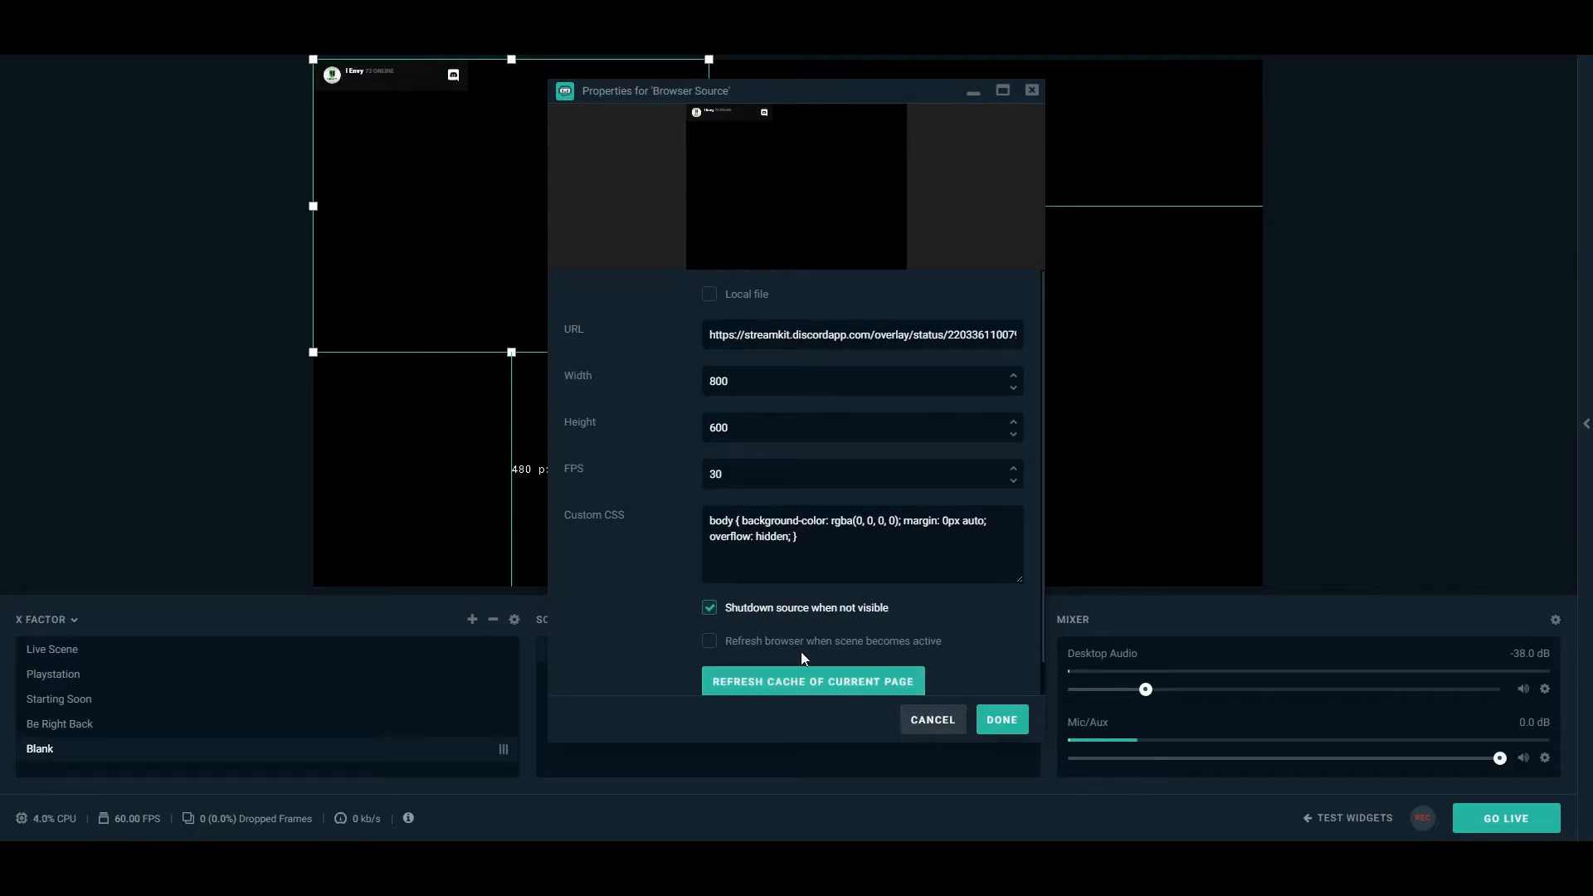
click(1001, 719)
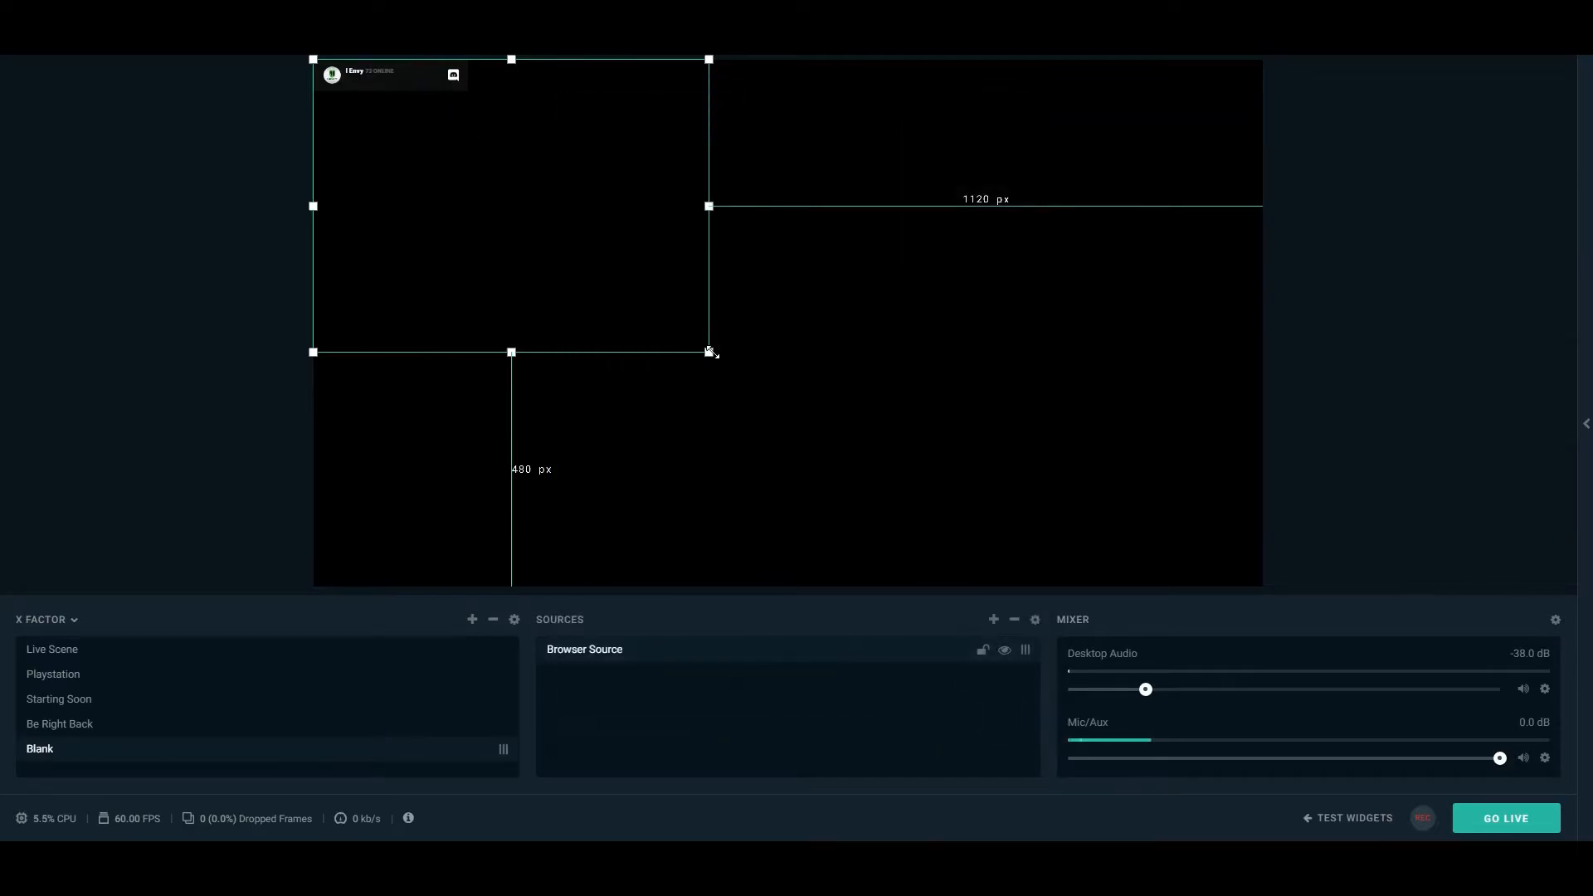
Enlarge the status widget source in the top-left of the scene preview
drag(709, 352, 897, 493)
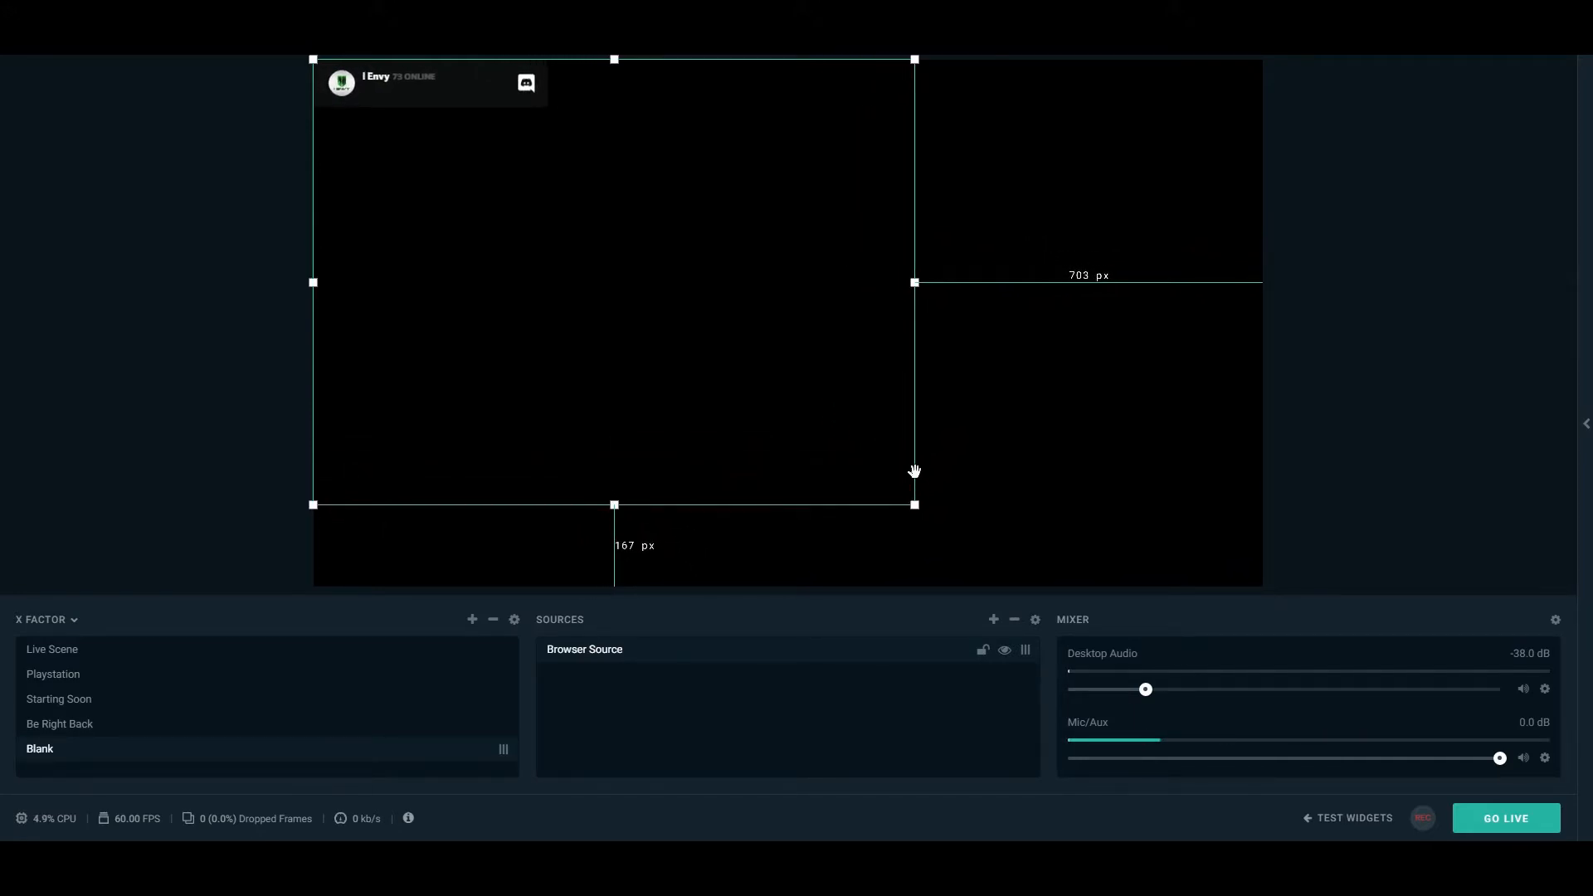
drag(914, 505, 929, 514)
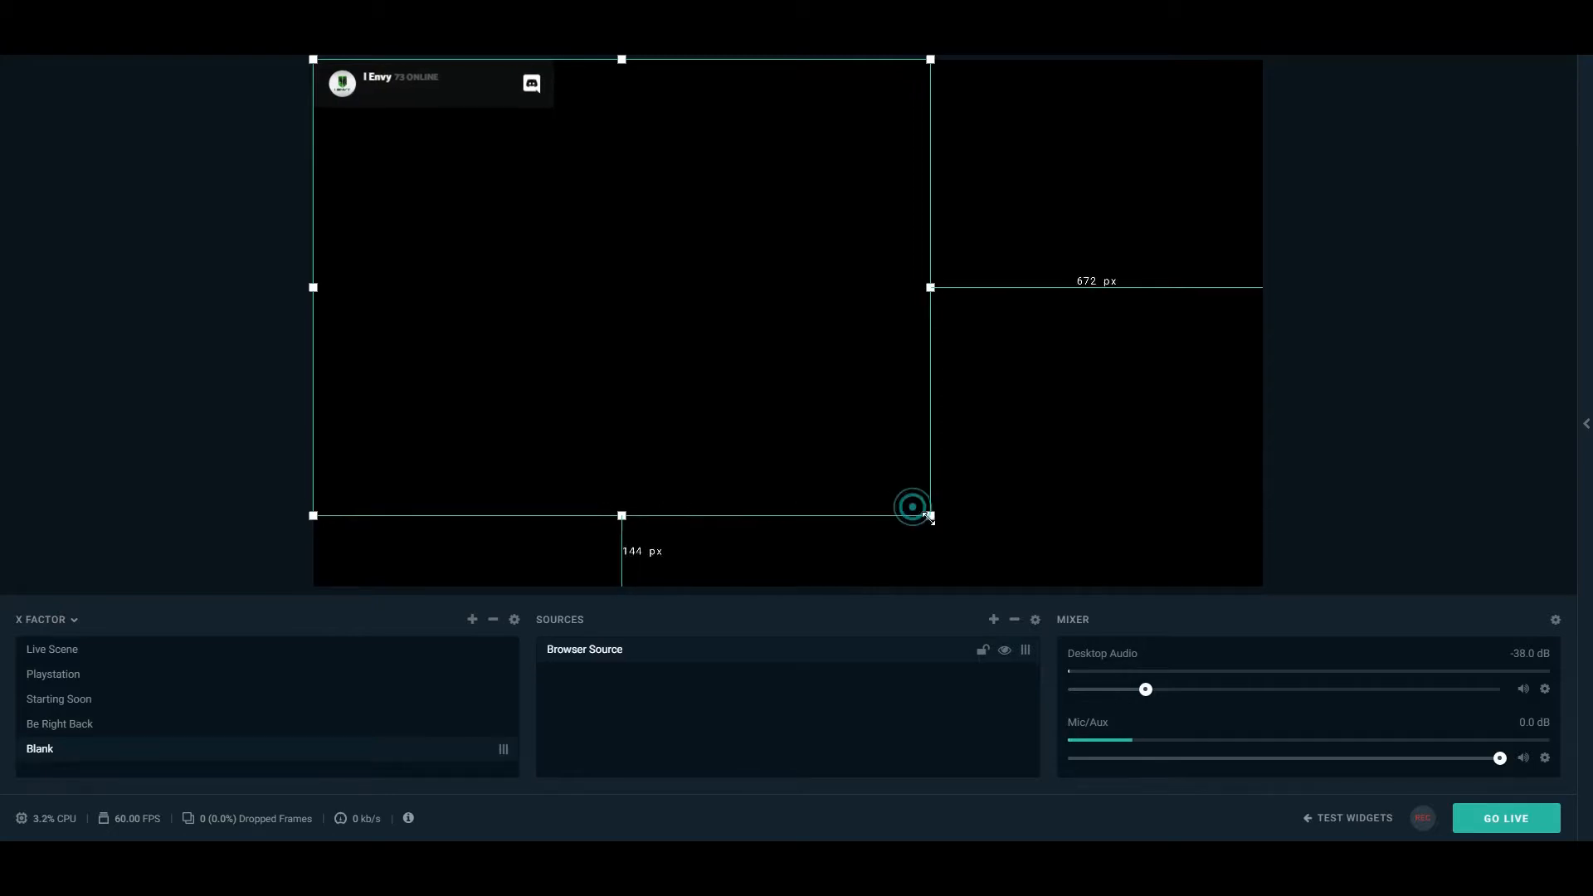
drag(913, 506, 931, 520)
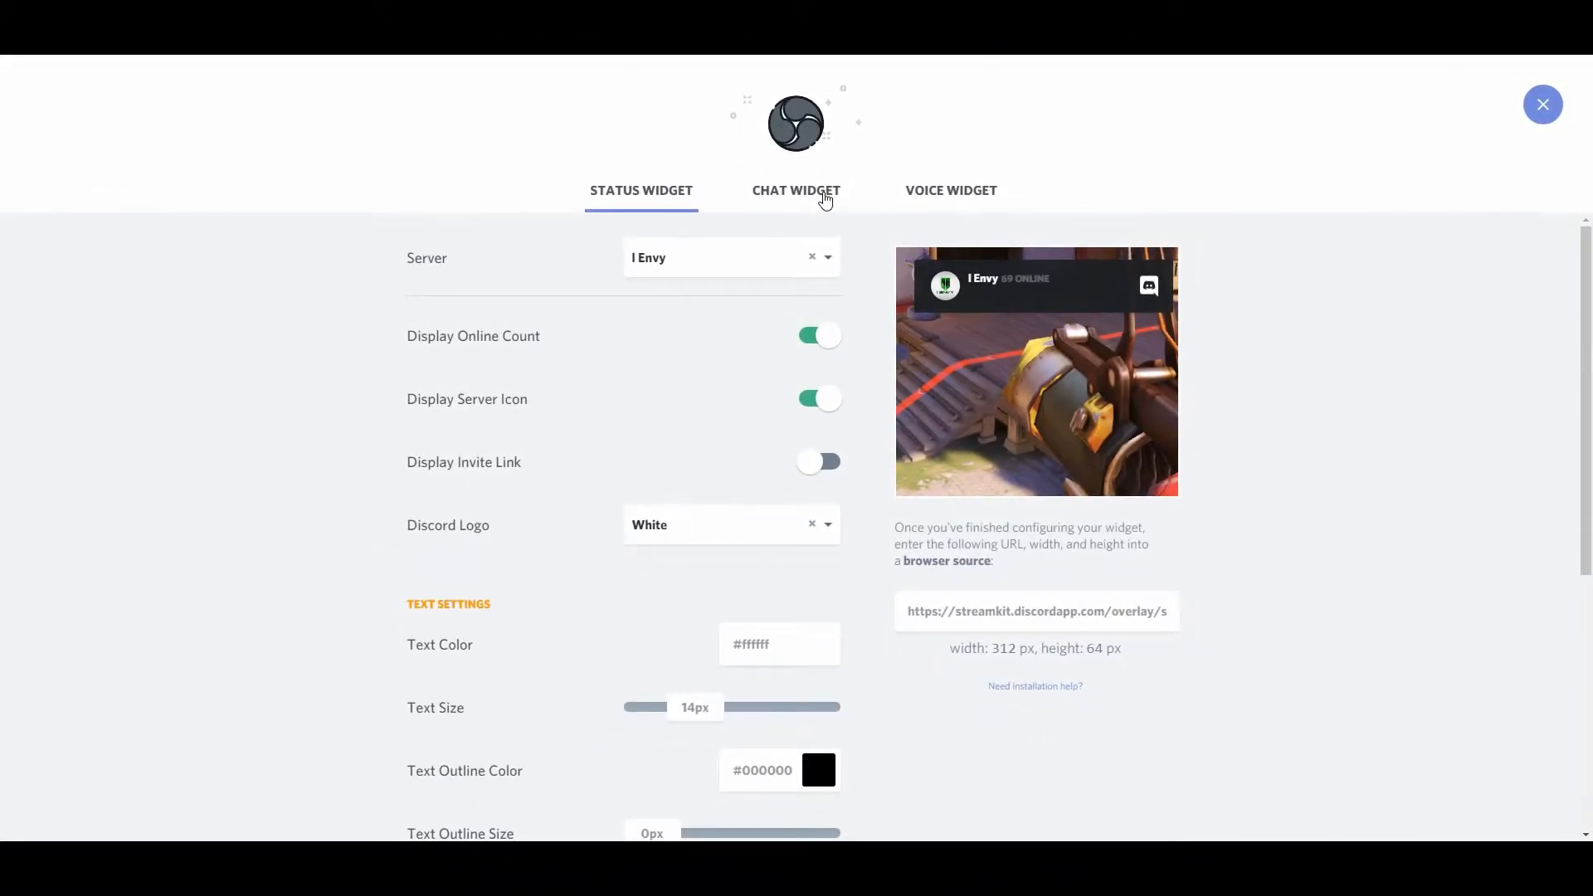
mouse_move(956, 556)
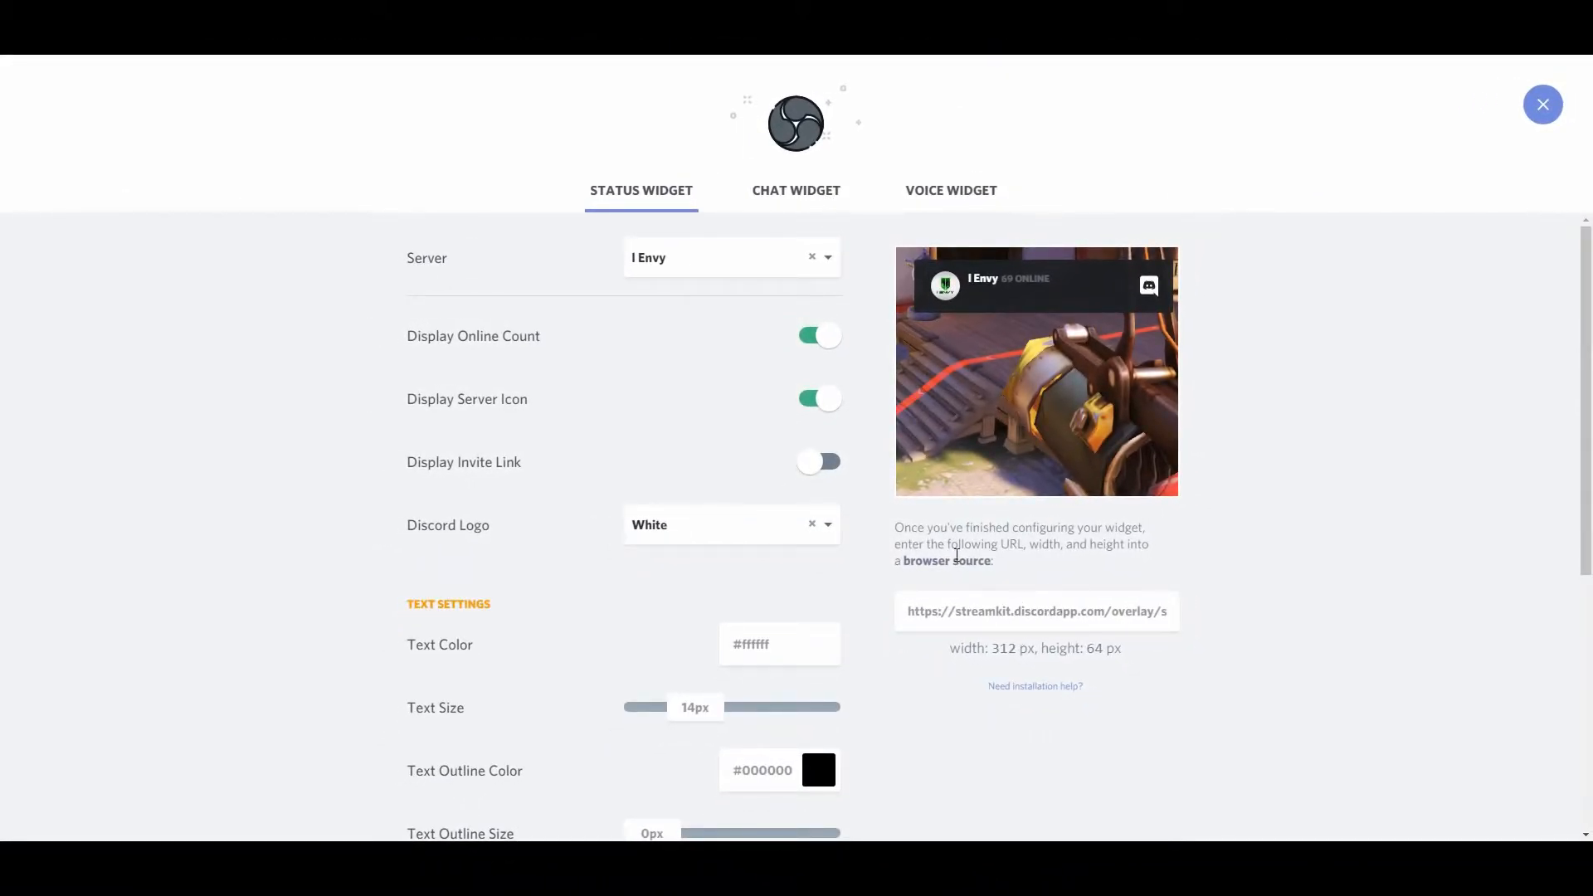
Point the chat widget at the I Envy server's general text channel
click(795, 189)
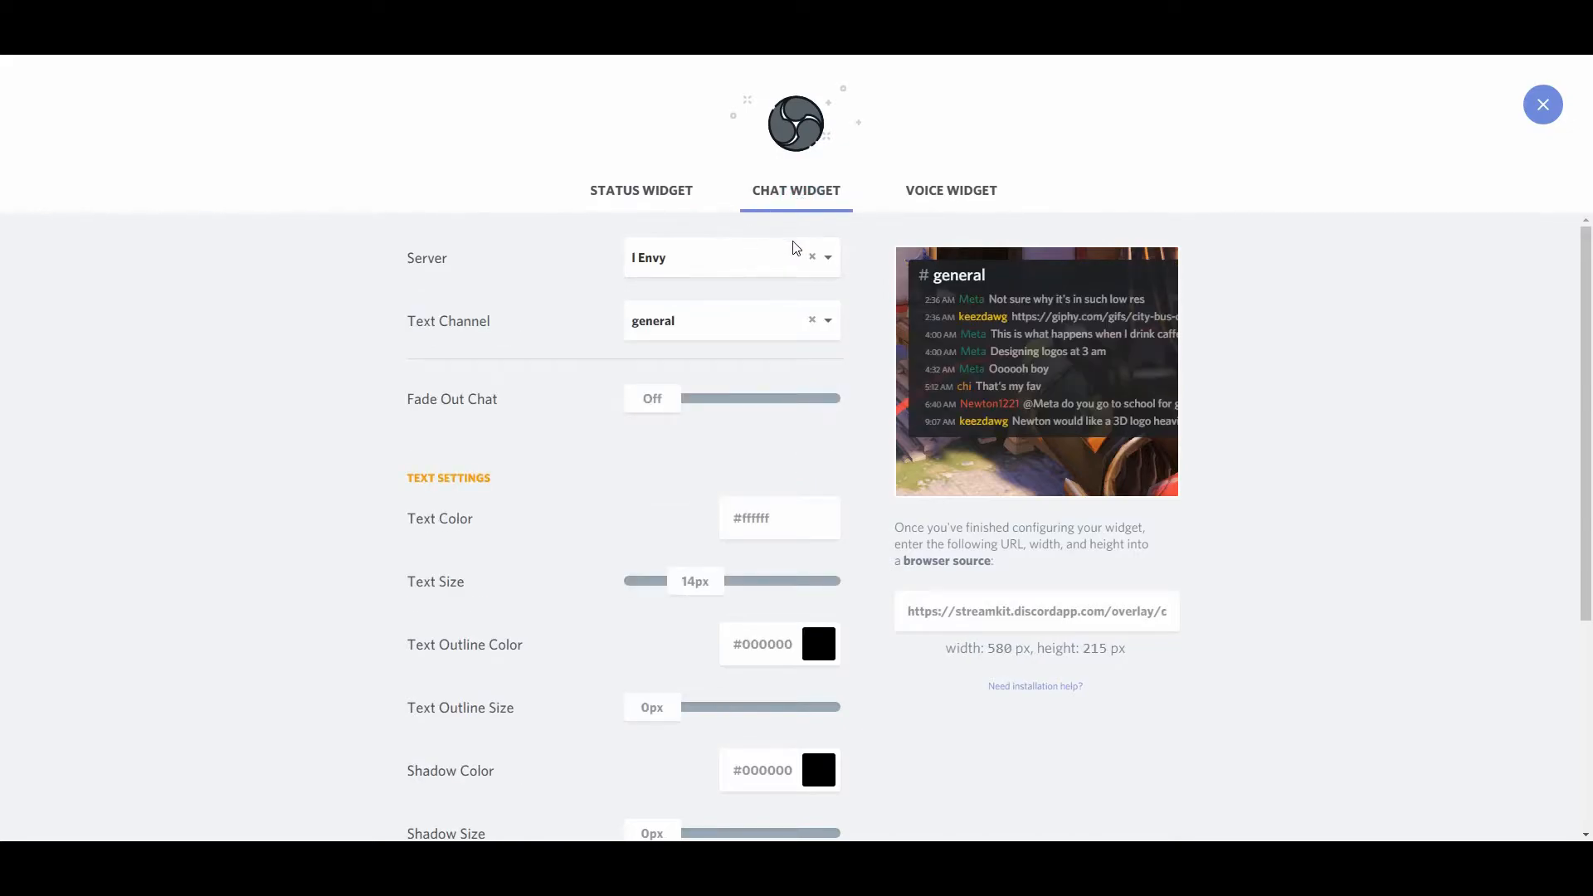
click(826, 258)
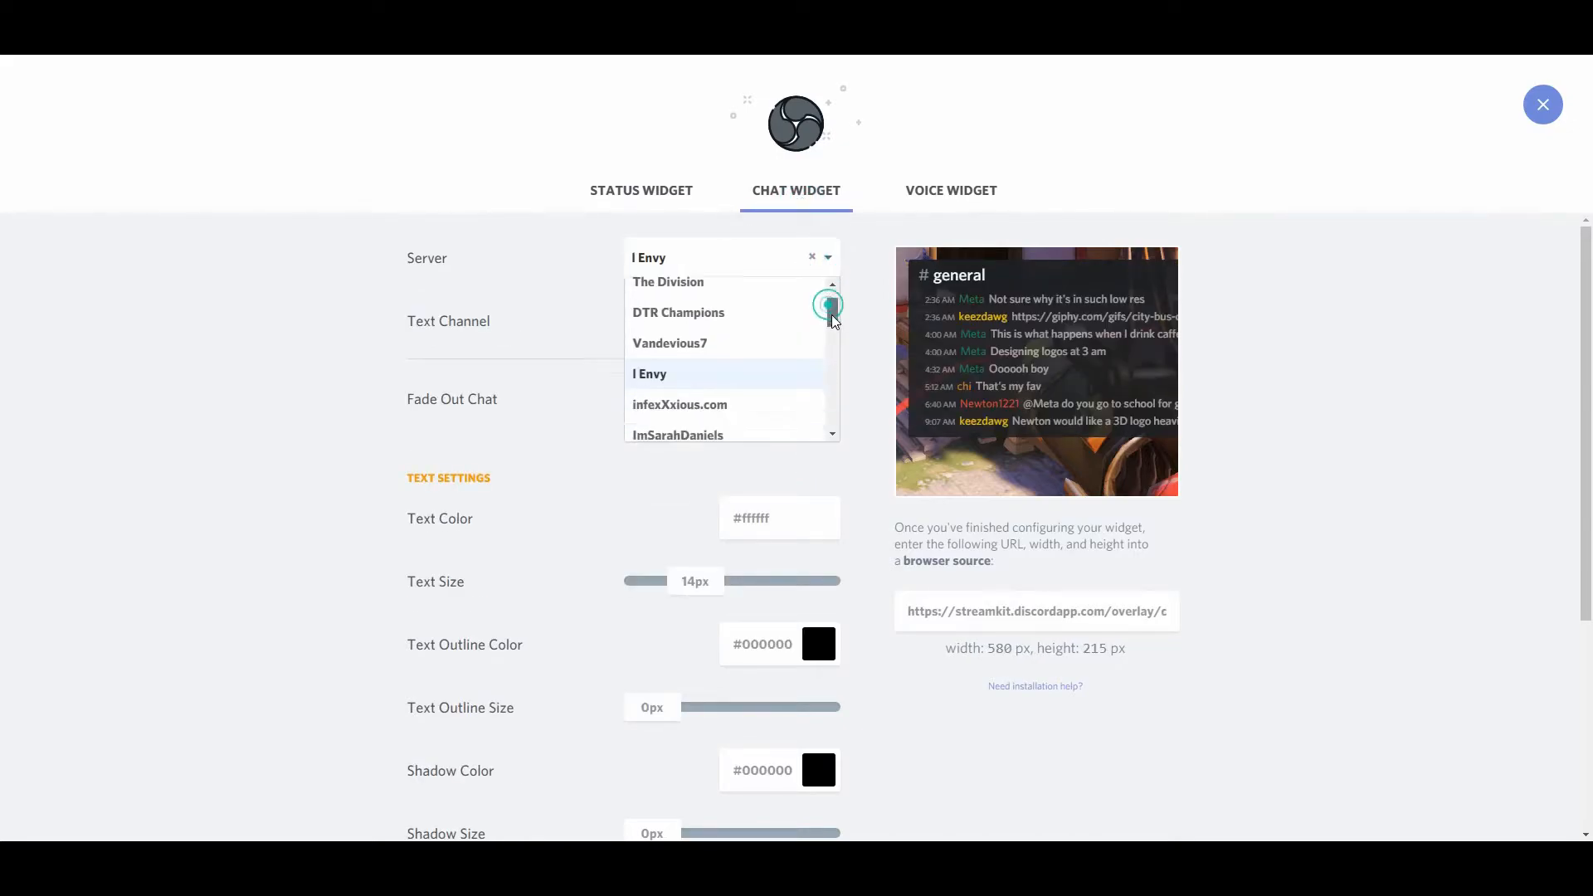
click(648, 374)
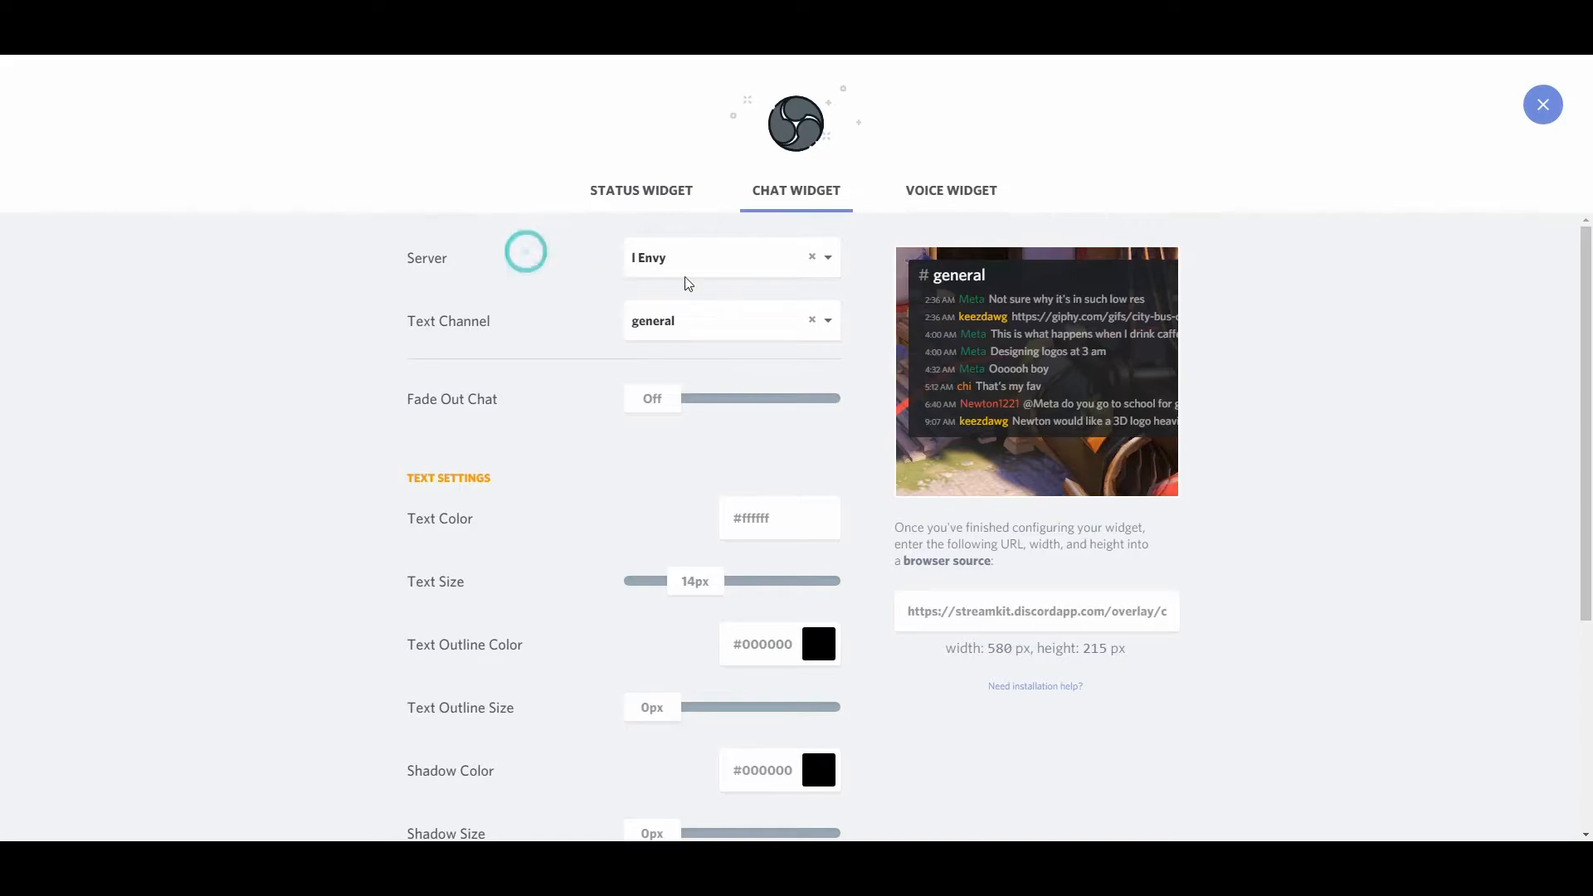
click(730, 321)
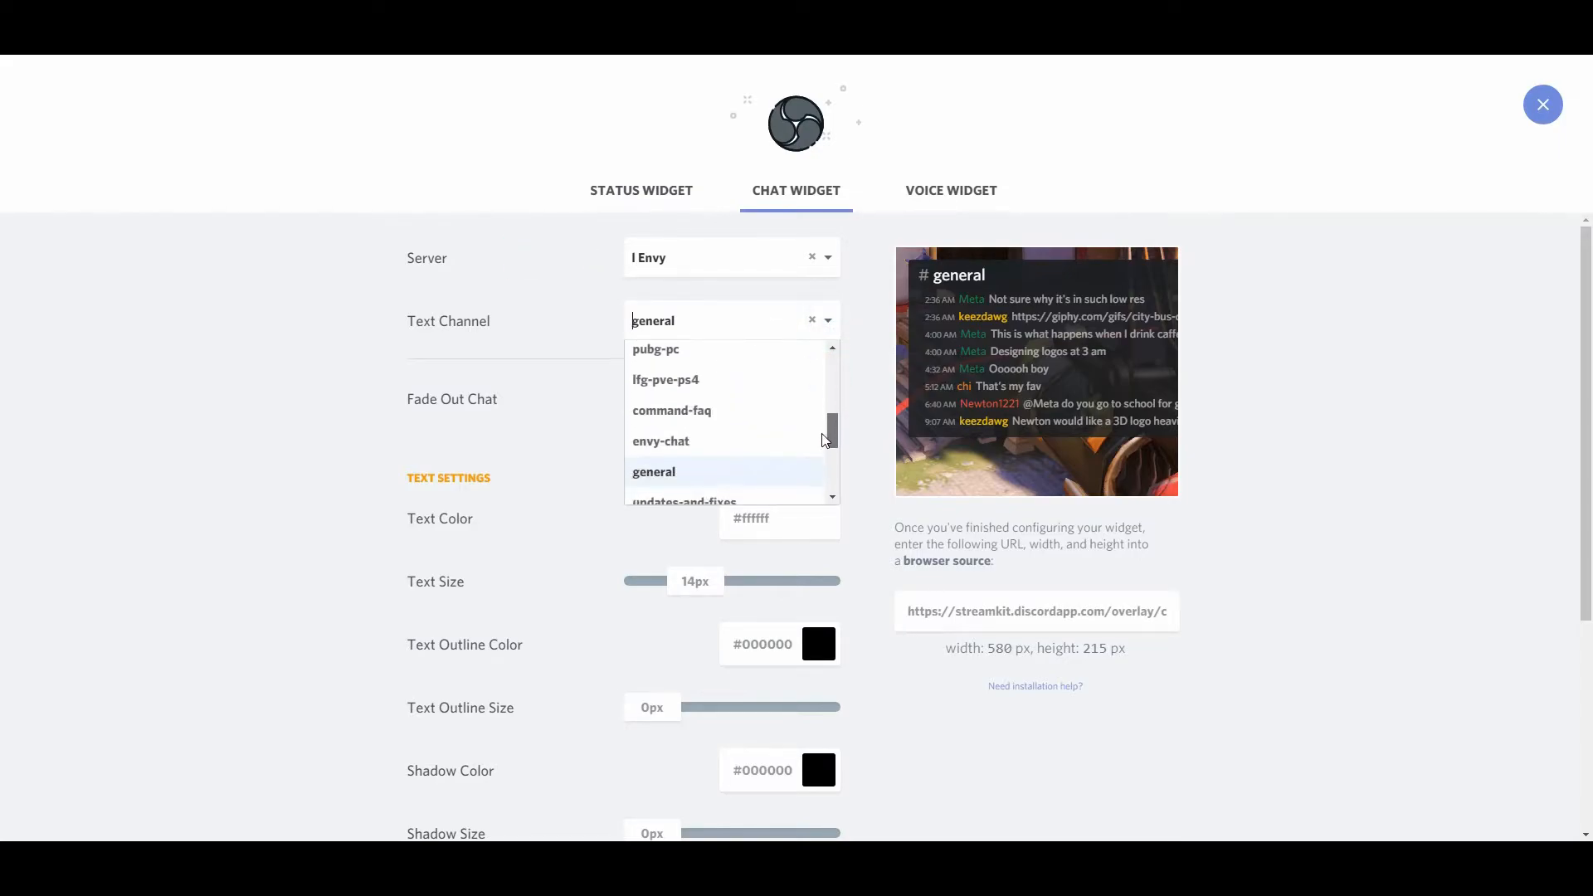
click(653, 472)
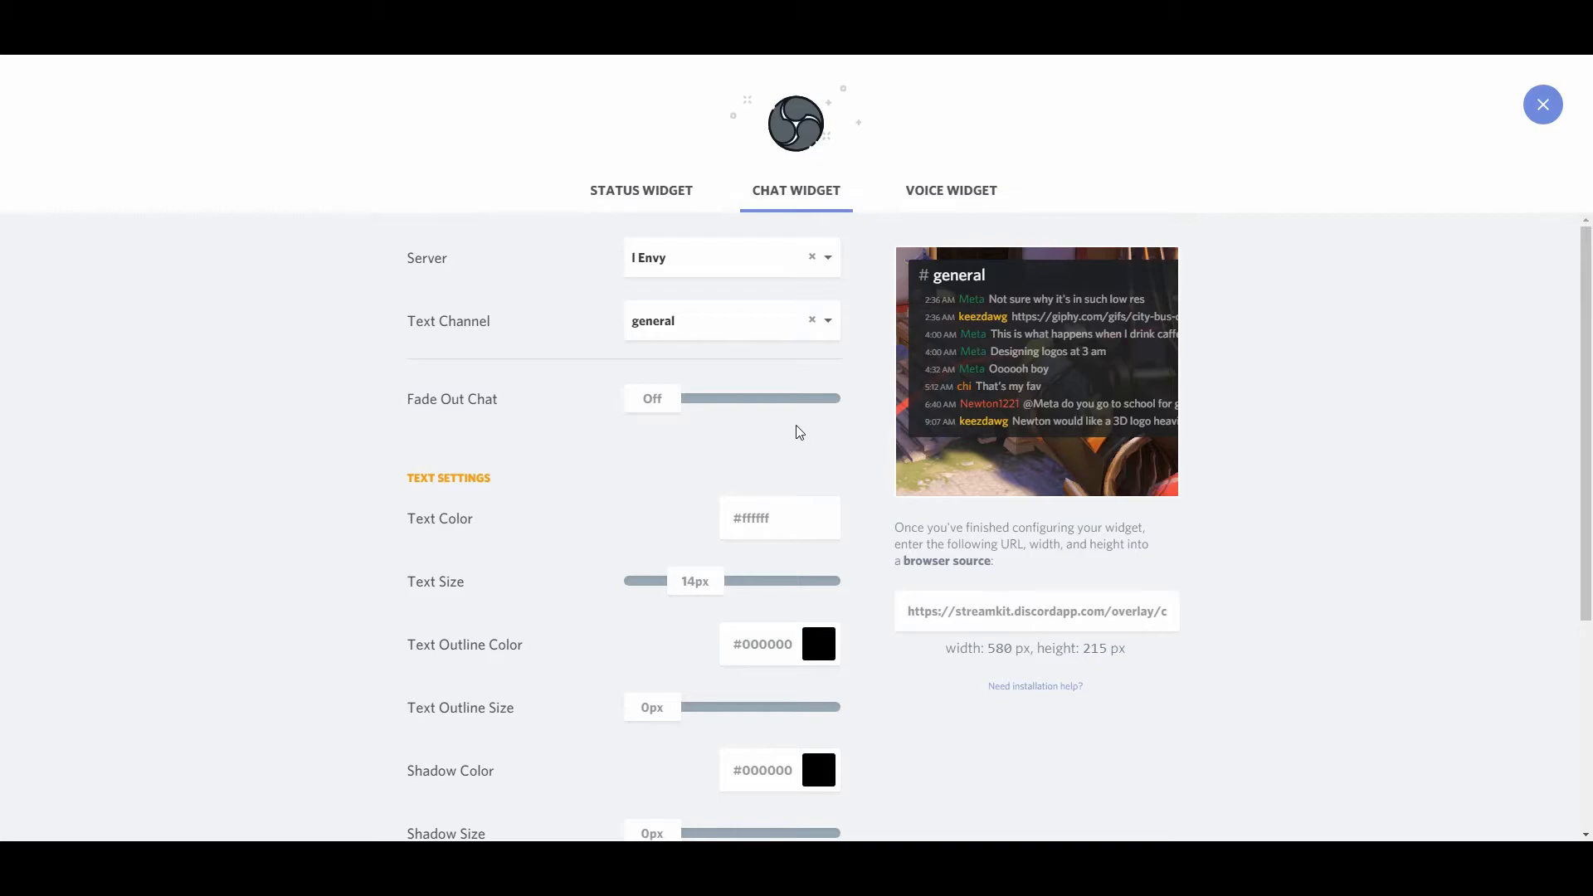
Lower the chat background opacity to 44% and select the chat overlay URL
scroll(down, 3)
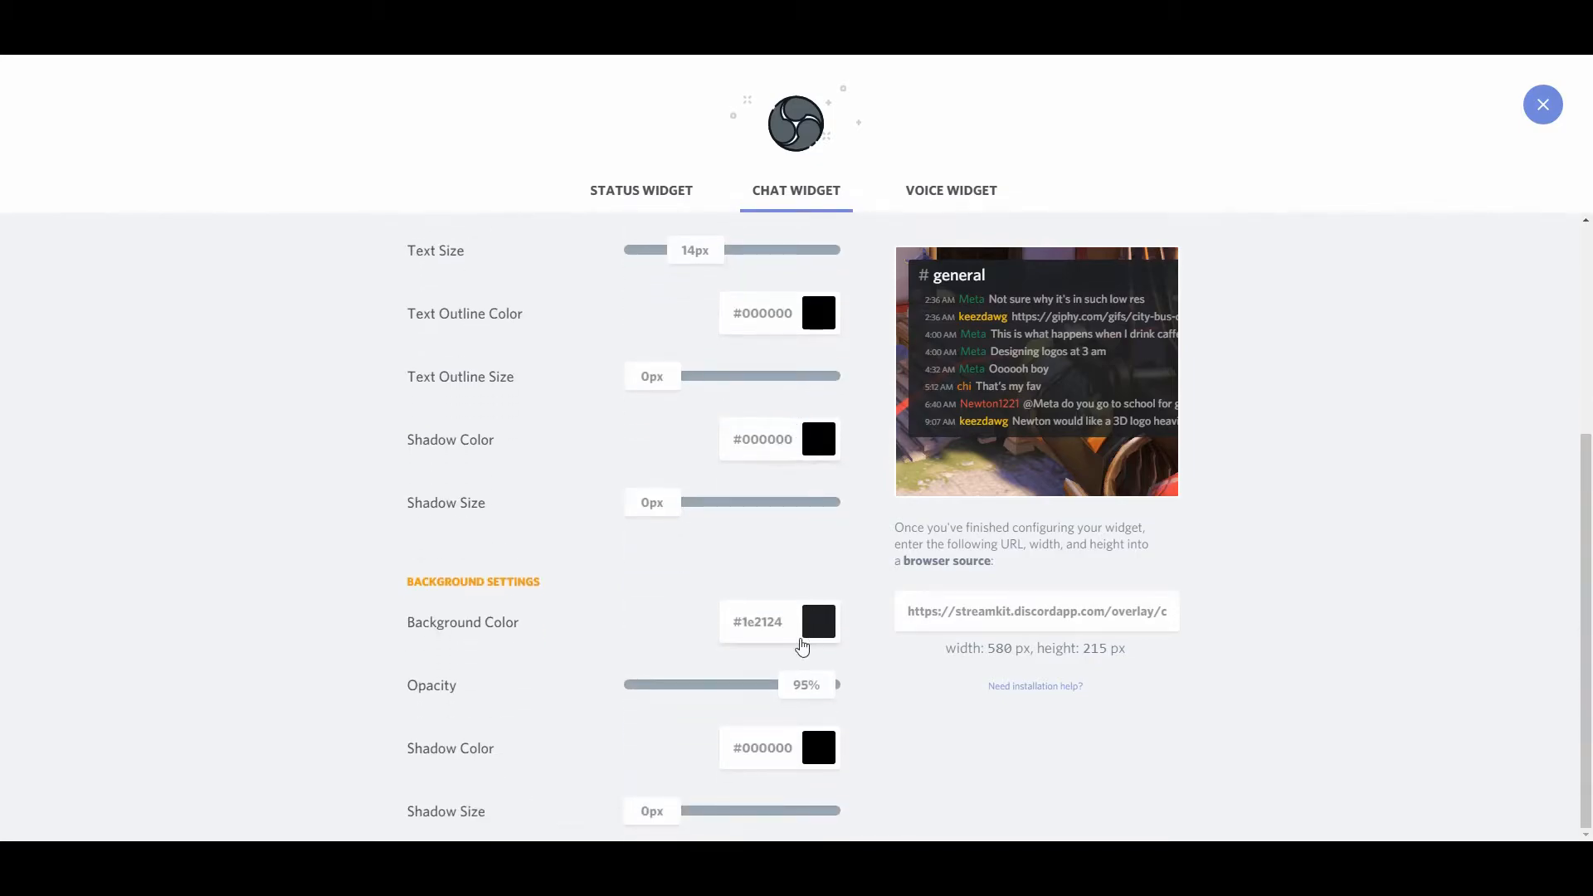
drag(832, 684, 695, 683)
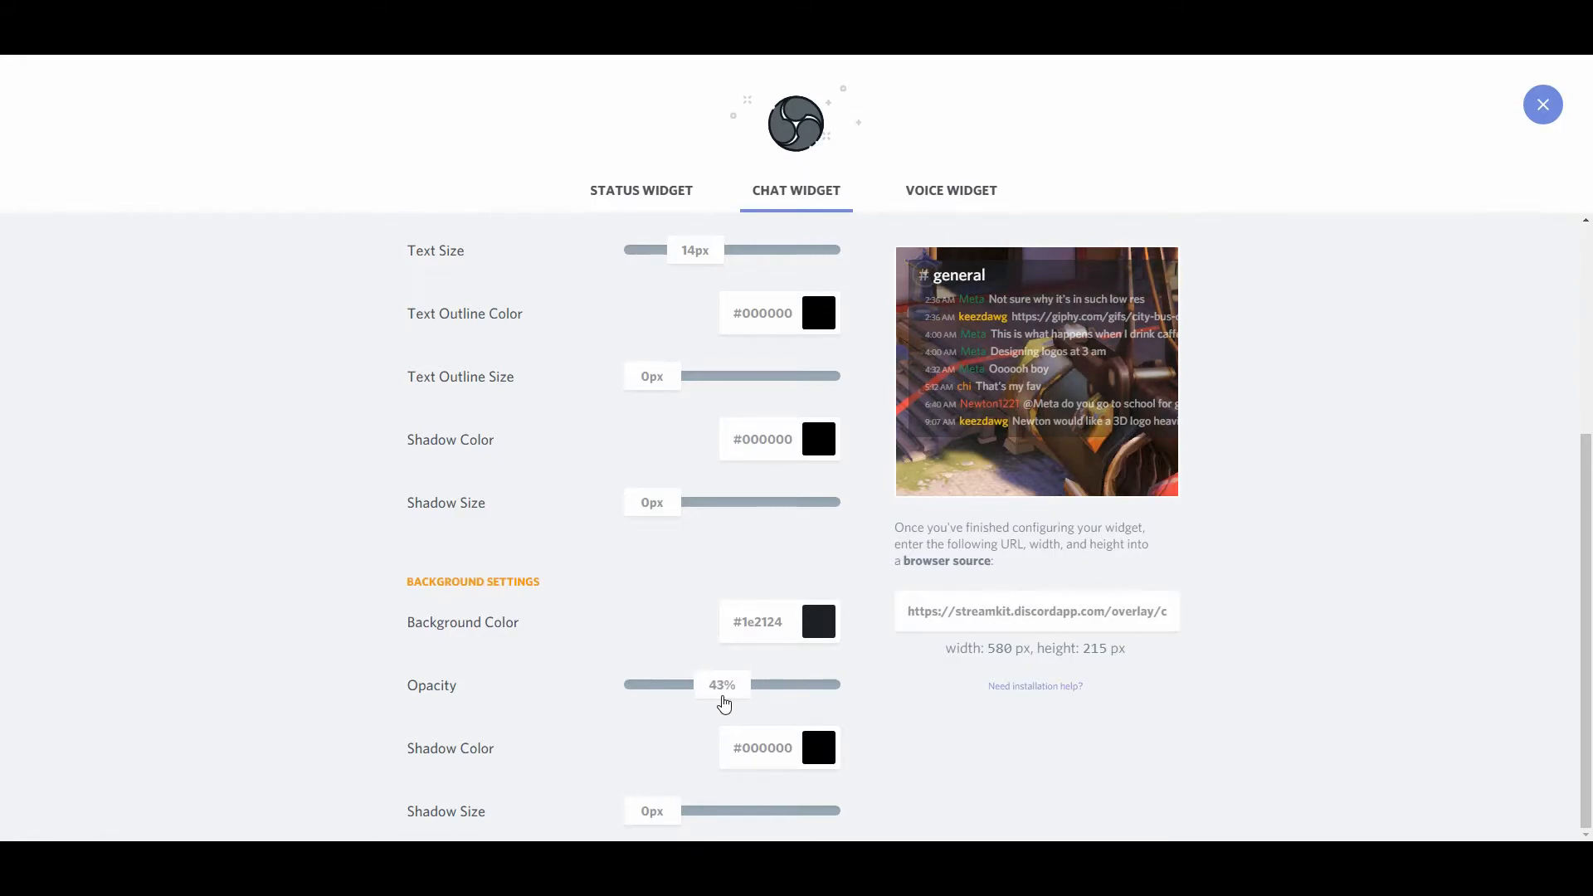
drag(720, 684, 727, 684)
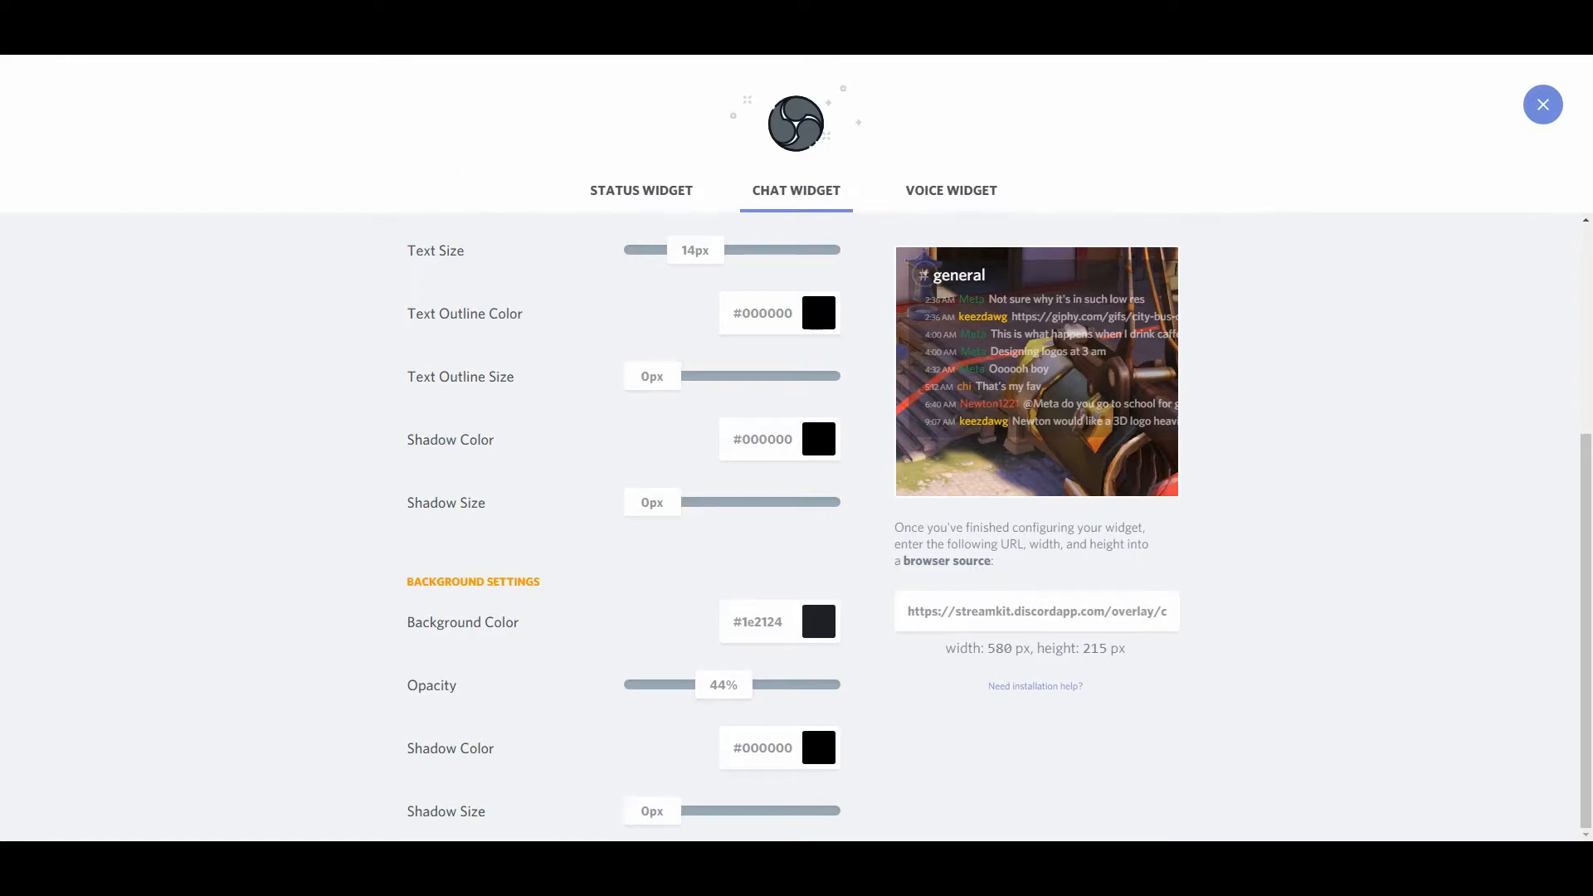
triple_click(1034, 611)
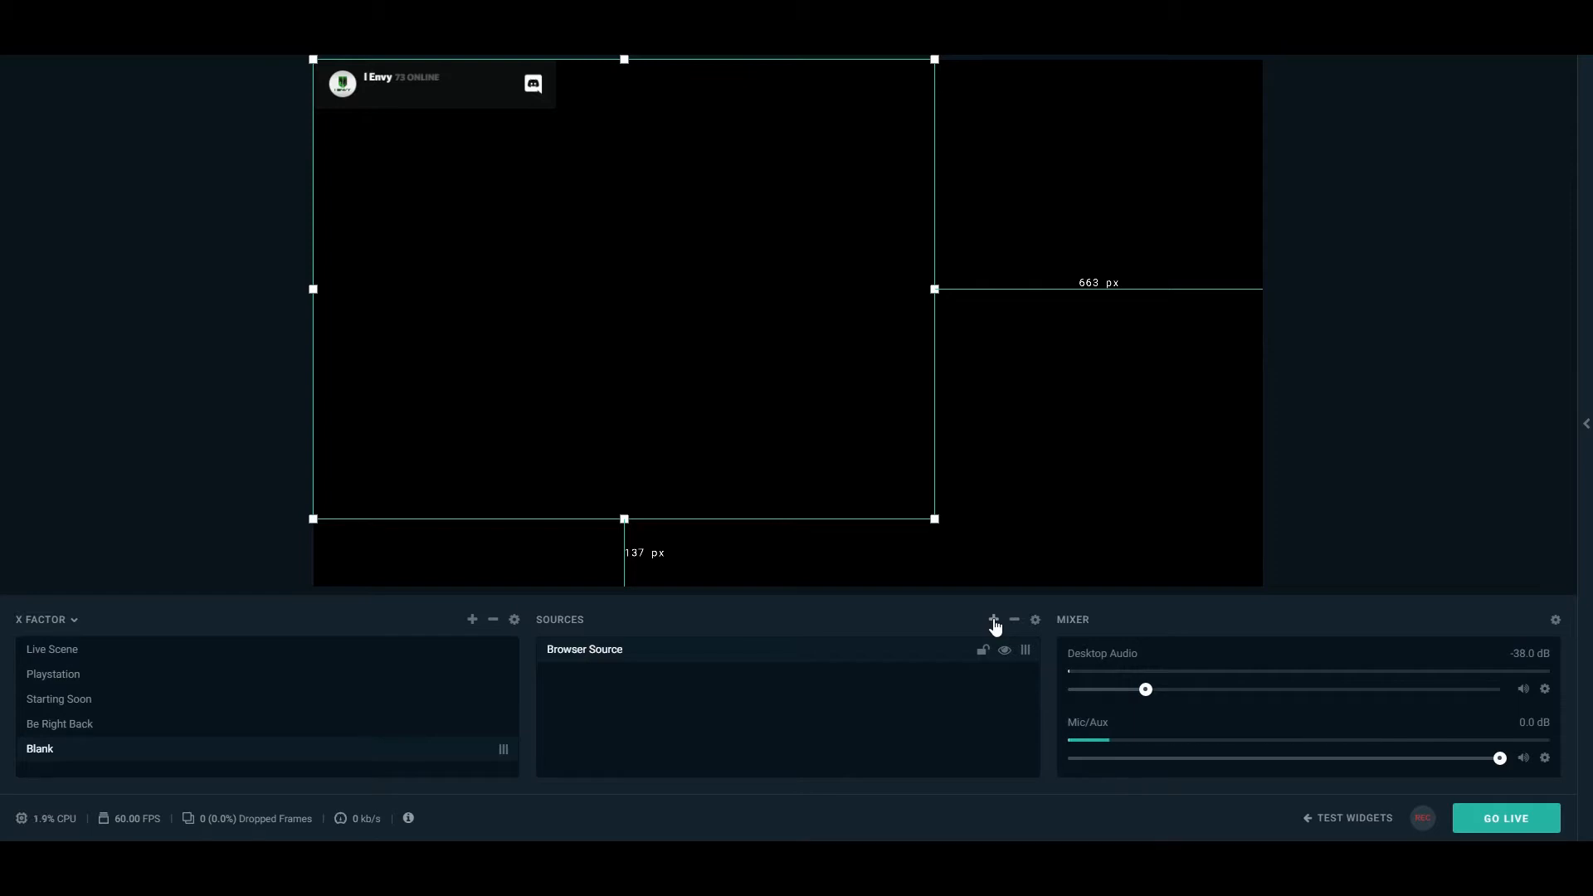
Add a second browser source loading the general chat overlay URL and confirm it
click(992, 622)
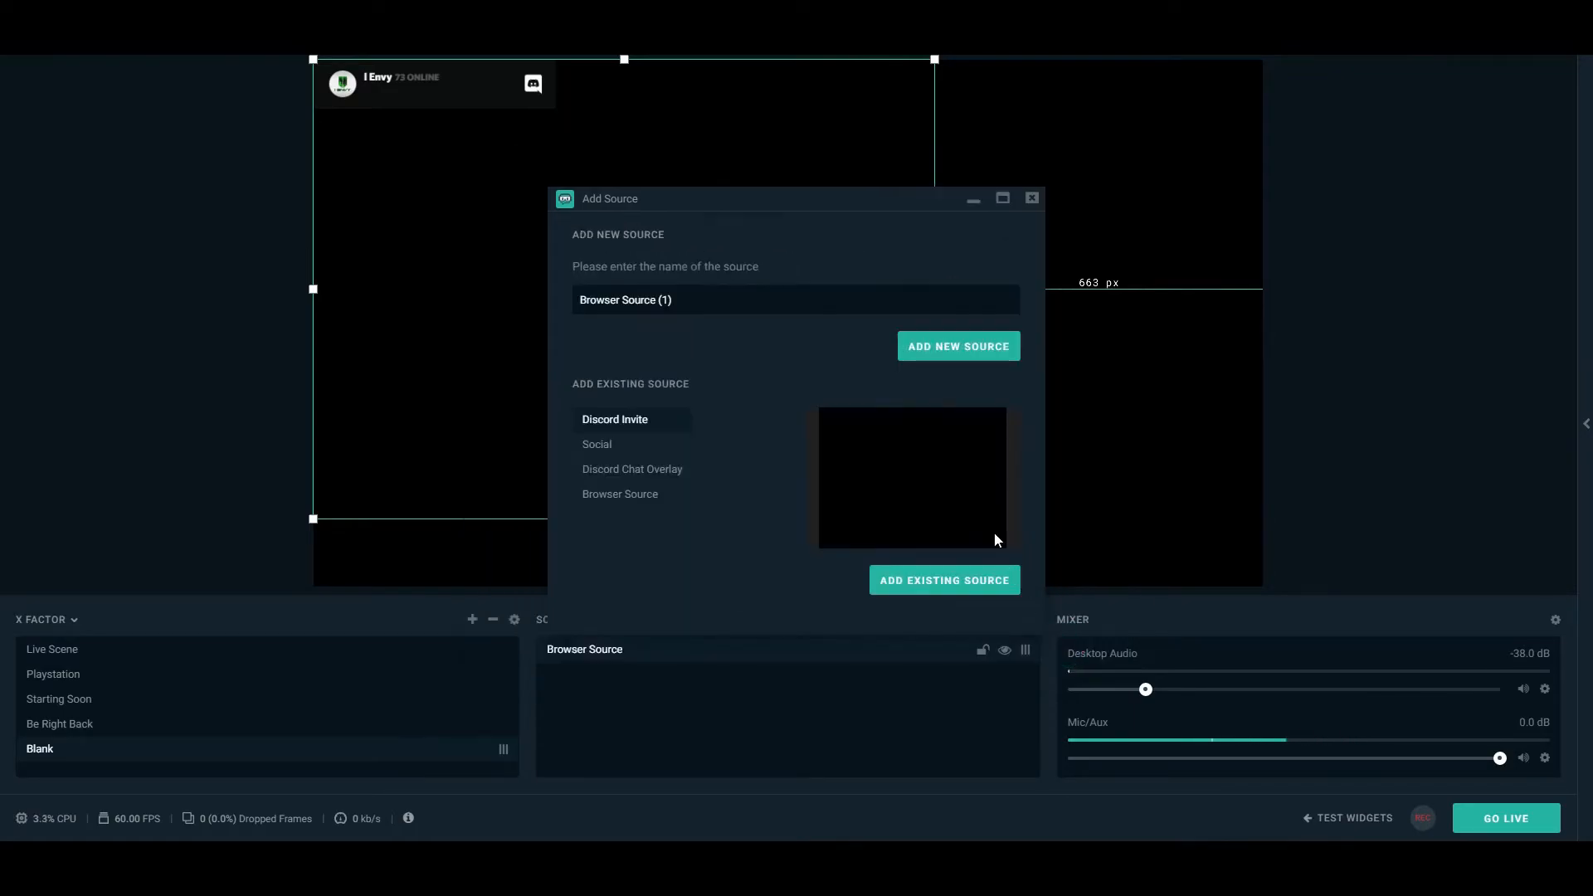
click(955, 347)
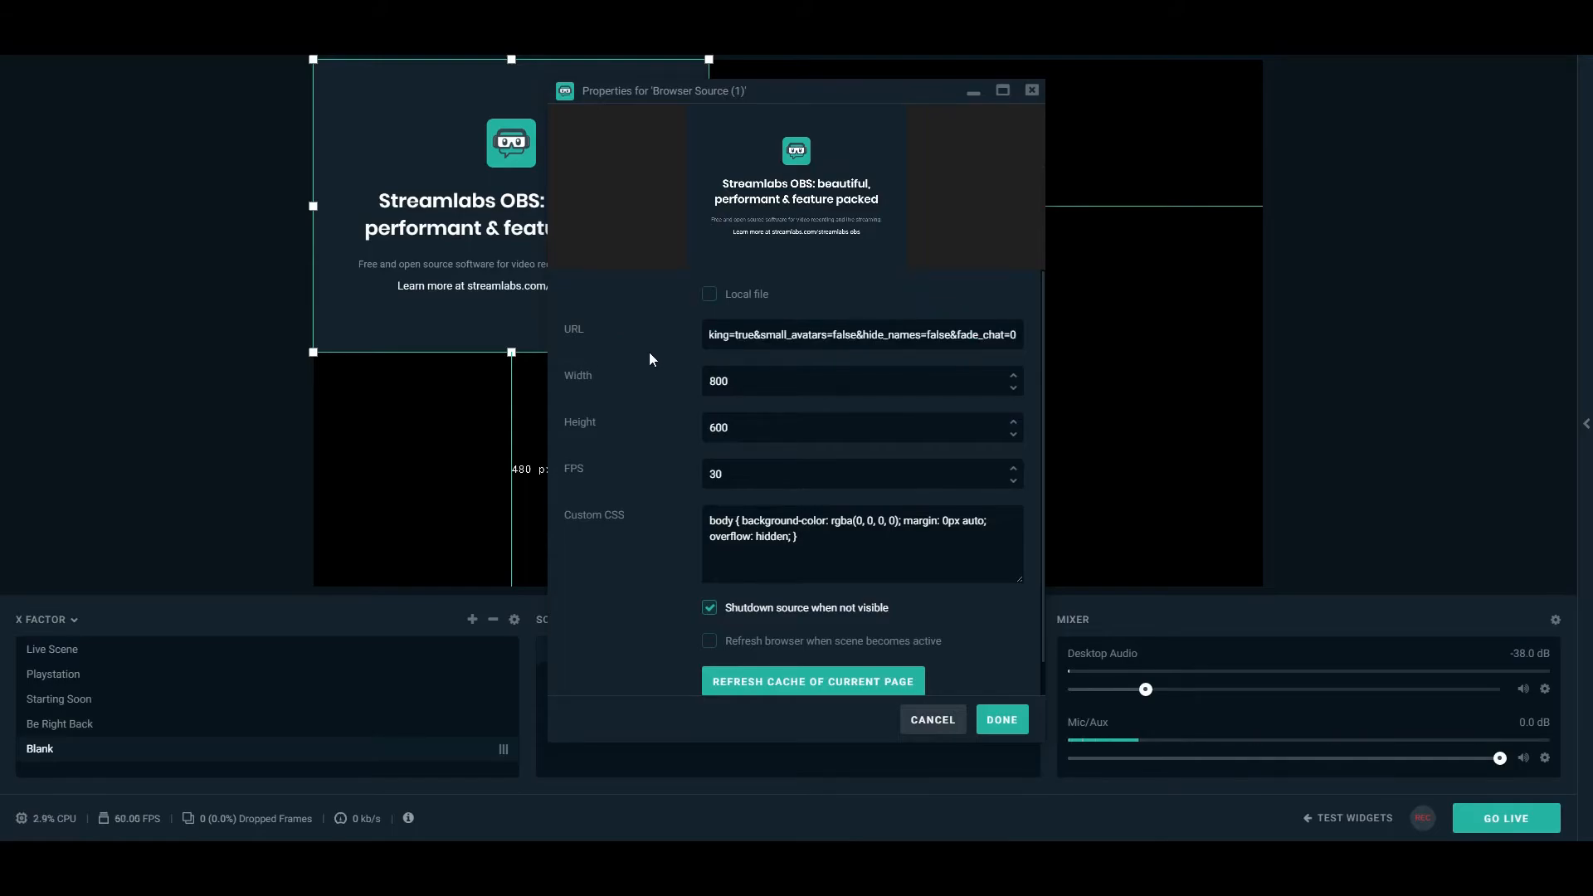
click(811, 680)
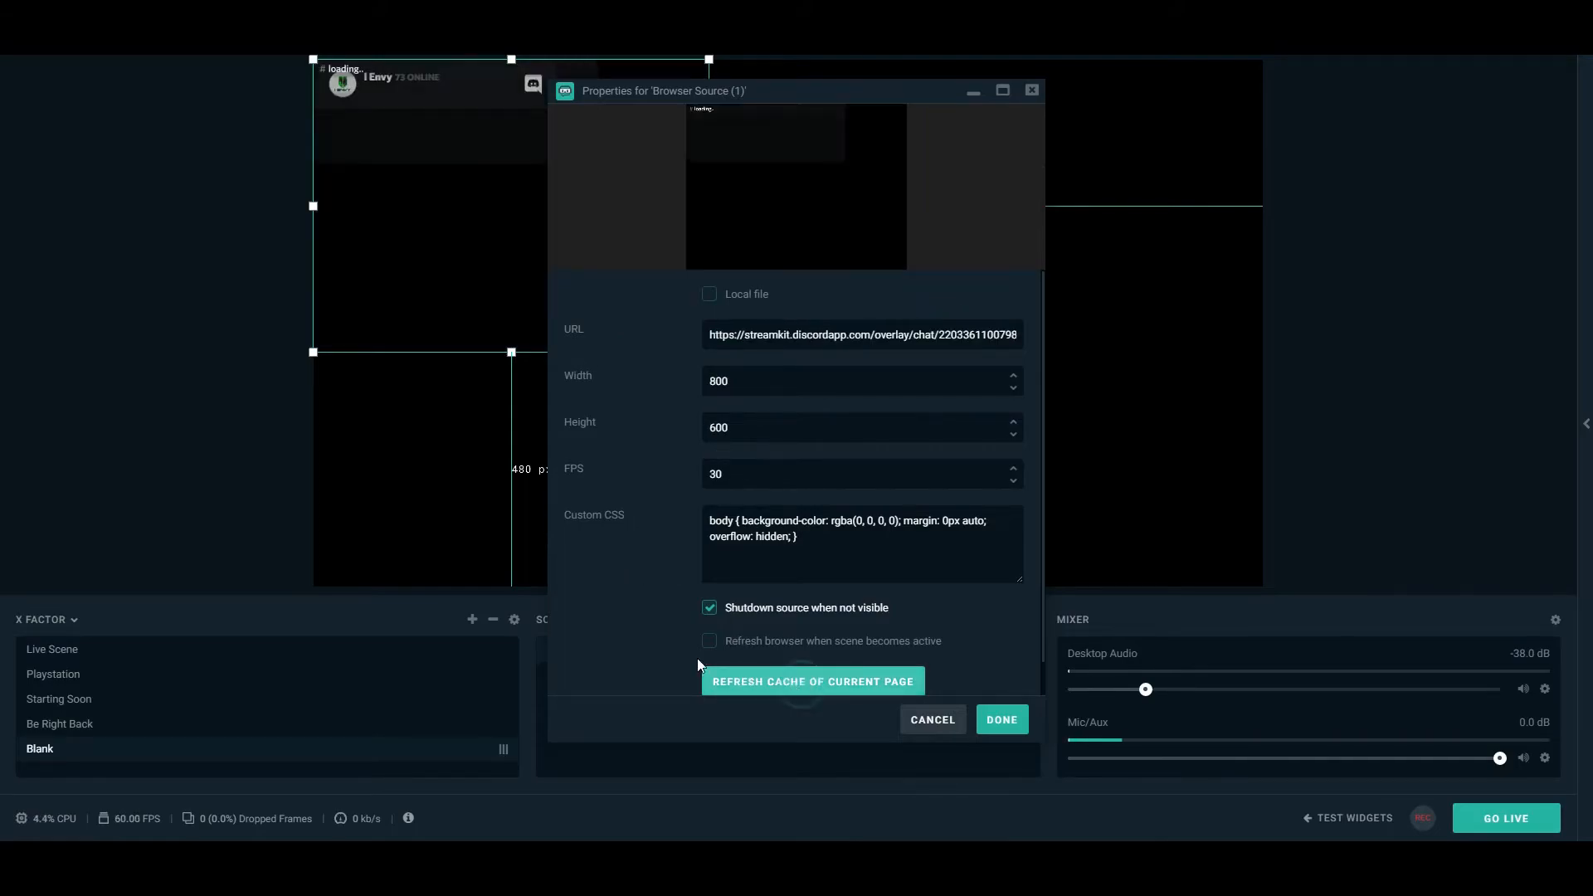
click(811, 681)
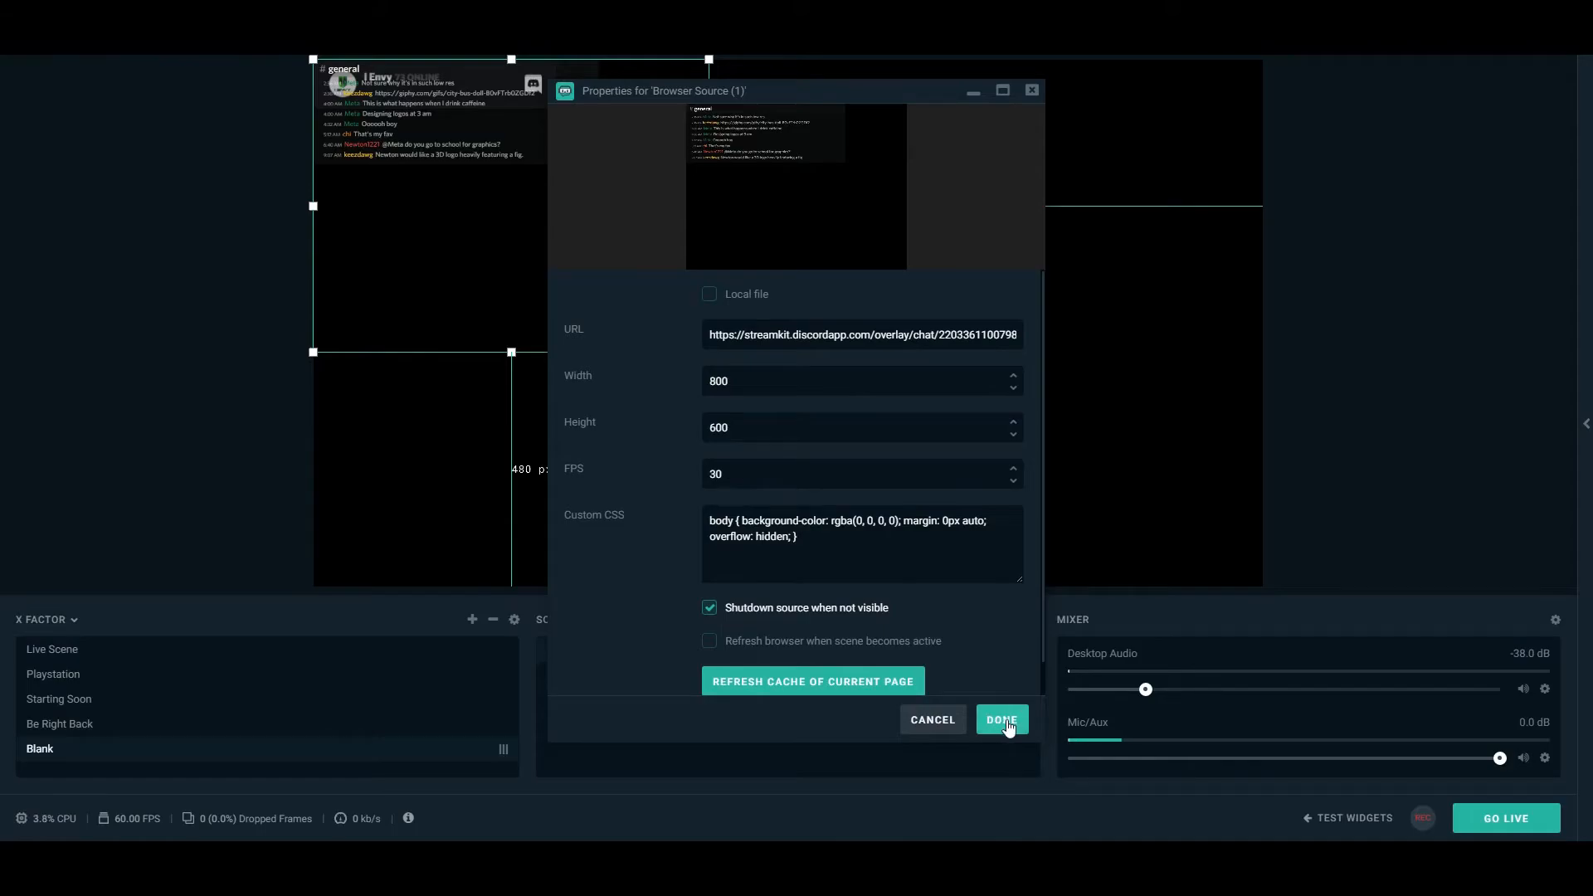
click(1000, 718)
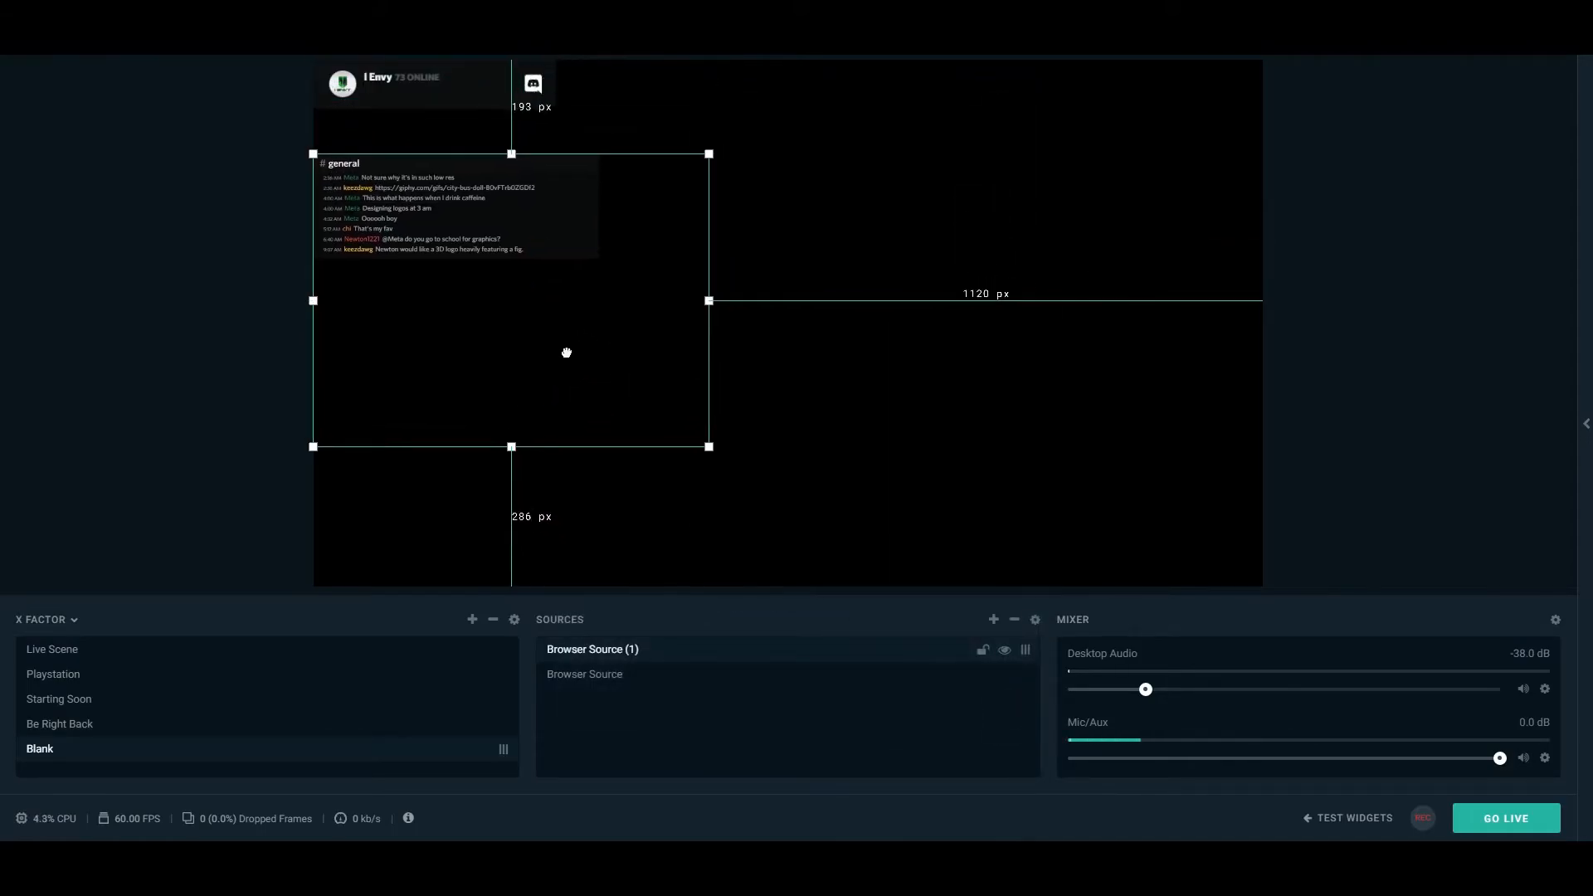
Resize the chat widget source below the server status bar
drag(709, 446, 709, 464)
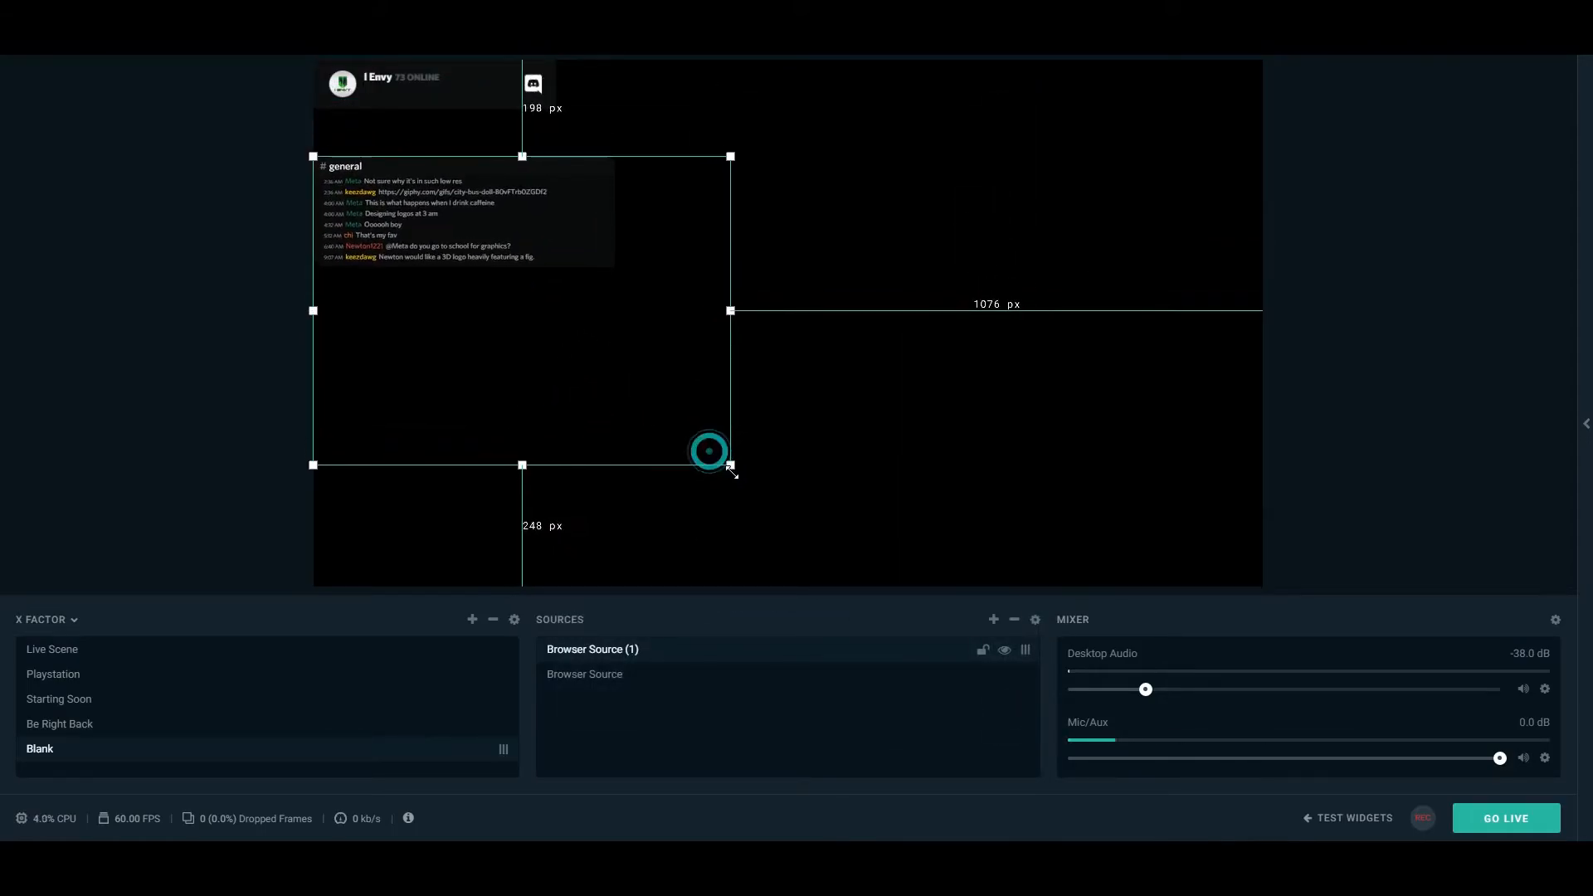
drag(730, 465, 722, 458)
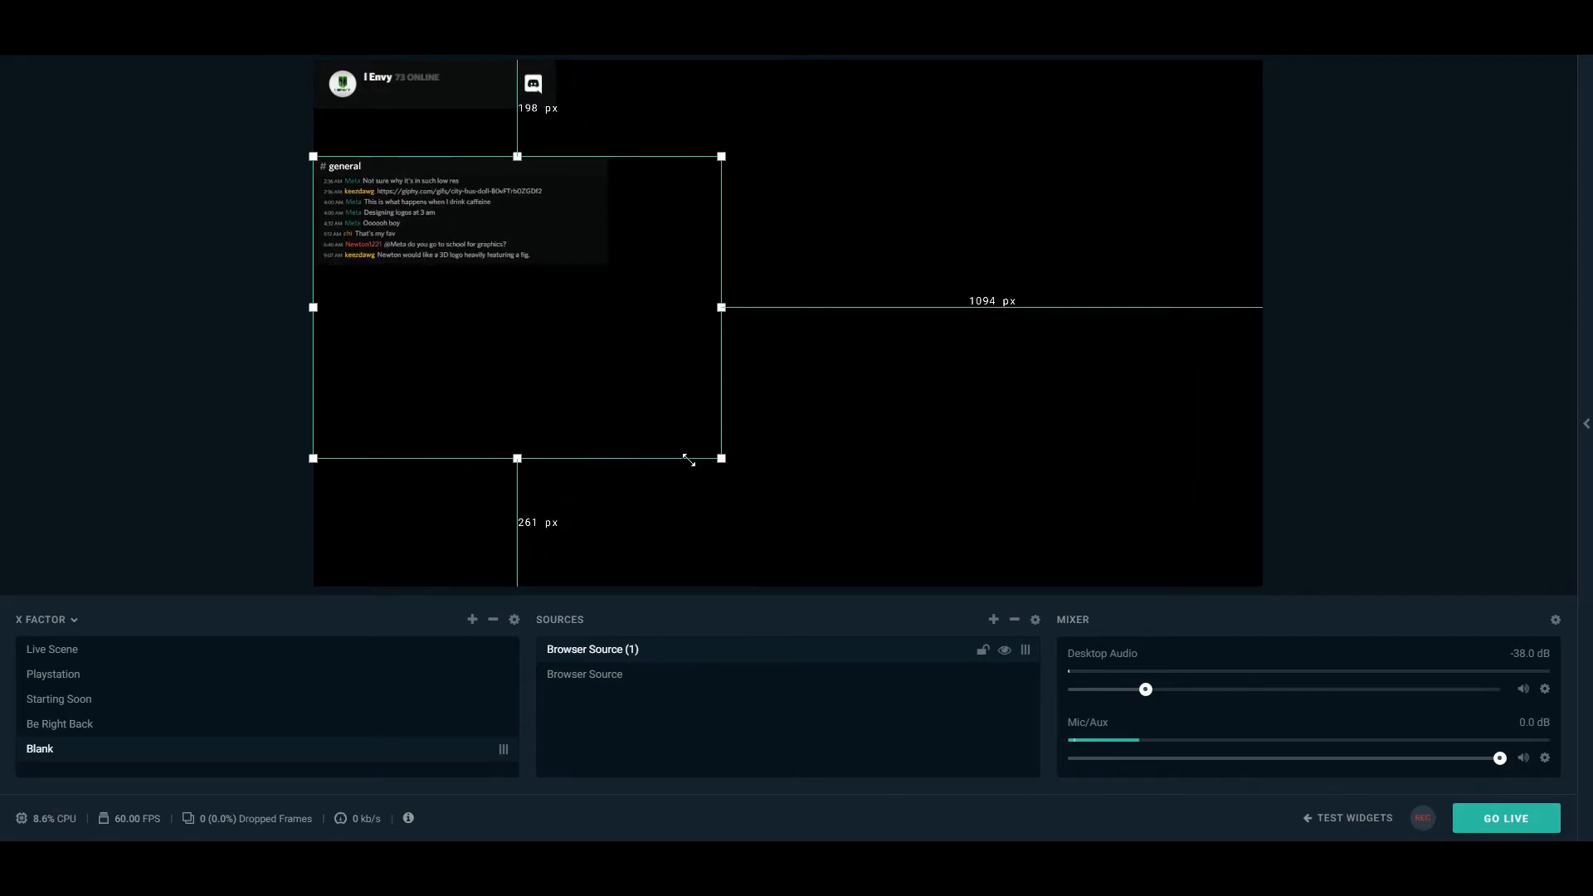
drag(722, 458, 709, 447)
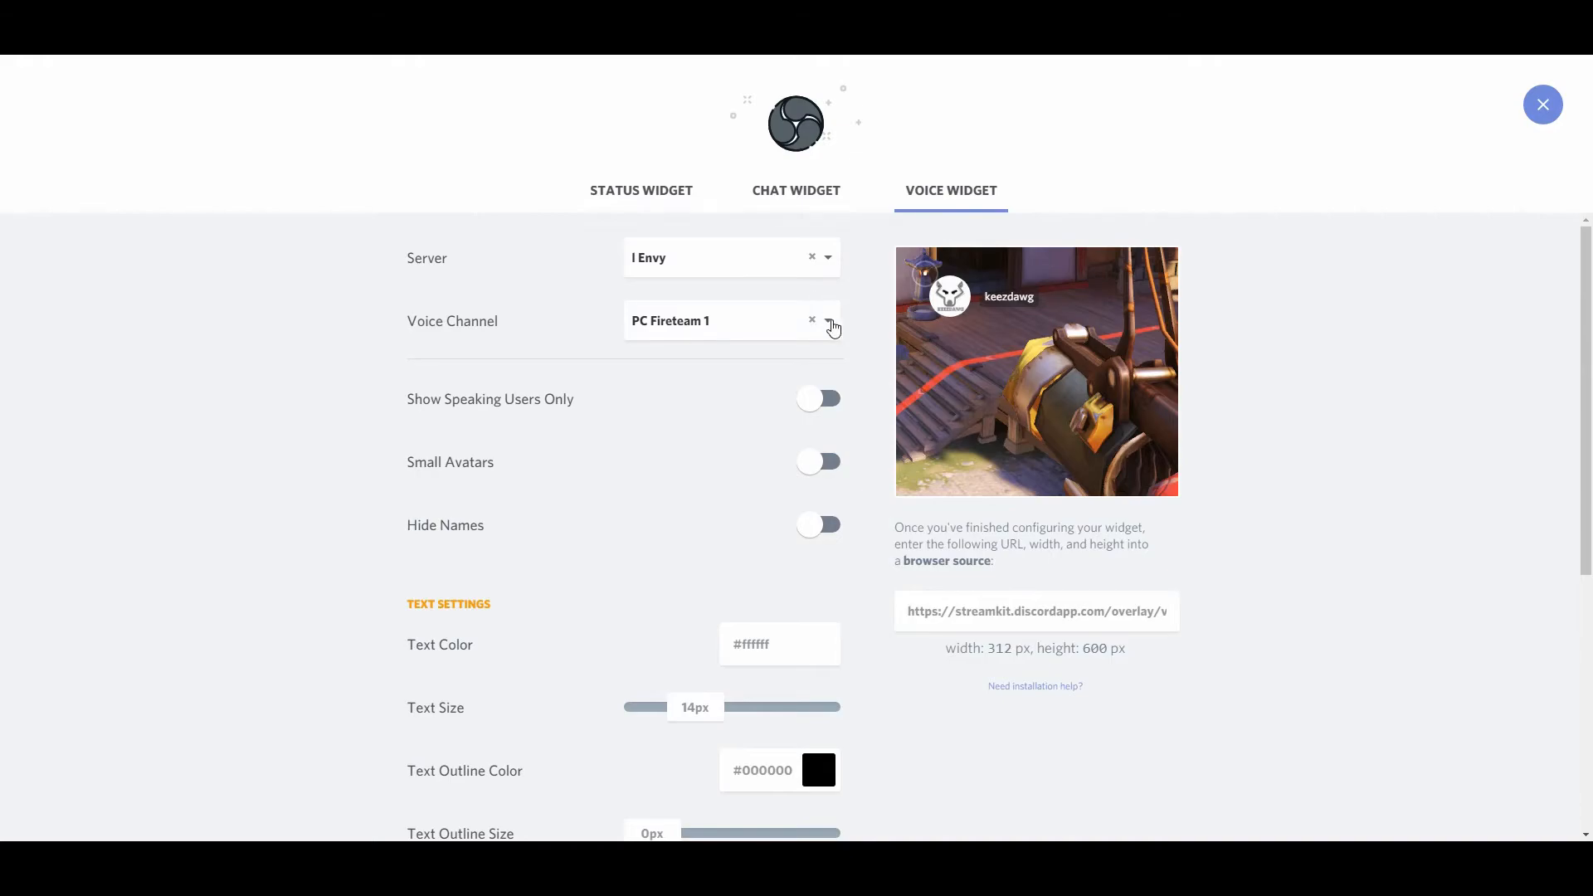
Keep PC Fireteam 1 as the voice channel and show speaking users only
click(824, 320)
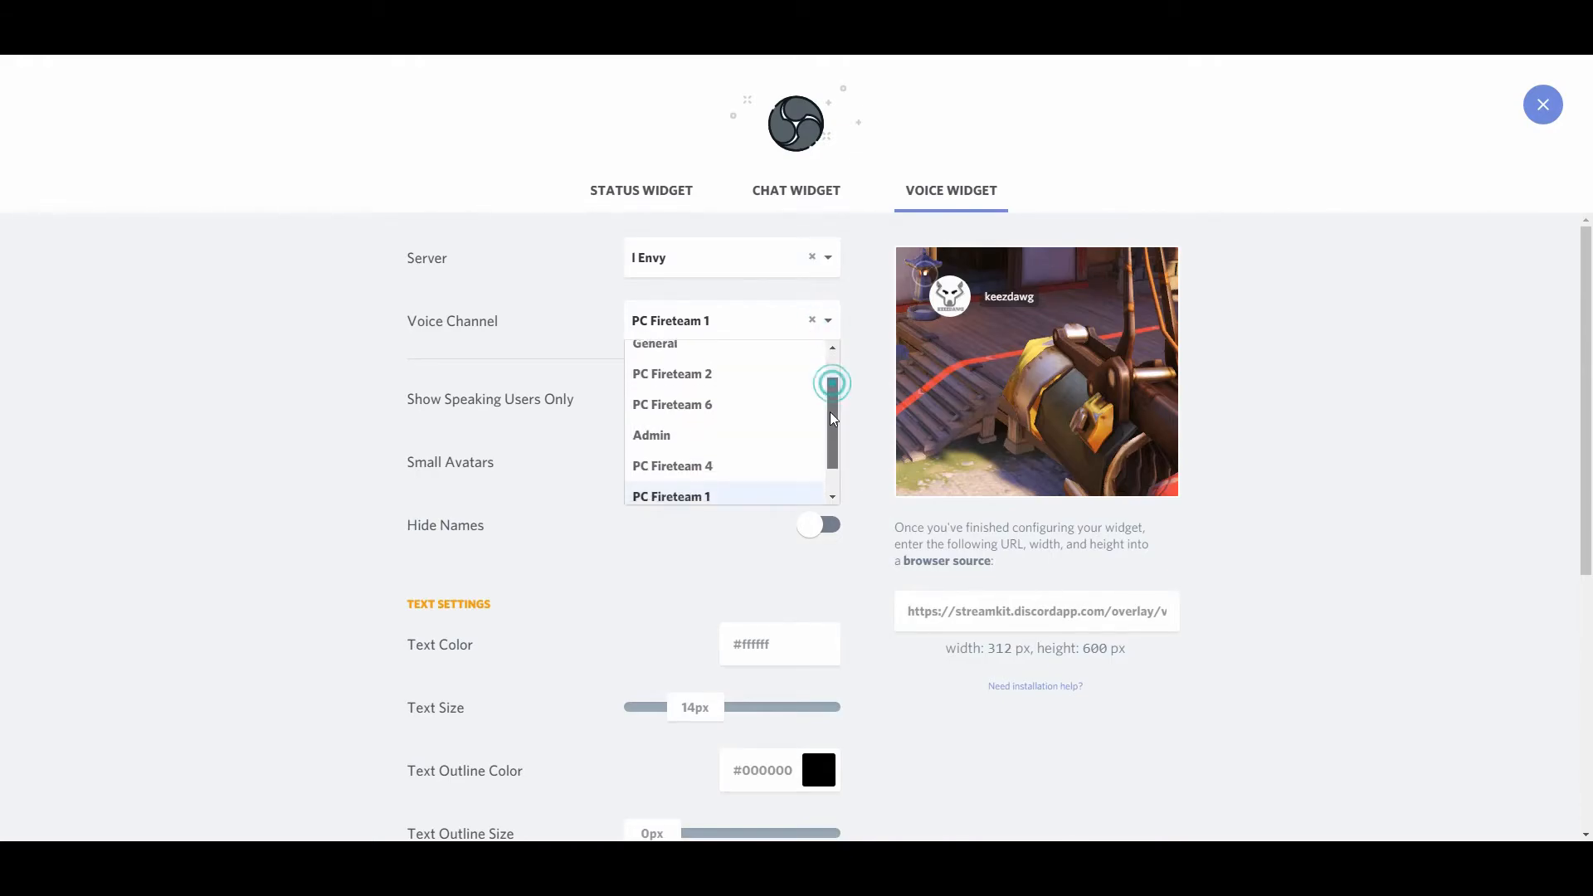
scroll(down, 3)
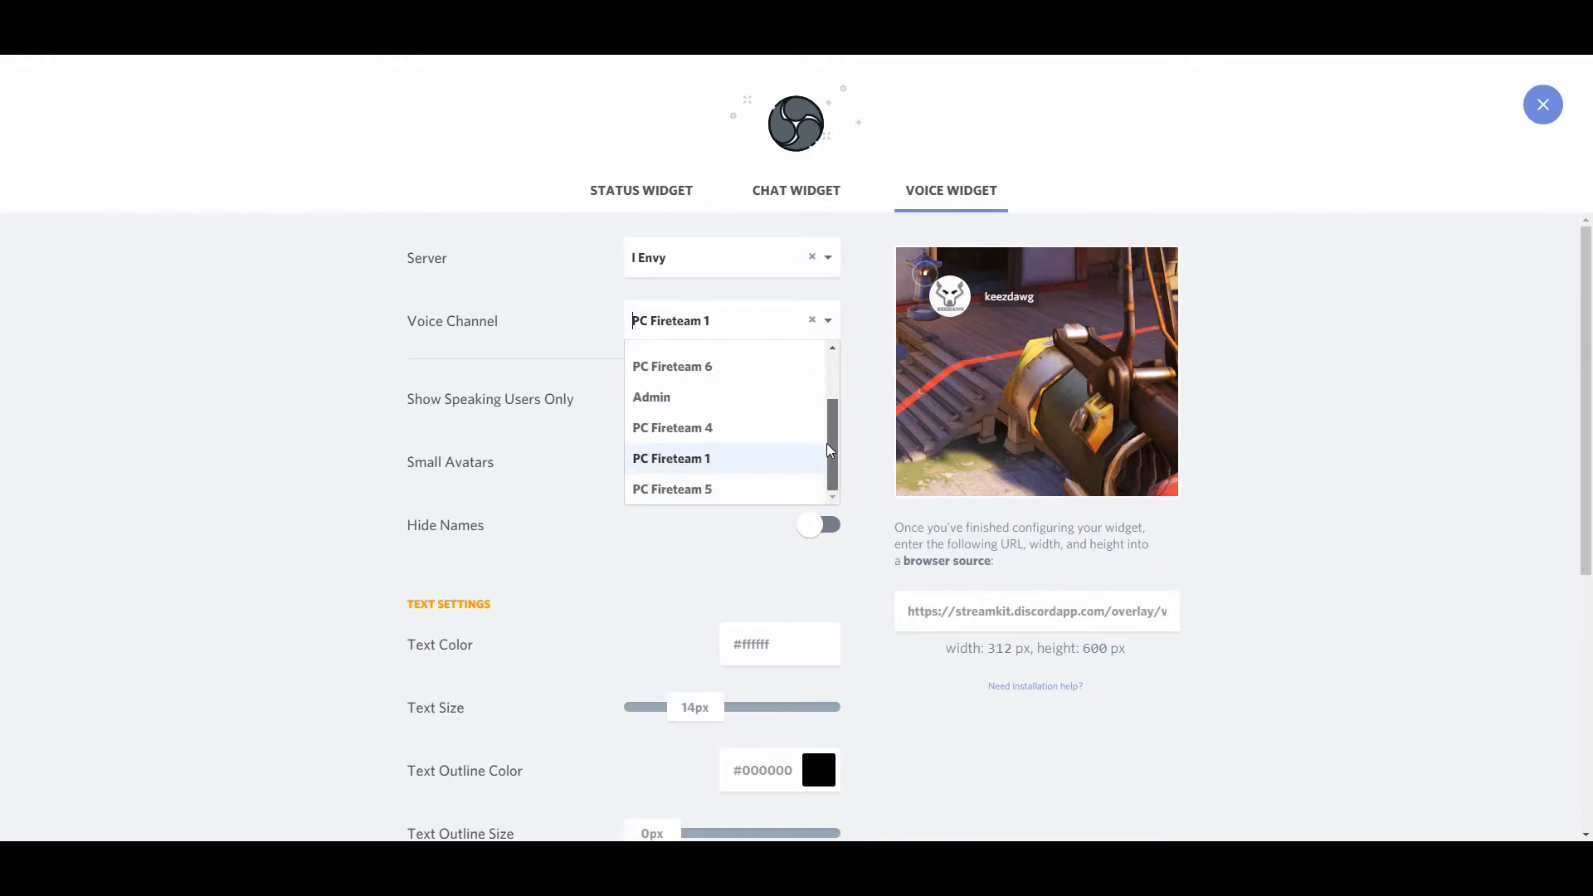
click(672, 457)
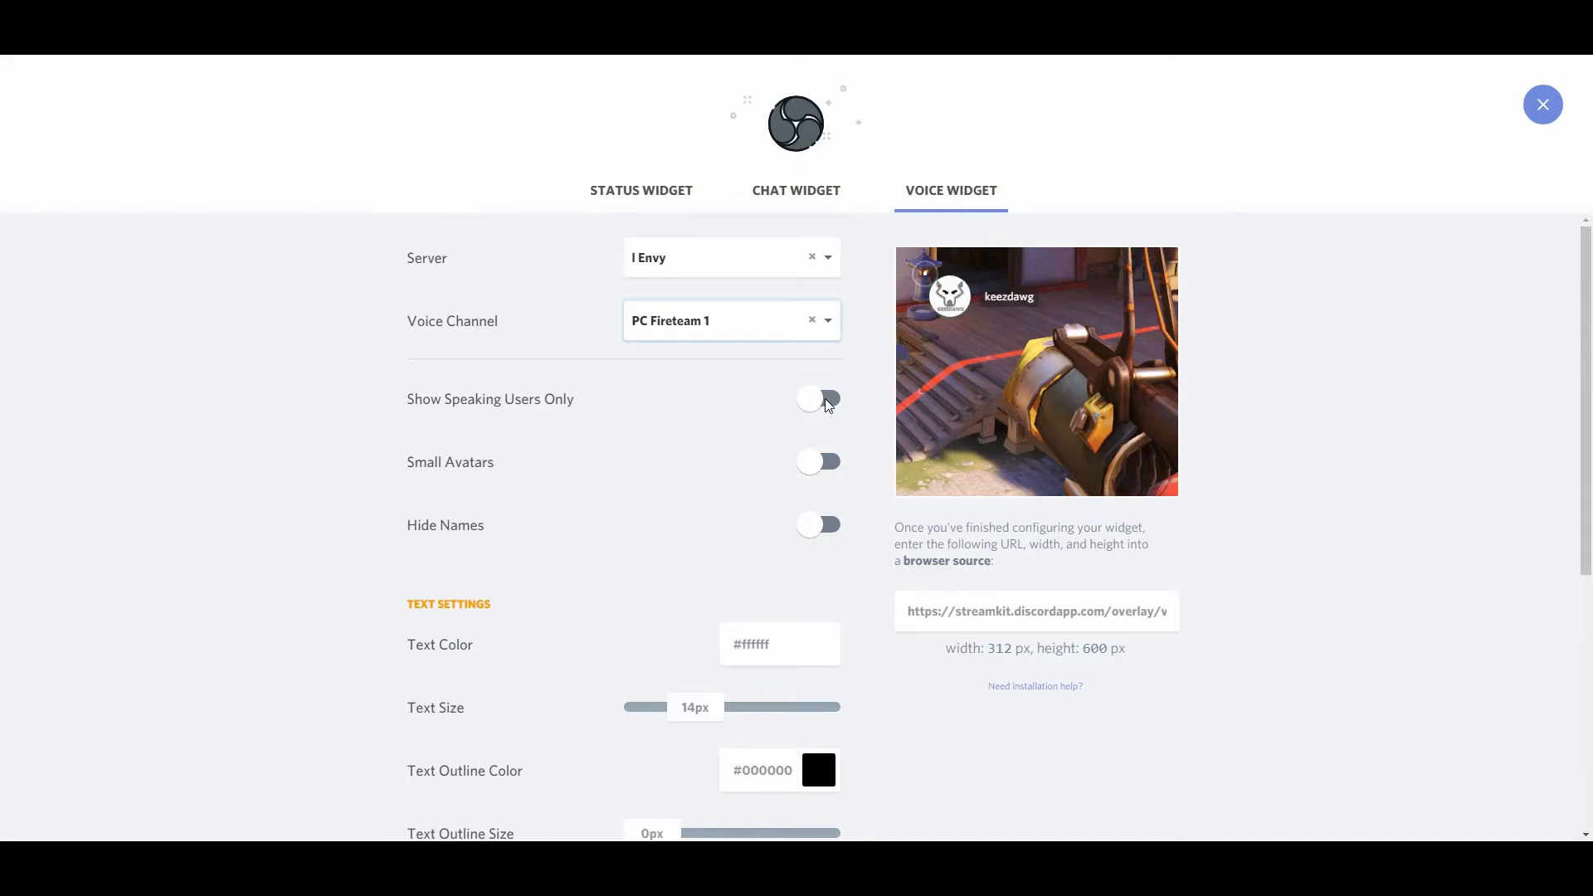
click(818, 400)
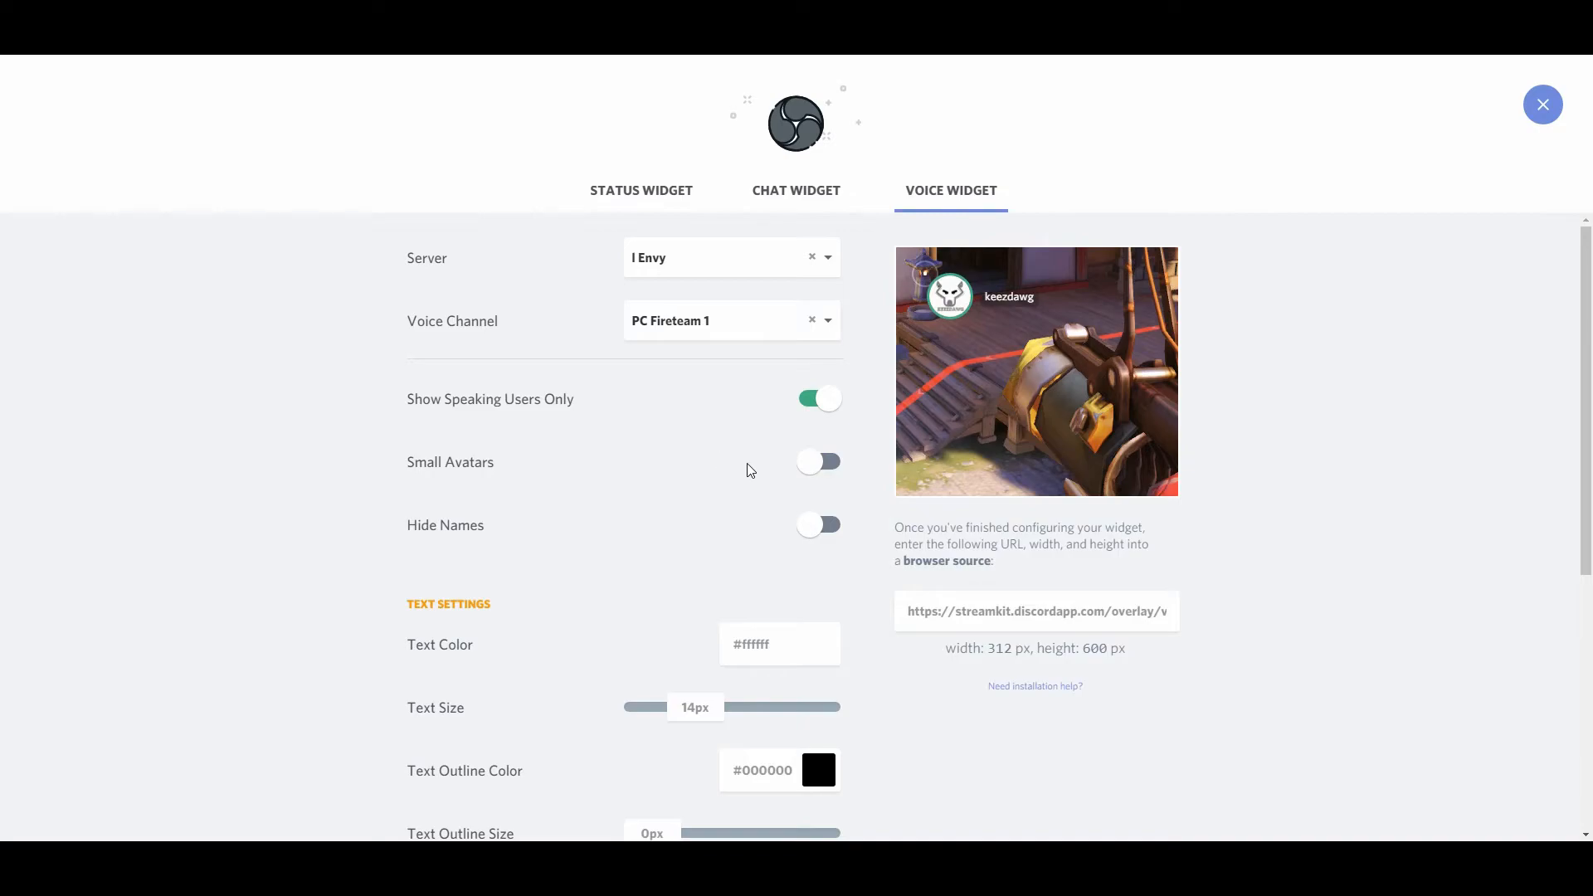
Copy the voice widget's overlay URL and return to Streamlabs OBS
scroll(down, 3)
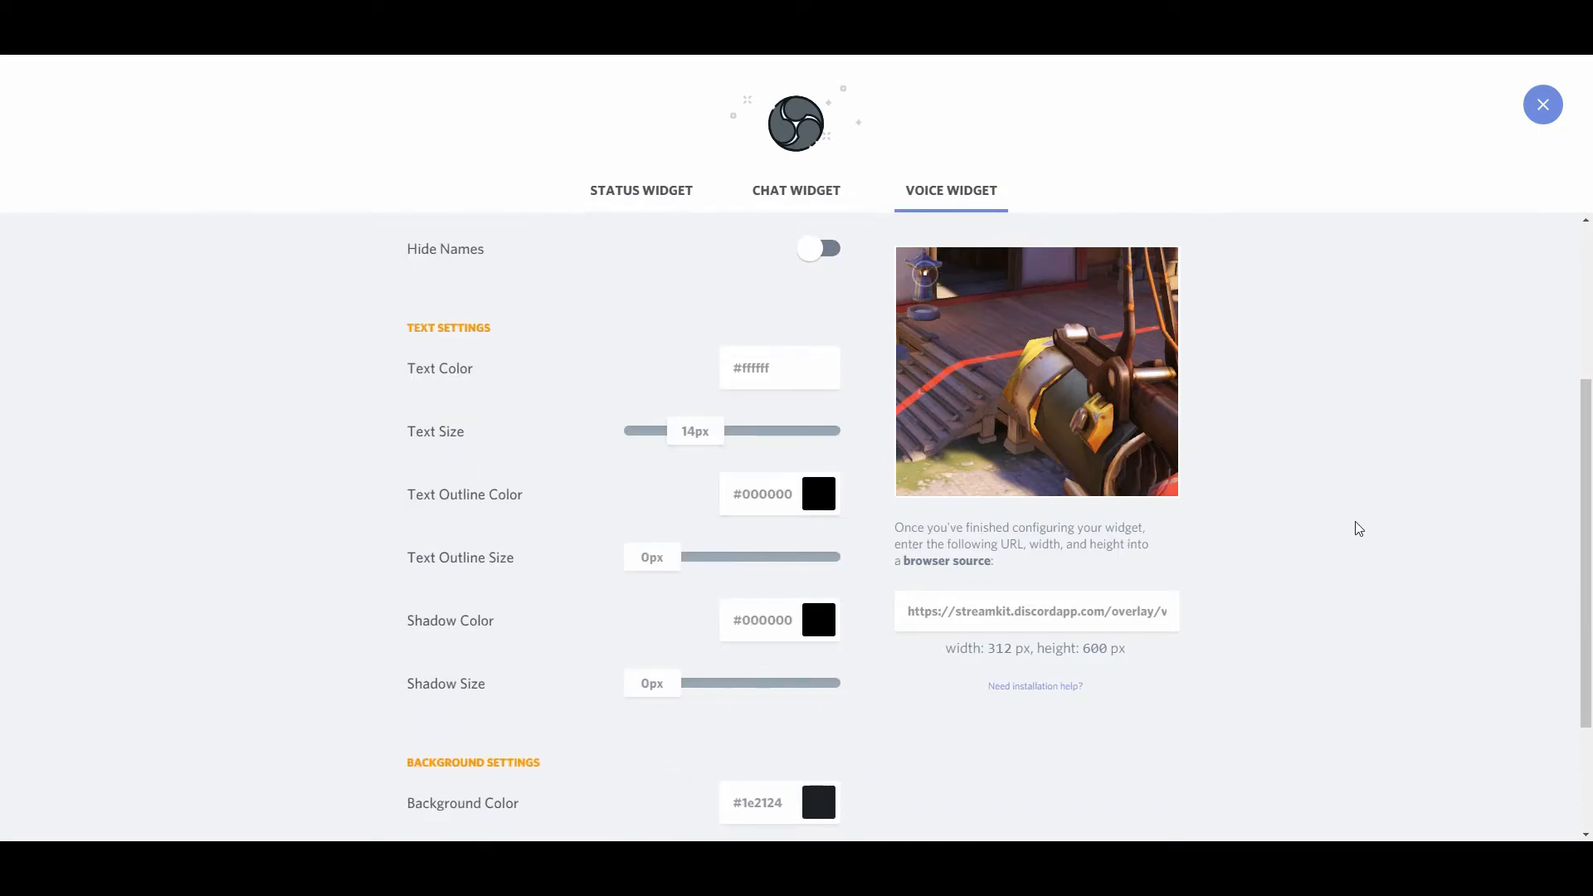
scroll(down, 3)
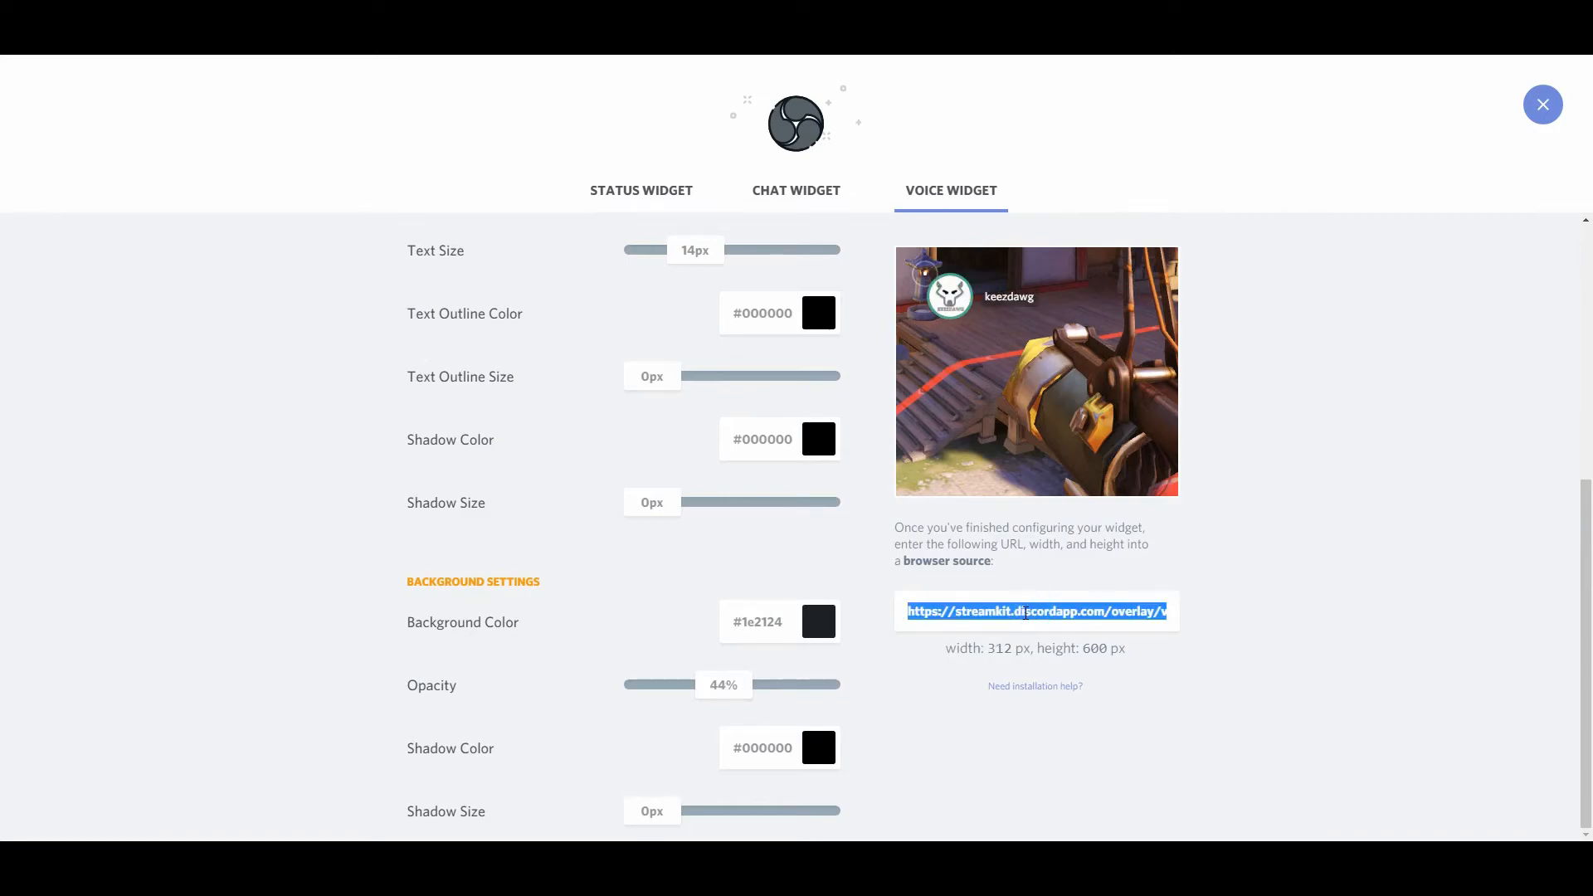
right_click(1033, 610)
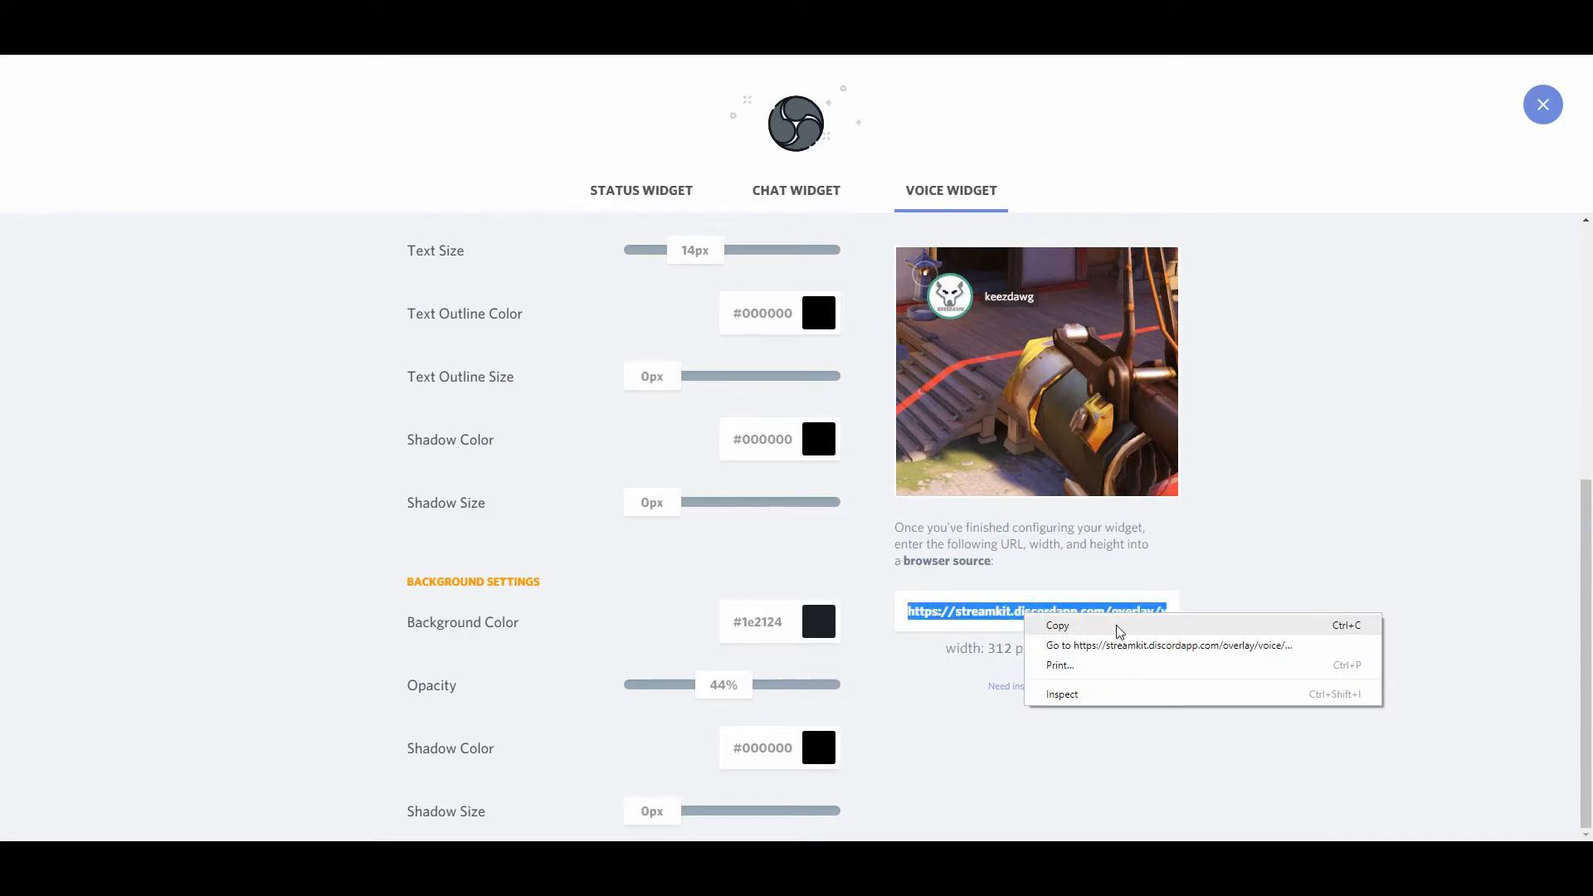
click(1542, 103)
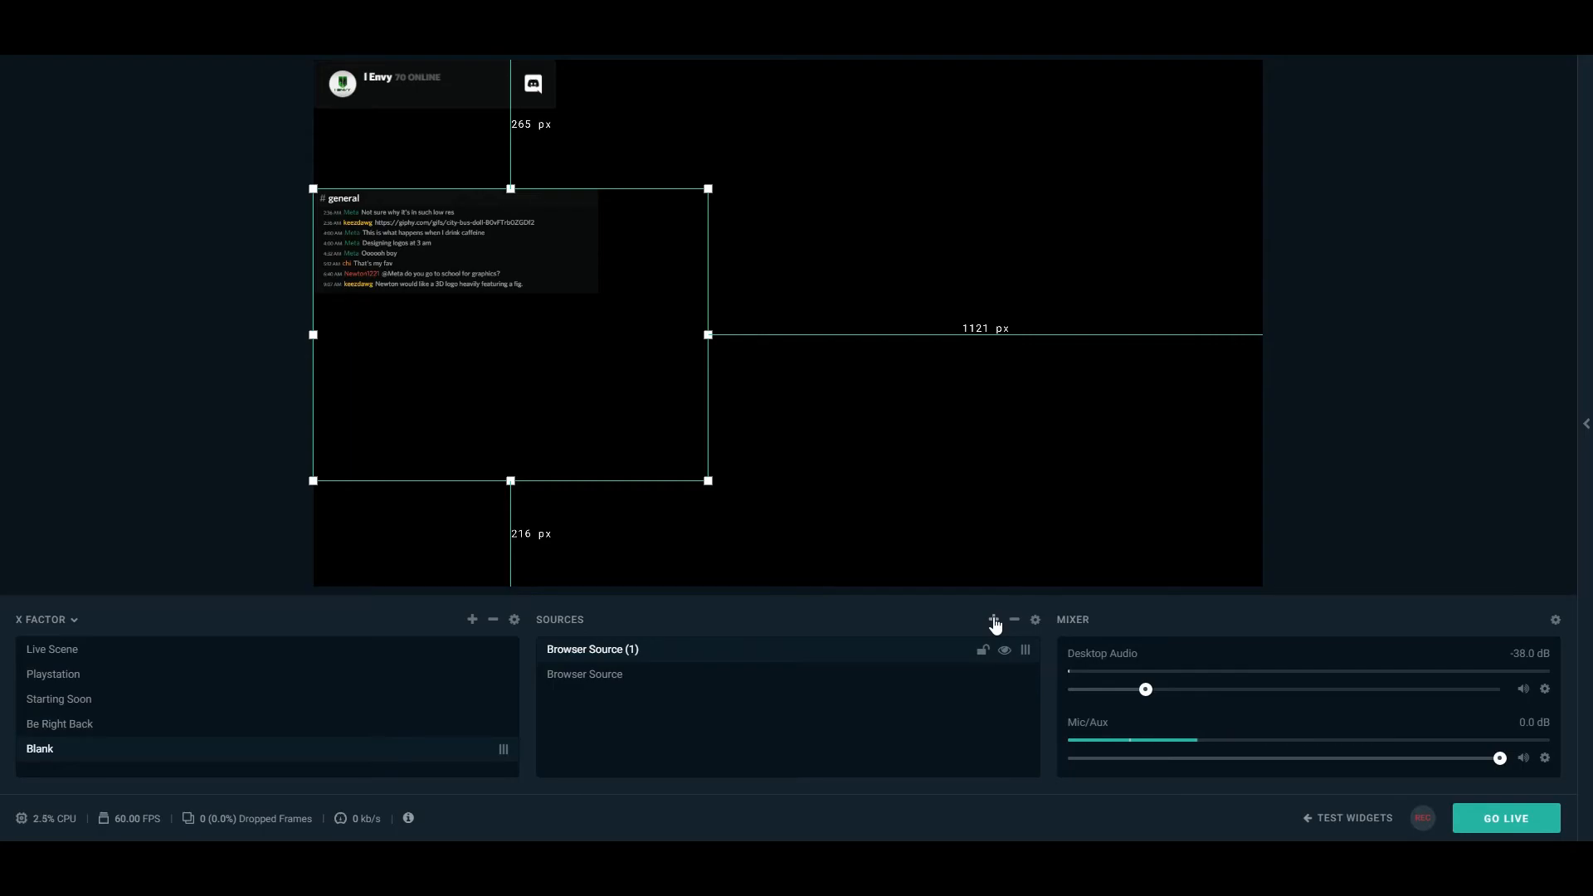
Add Browser Source (2) loading the voice overlay URL and confirm it
click(993, 619)
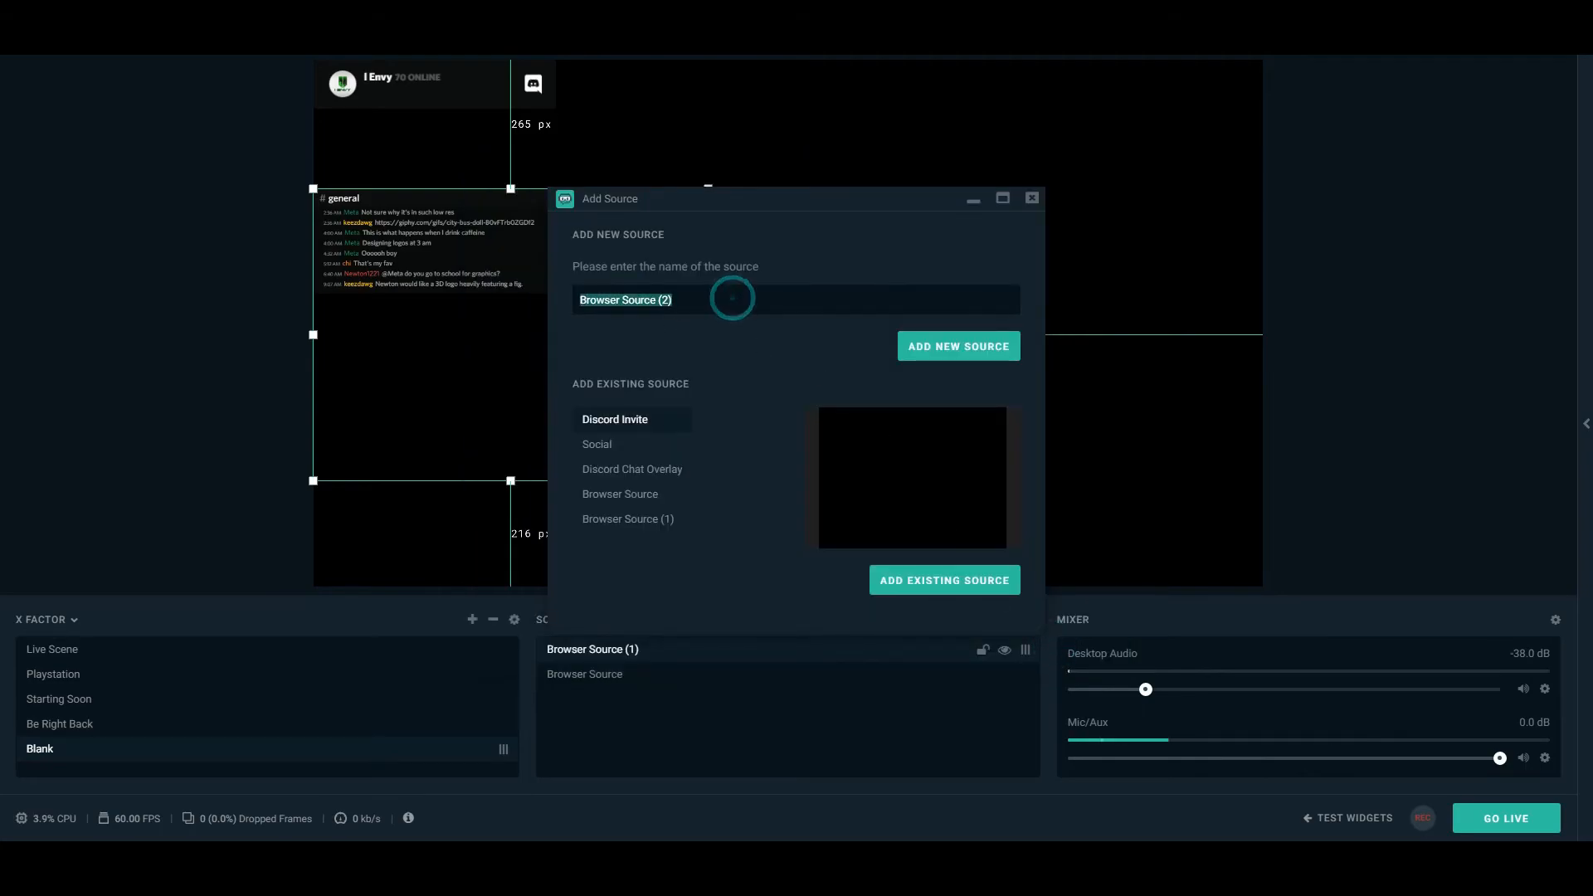
click(955, 345)
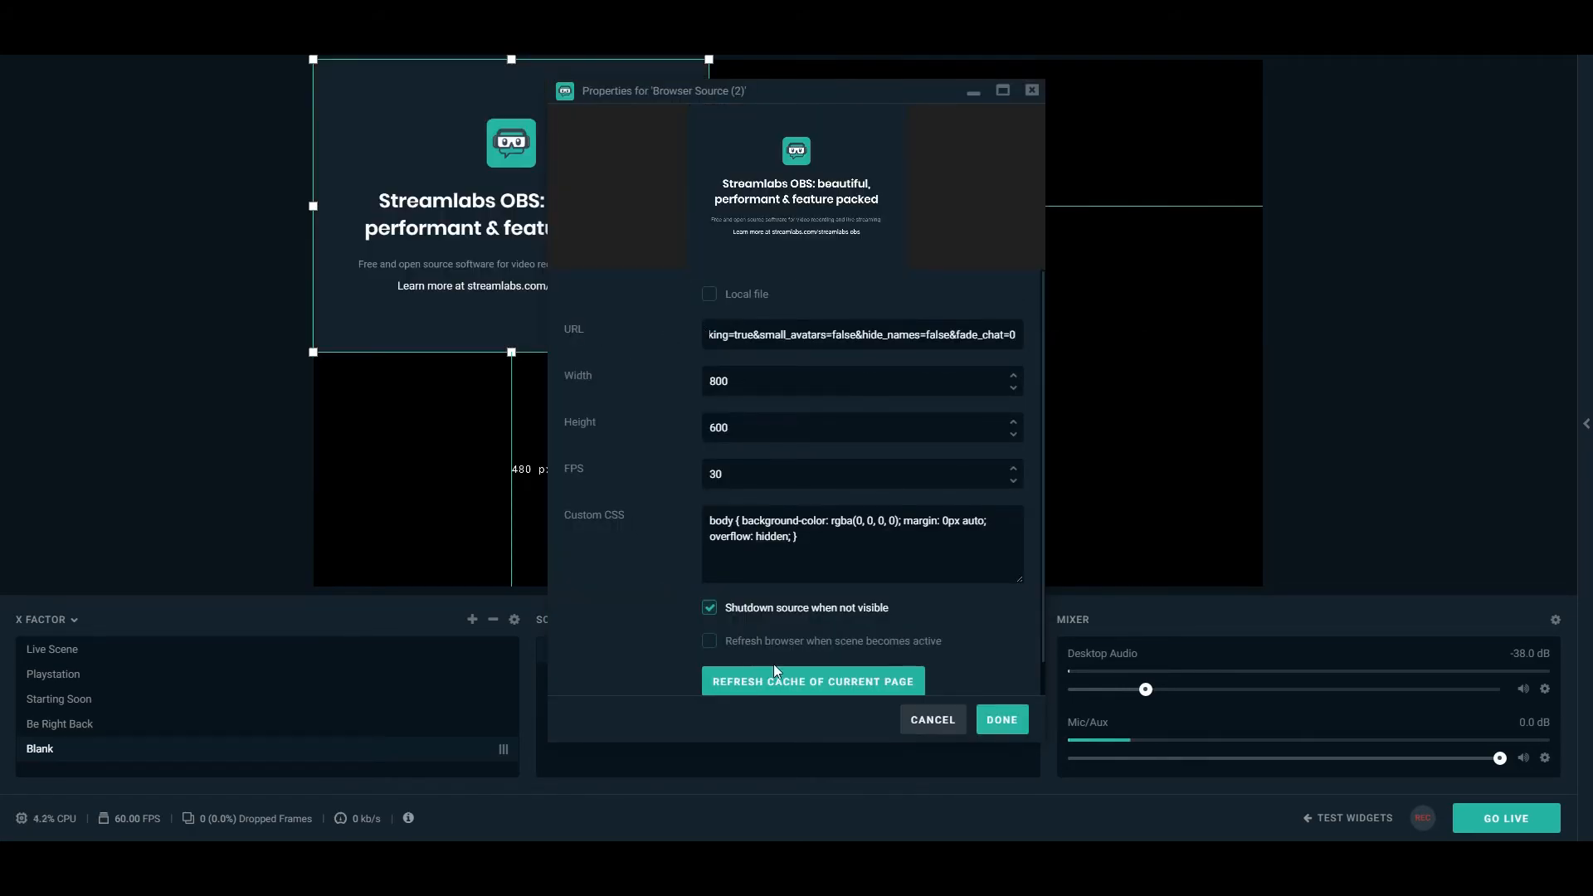
click(811, 681)
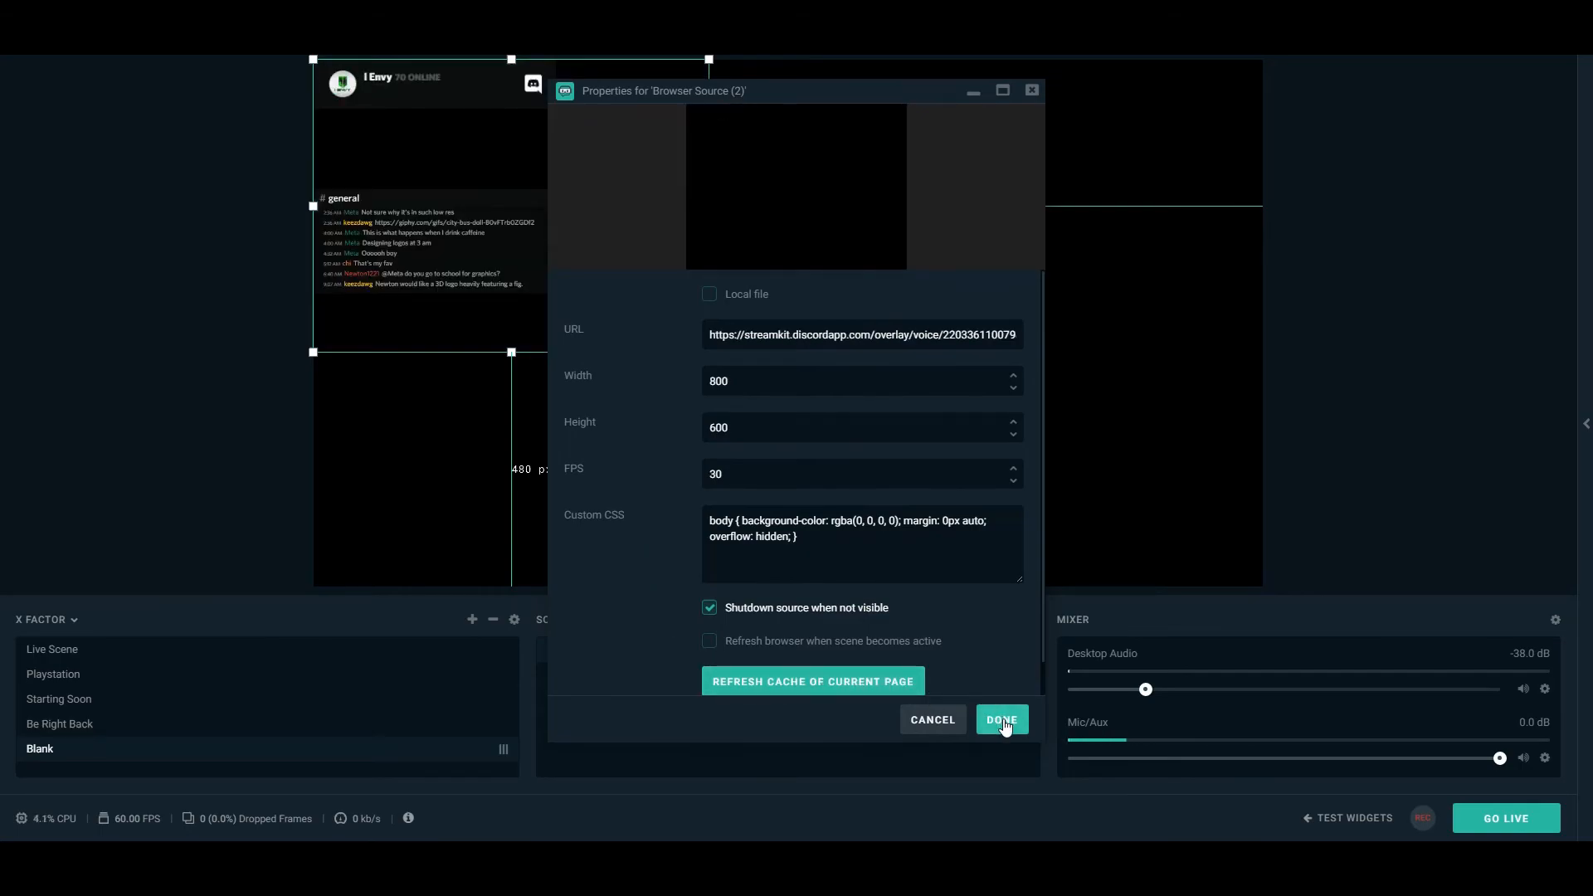
click(999, 718)
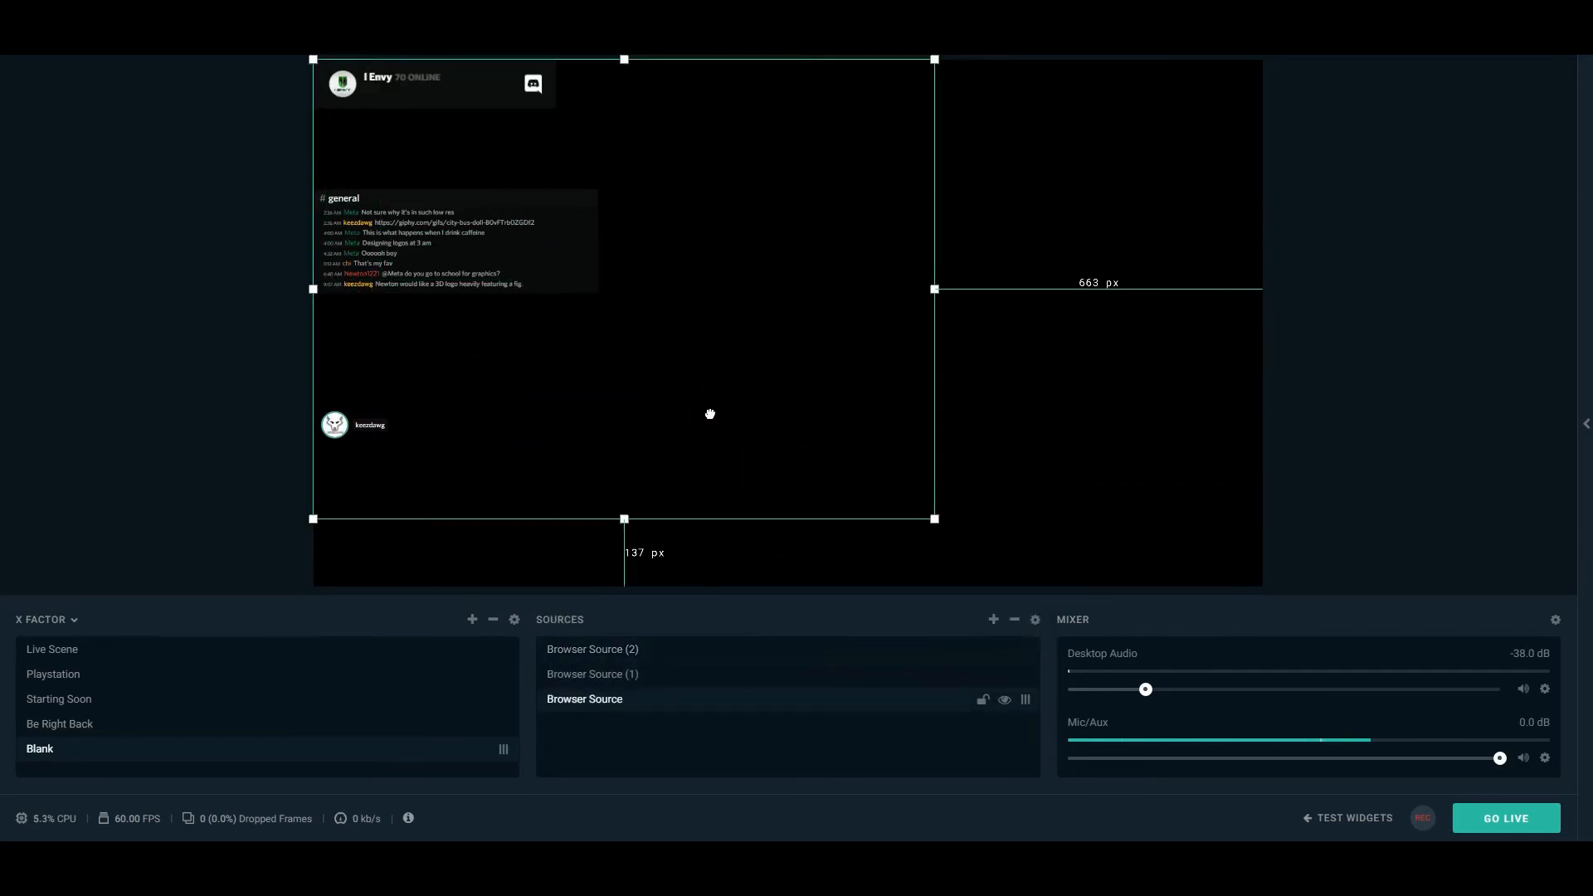
Move the chat widget to the bottom left and enlarge the voice widget under the status bar
click(591, 674)
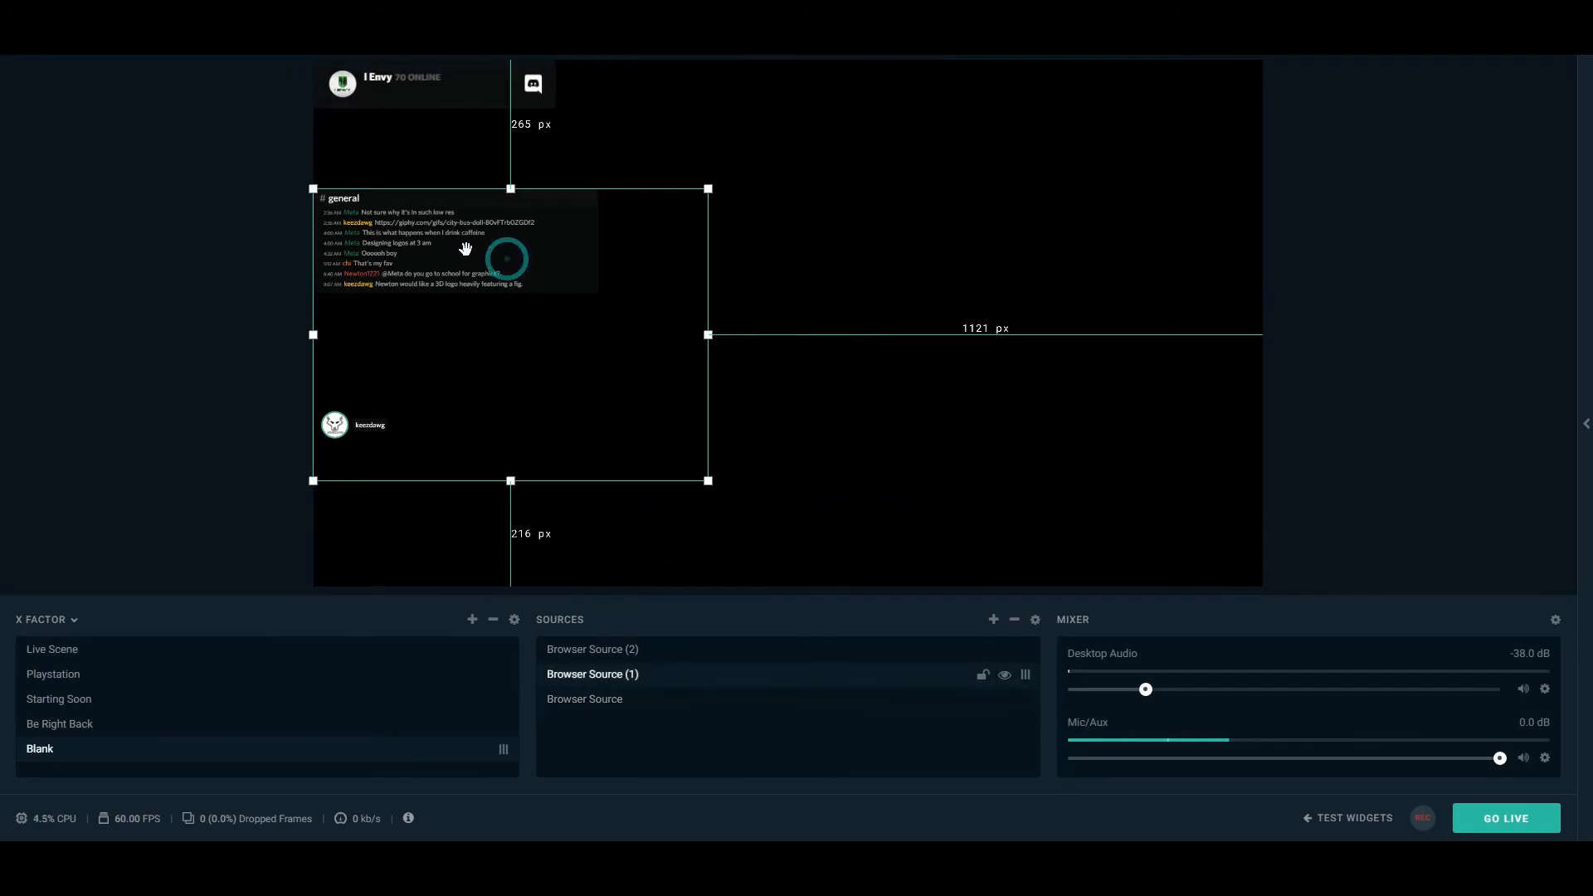
drag(508, 335, 1169, 319)
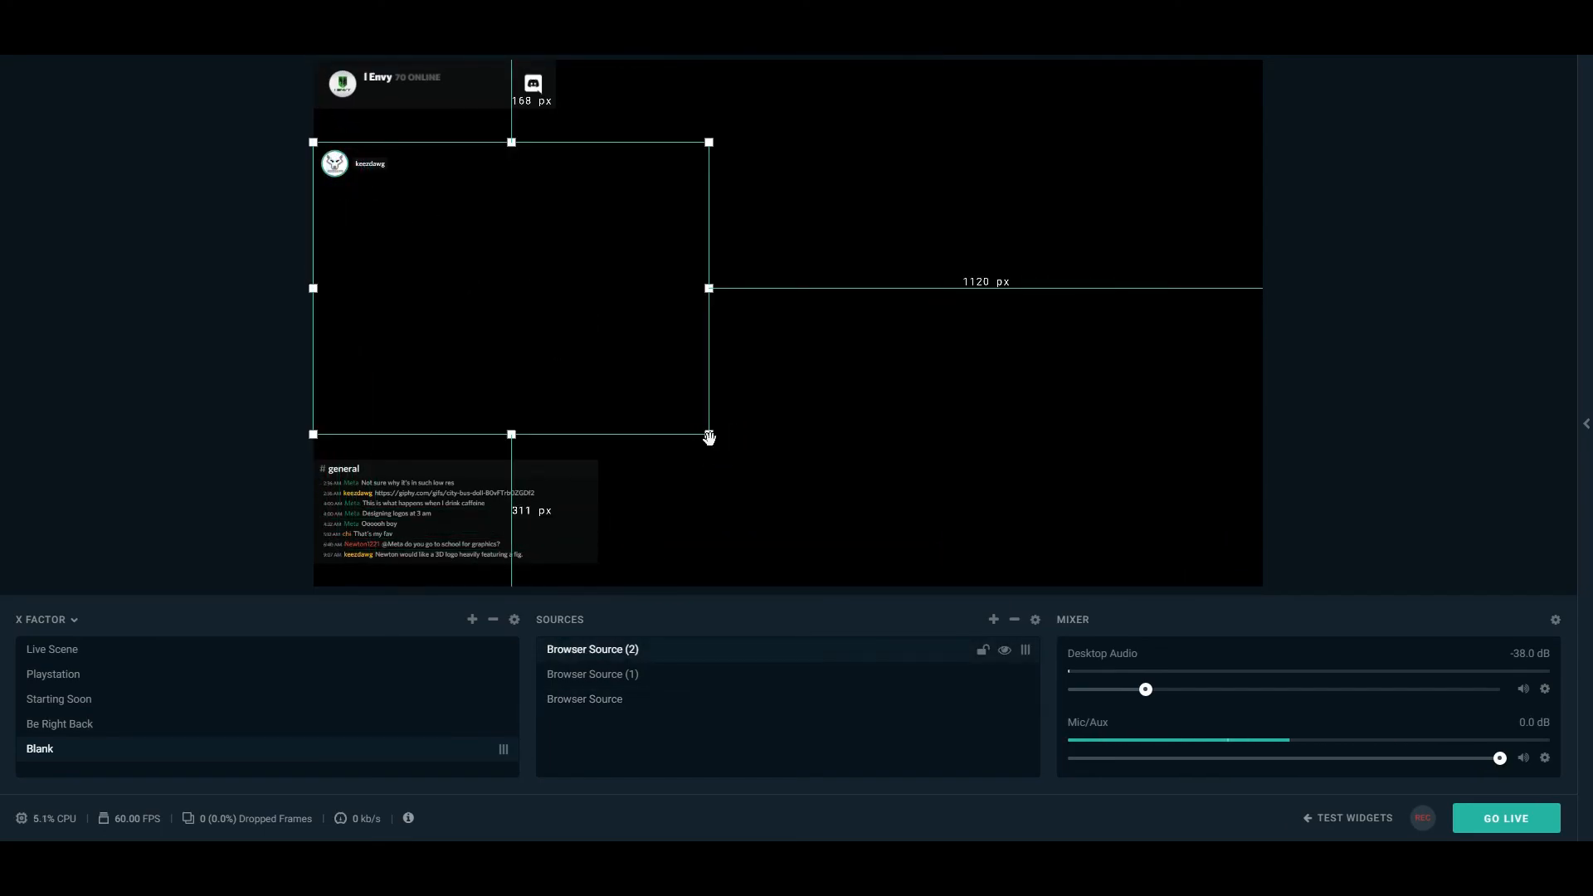
drag(709, 433, 835, 526)
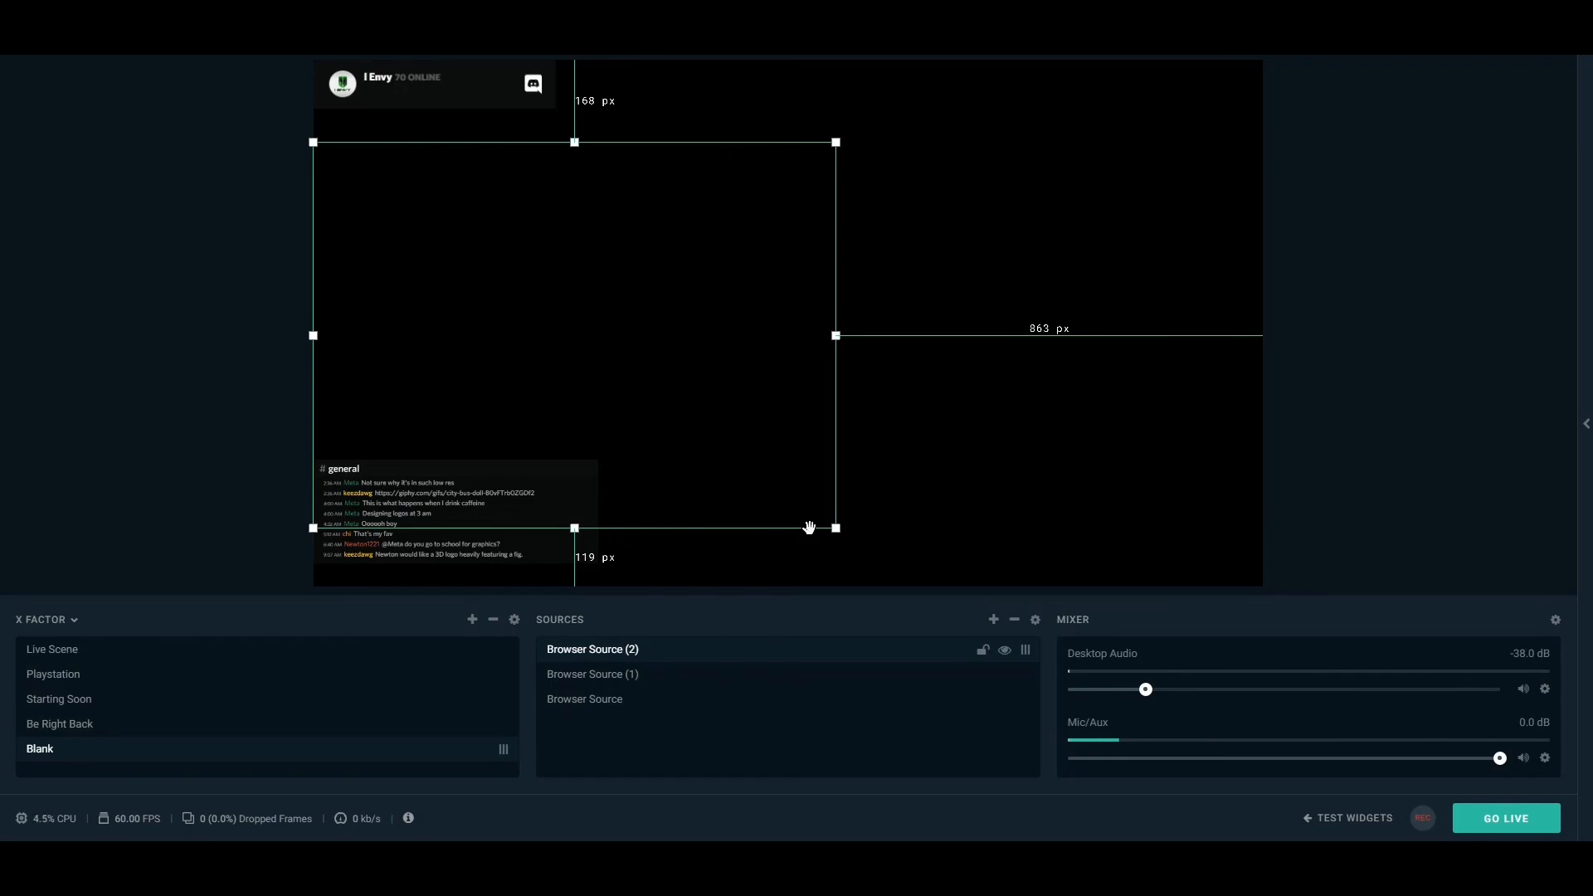